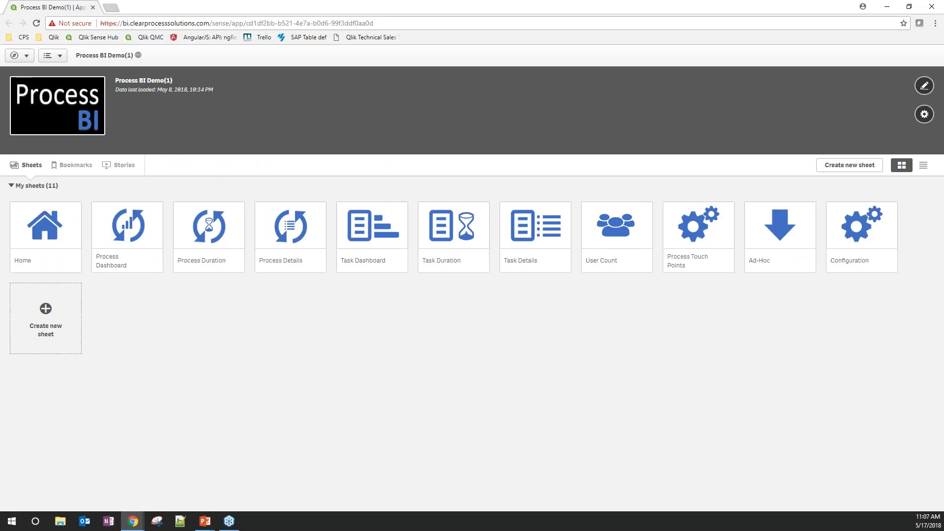
mouse_move(385, 455)
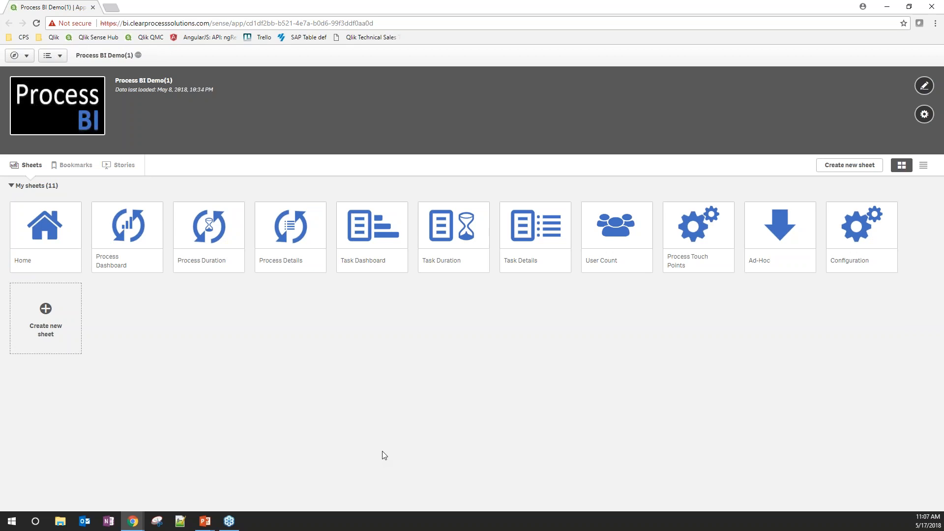
mouse_move(226, 359)
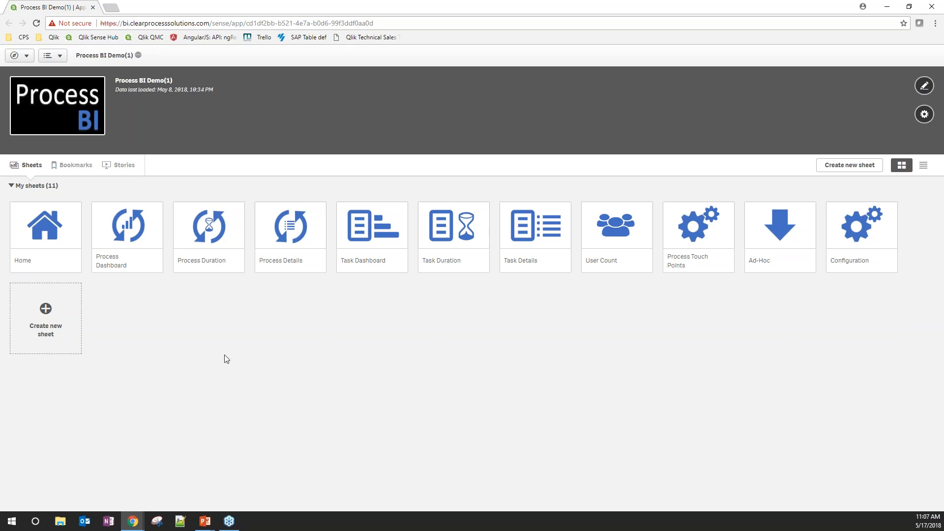
mouse_move(842, 227)
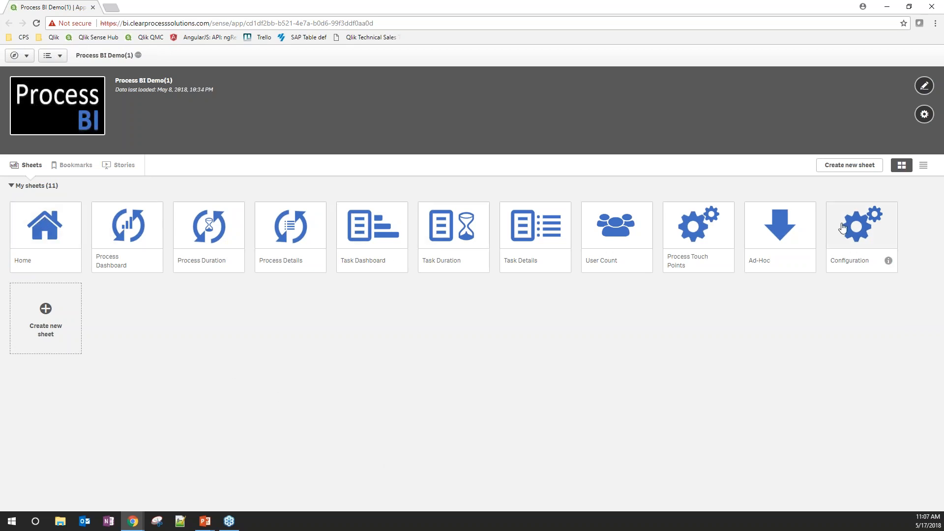
mouse_move(345, 374)
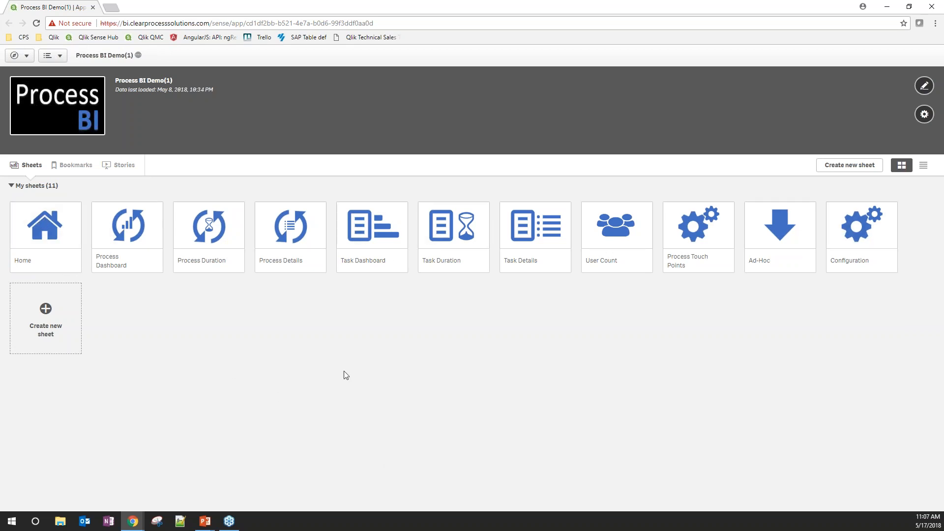
mouse_move(304, 356)
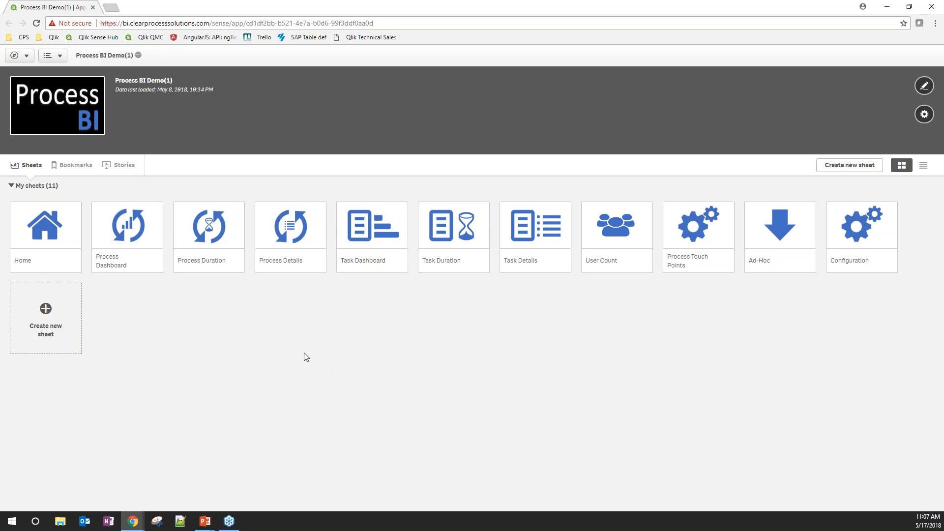
mouse_move(53, 240)
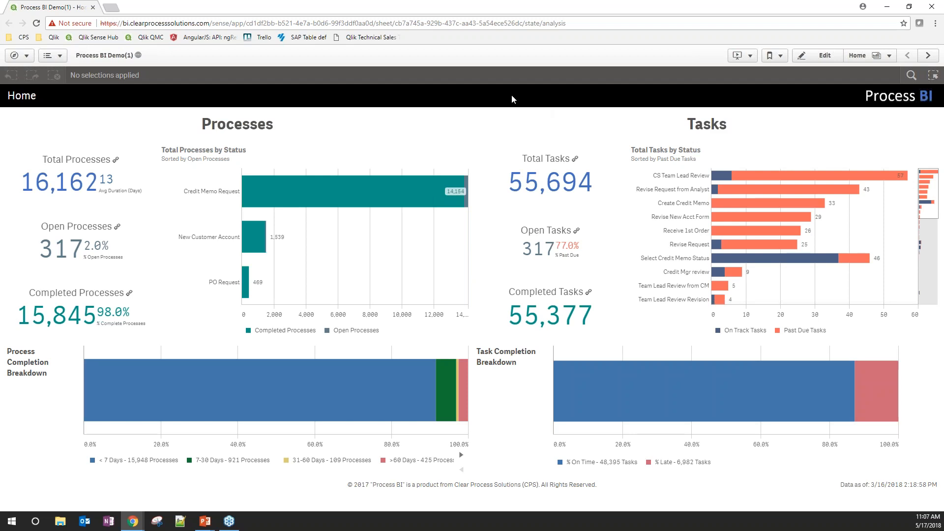
mouse_move(876, 77)
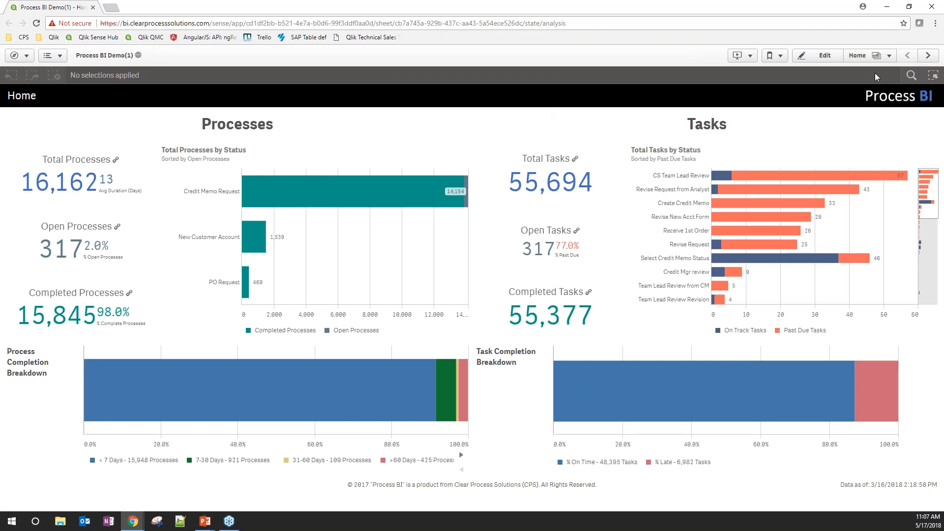
click(888, 56)
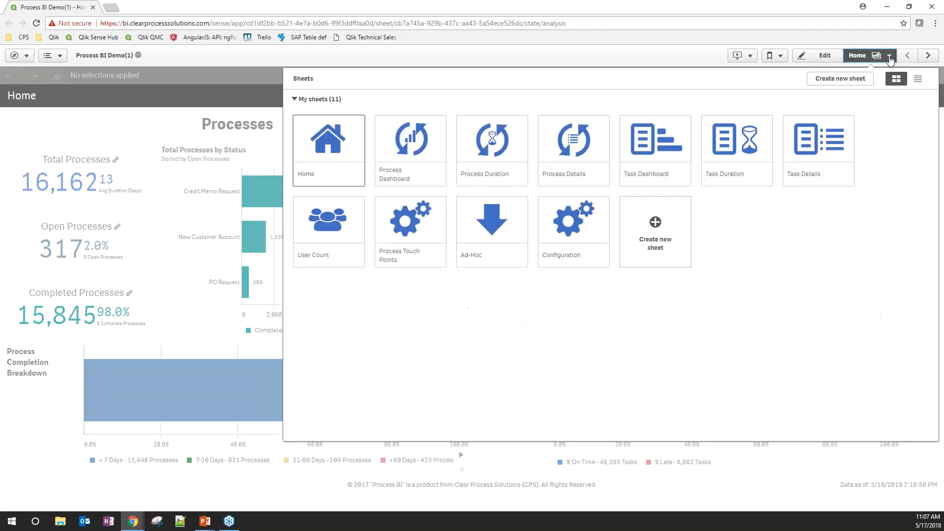
mouse_move(609, 258)
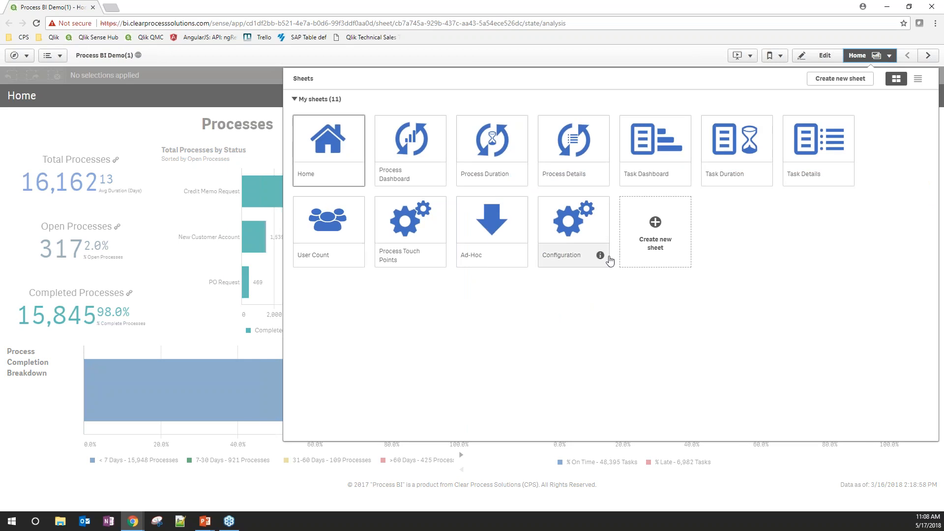
mouse_move(655, 232)
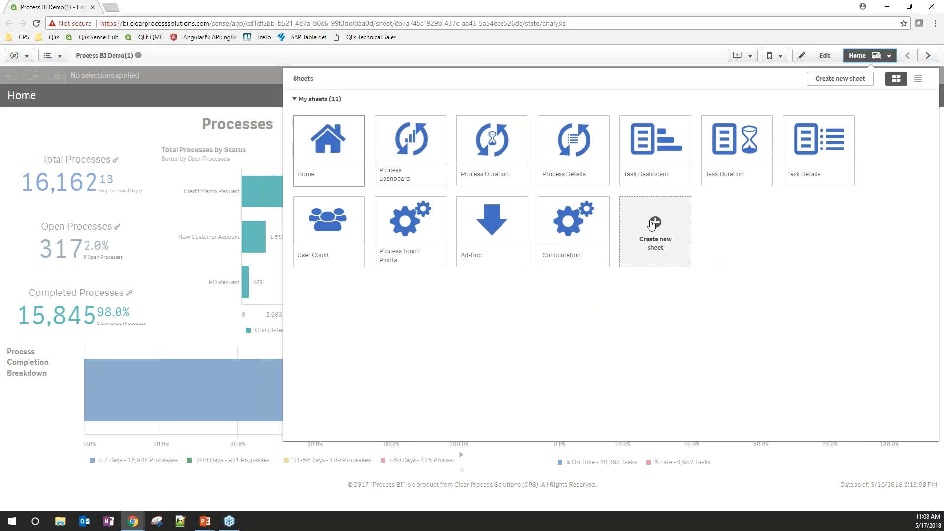
mouse_move(672, 245)
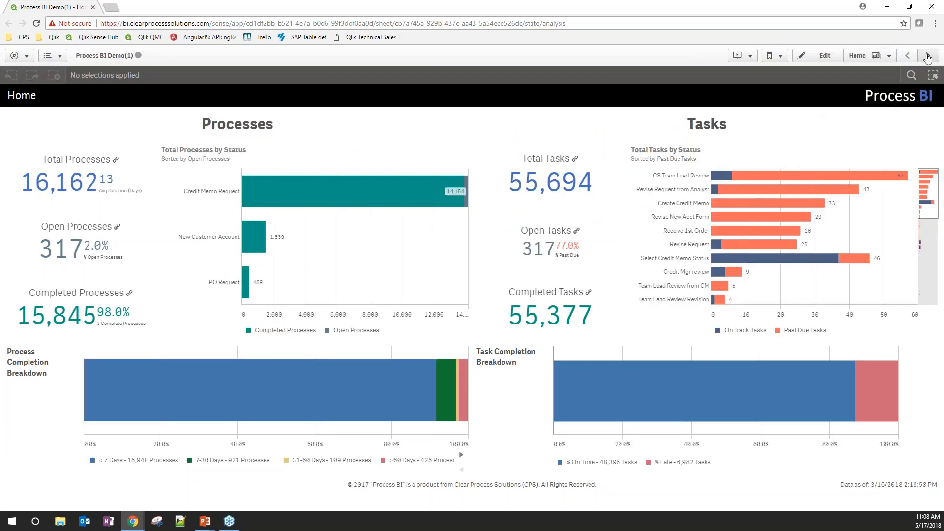
click(927, 55)
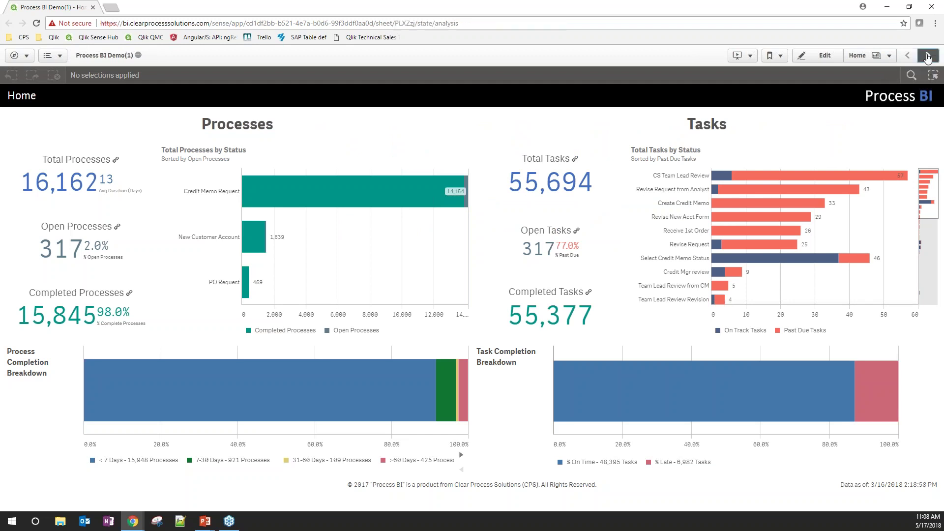
click(927, 55)
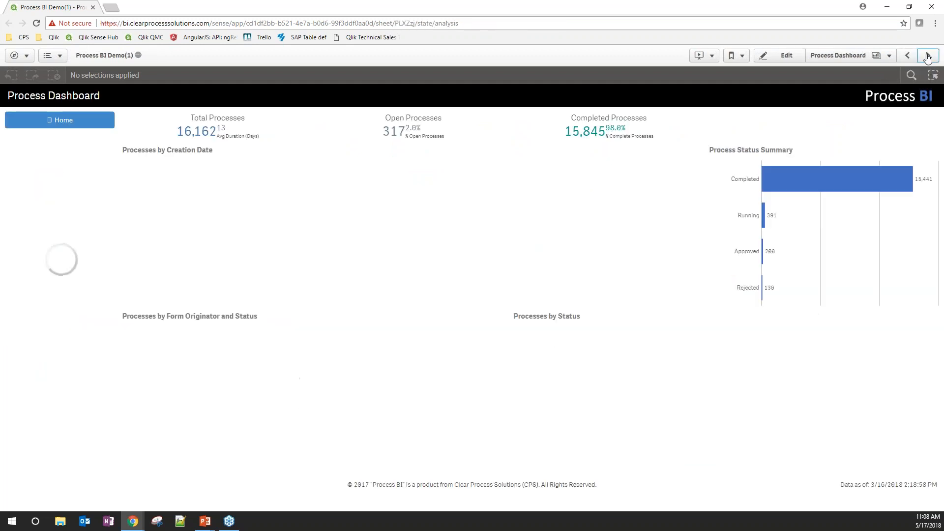
click(927, 55)
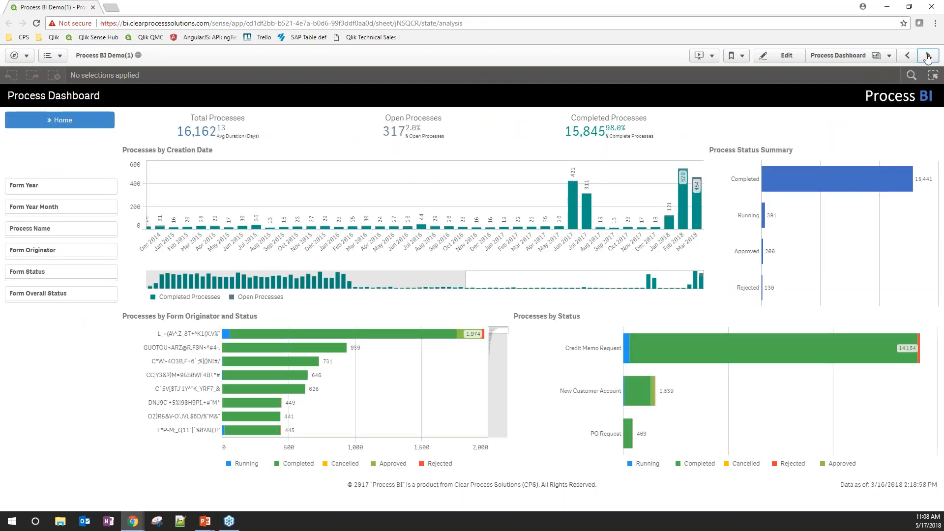
click(907, 55)
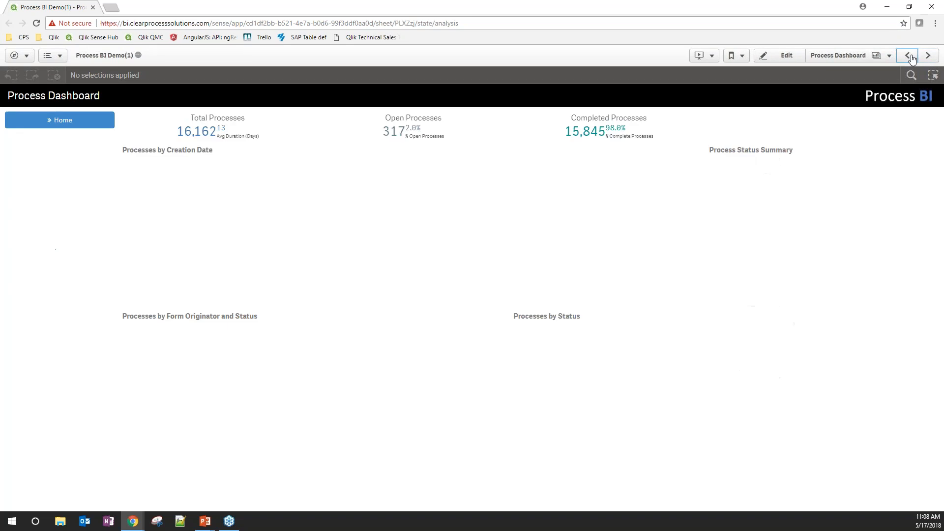
click(907, 55)
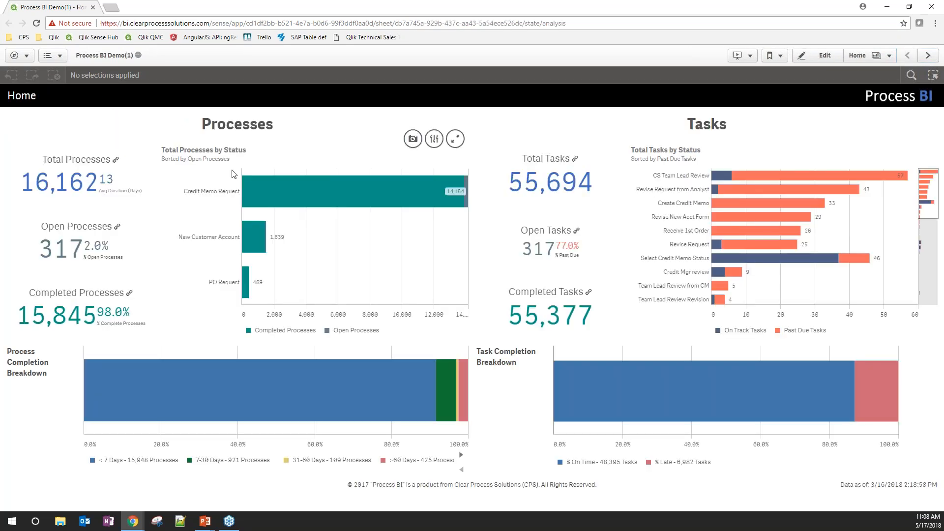
mouse_move(519, 149)
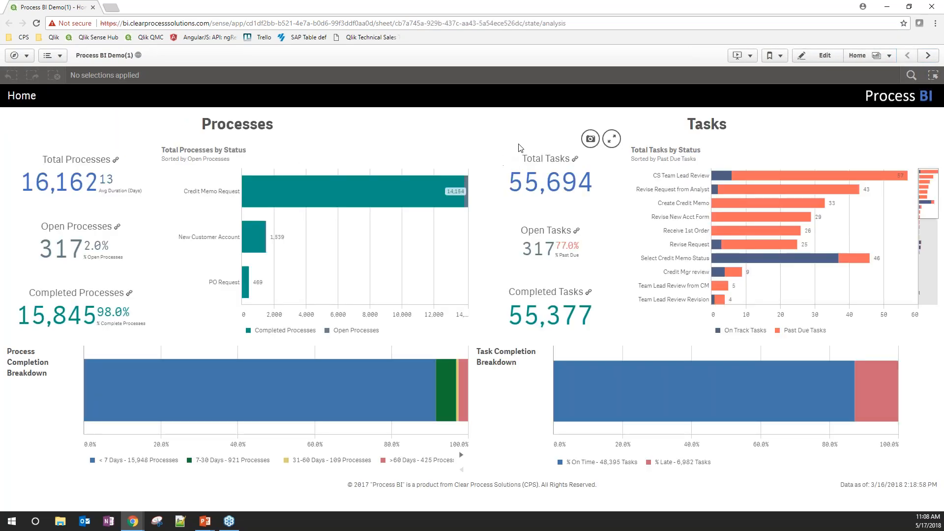
mouse_move(570, 134)
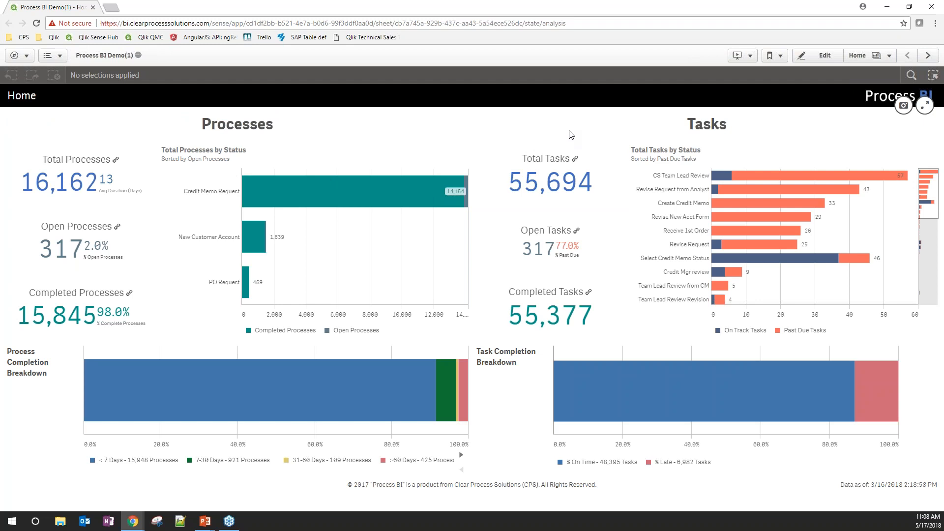
mouse_move(210, 275)
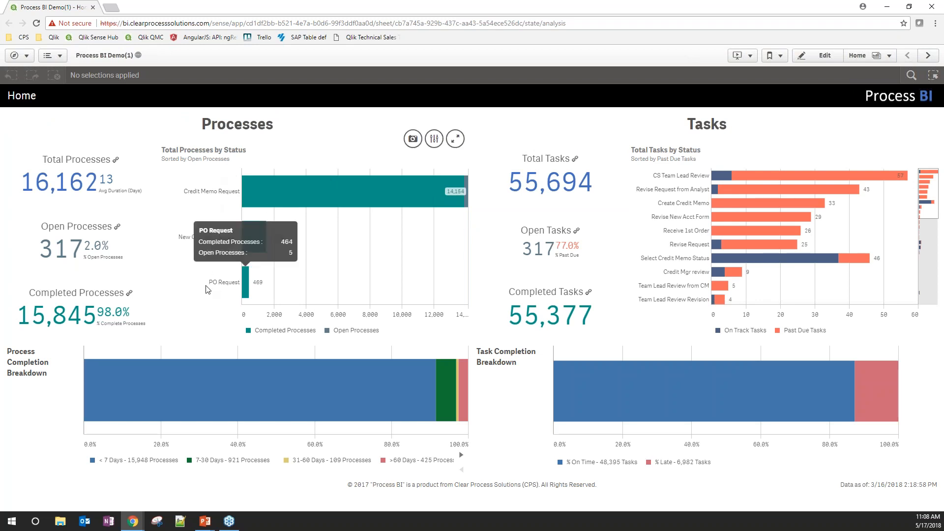
mouse_move(364, 283)
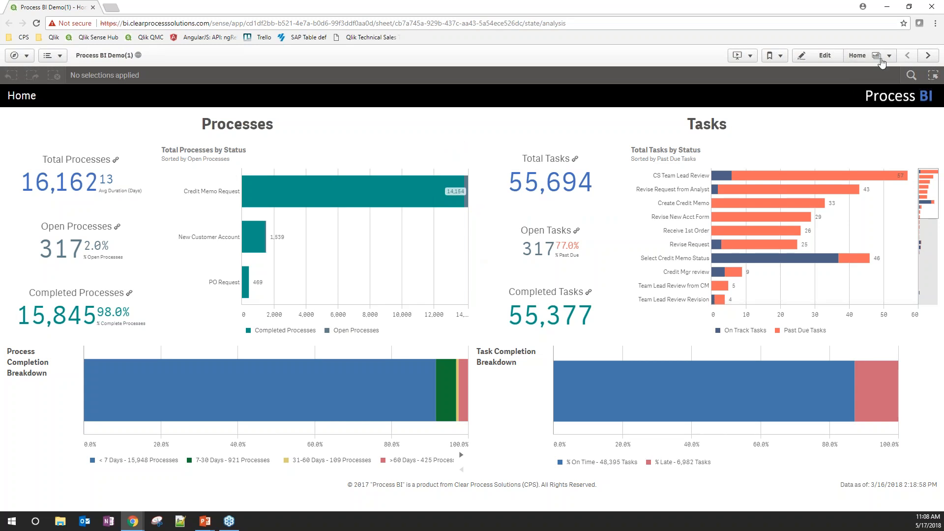
mouse_move(877, 55)
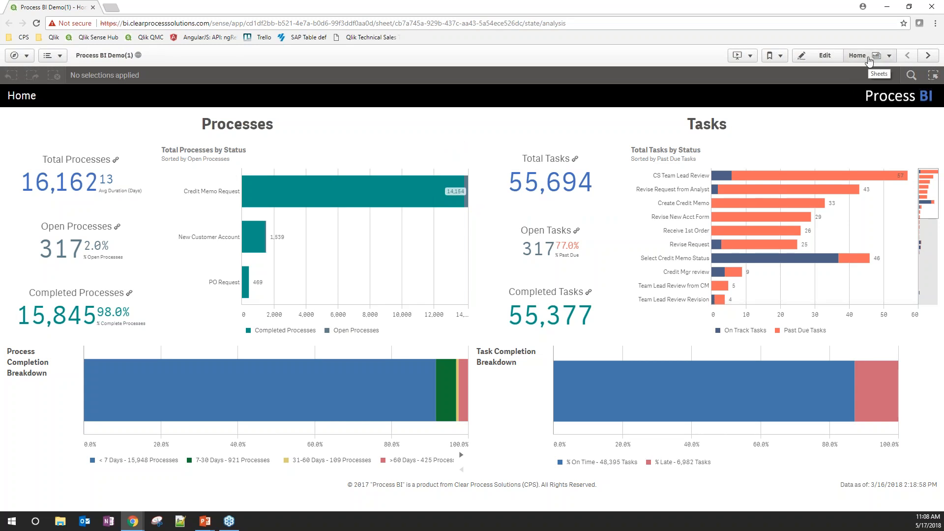
Navigate to the Ad-Hoc sheet and switch it into edit mode.
click(882, 55)
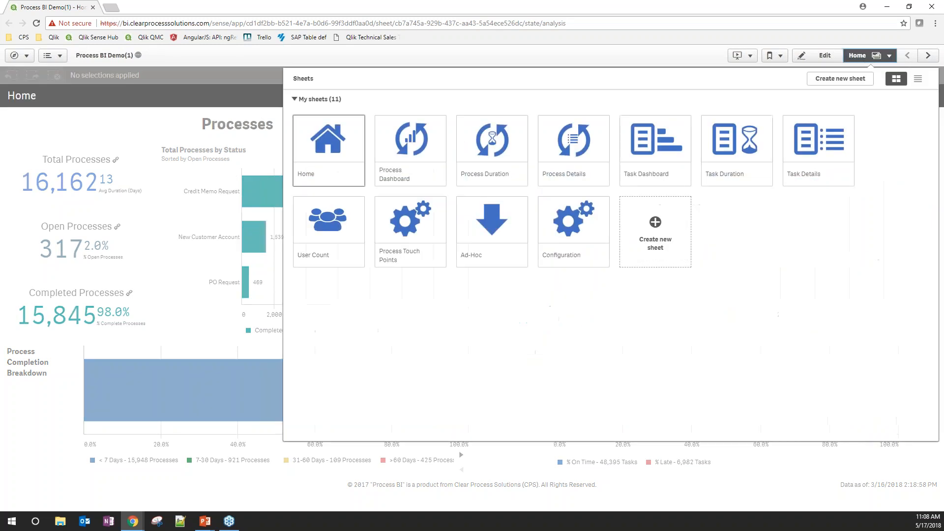
click(492, 218)
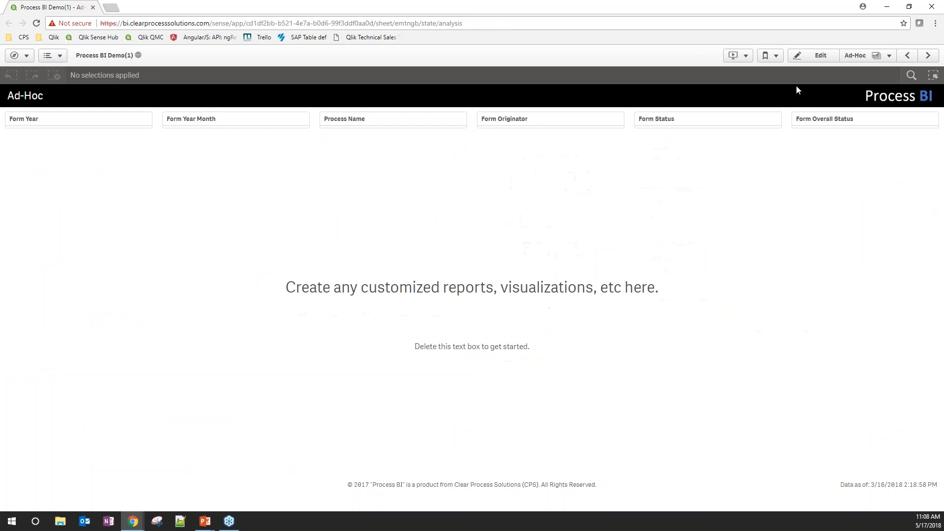
click(812, 55)
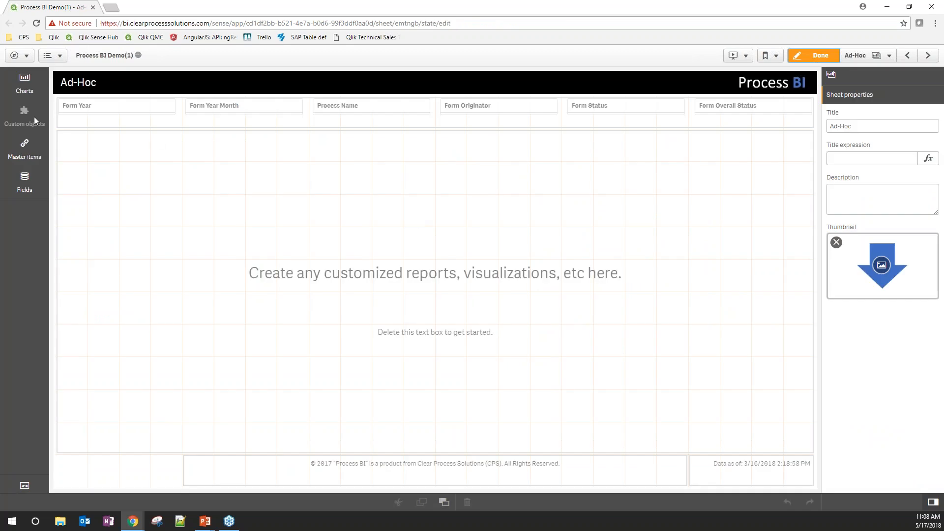
Show Master items, browse dimensions and measures, and clear the sheet's placeholder text.
click(24, 149)
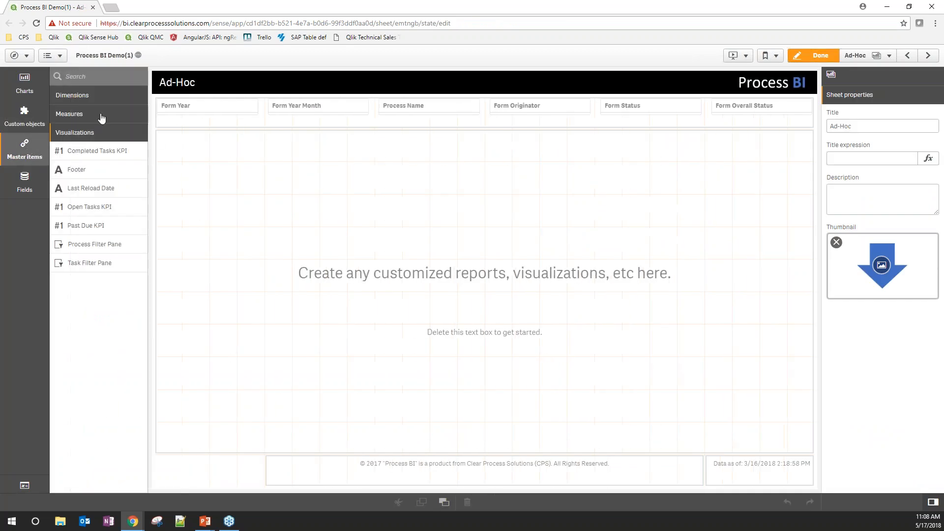
click(72, 94)
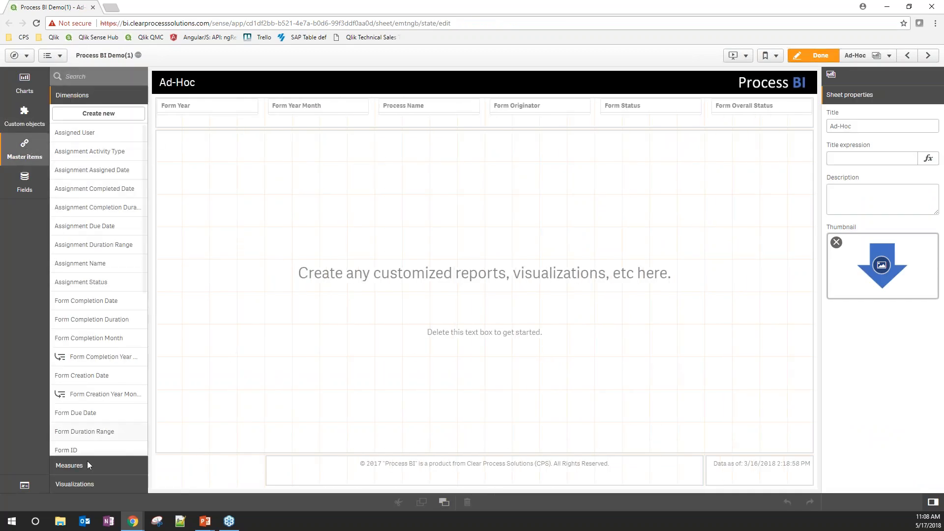
click(69, 465)
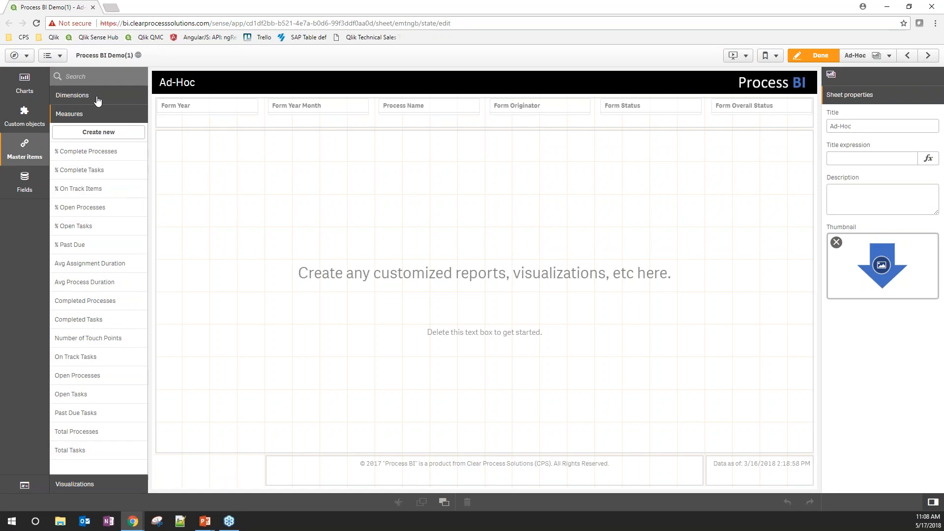
click(71, 95)
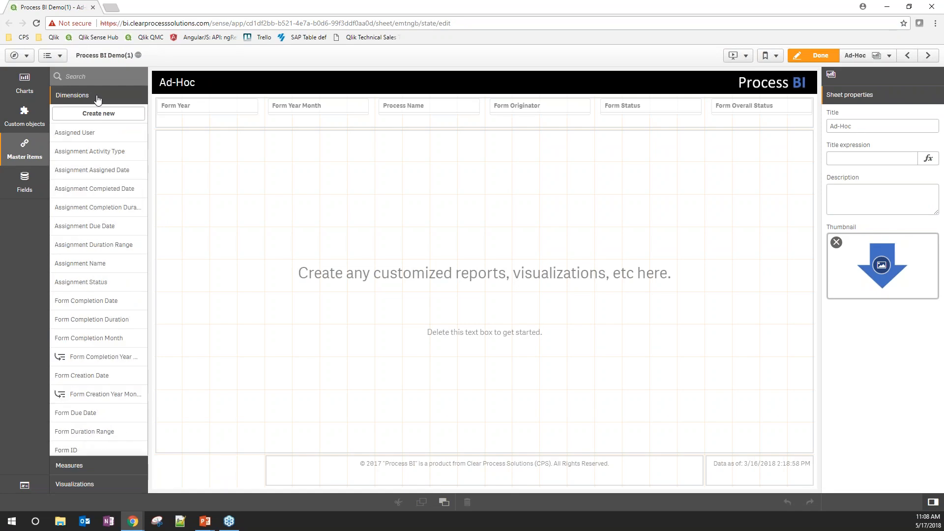
click(484, 272)
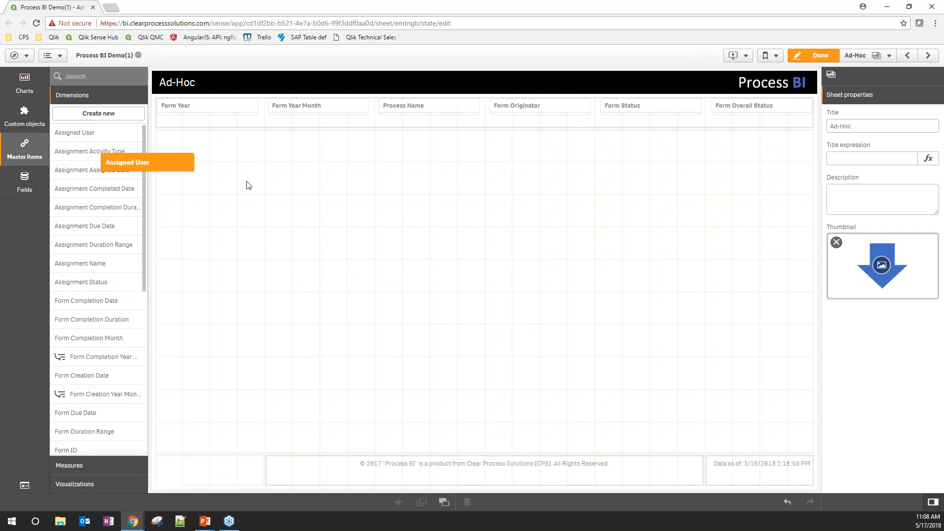
Position the six-field form filter pane across the top row of the Ad-Hoc sheet.
drag(127, 163, 249, 181)
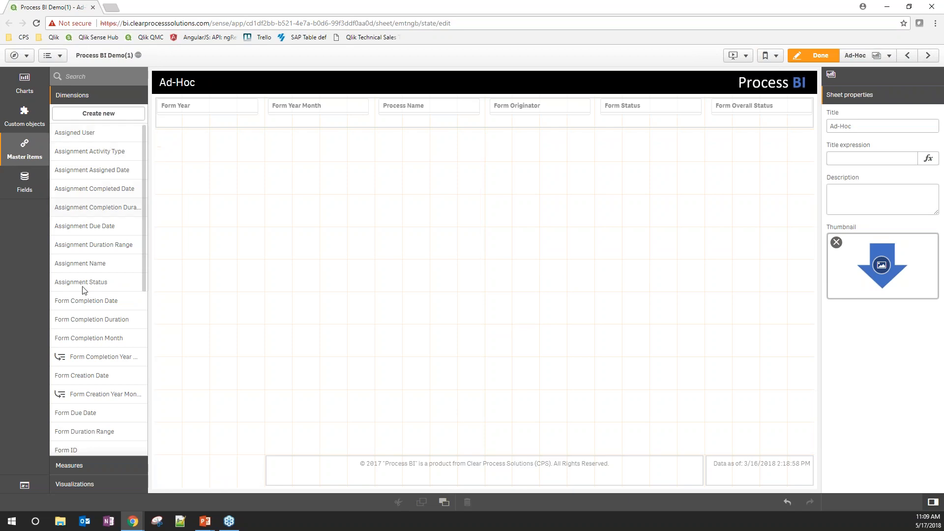
mouse_move(24, 150)
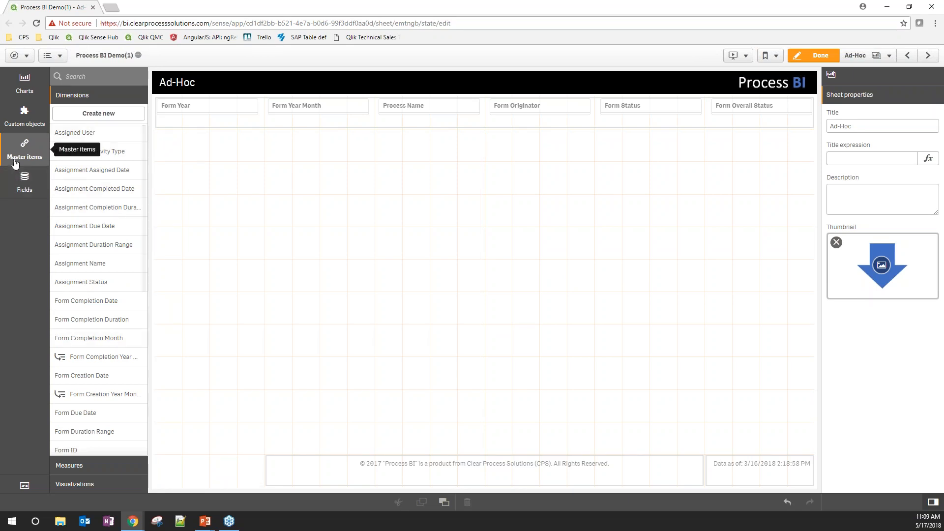
mouse_move(218, 125)
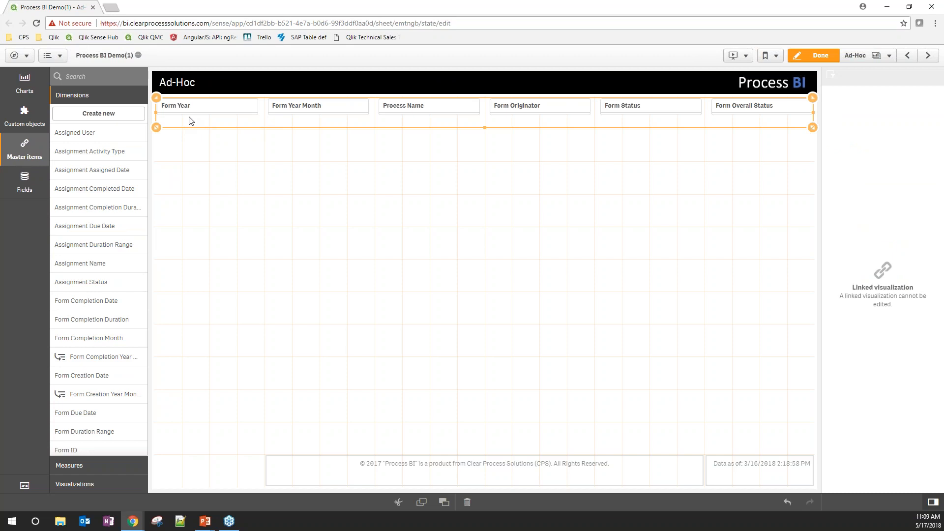
mouse_move(399, 116)
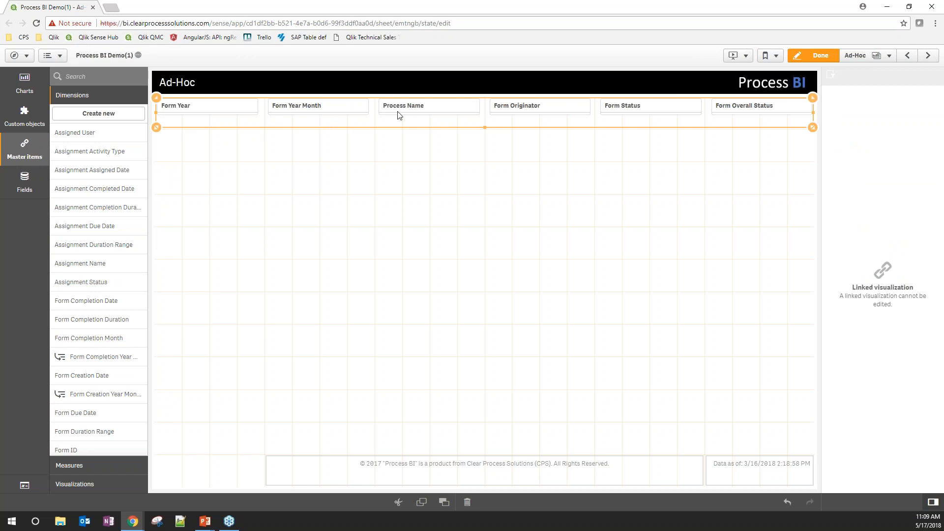
mouse_move(325, 253)
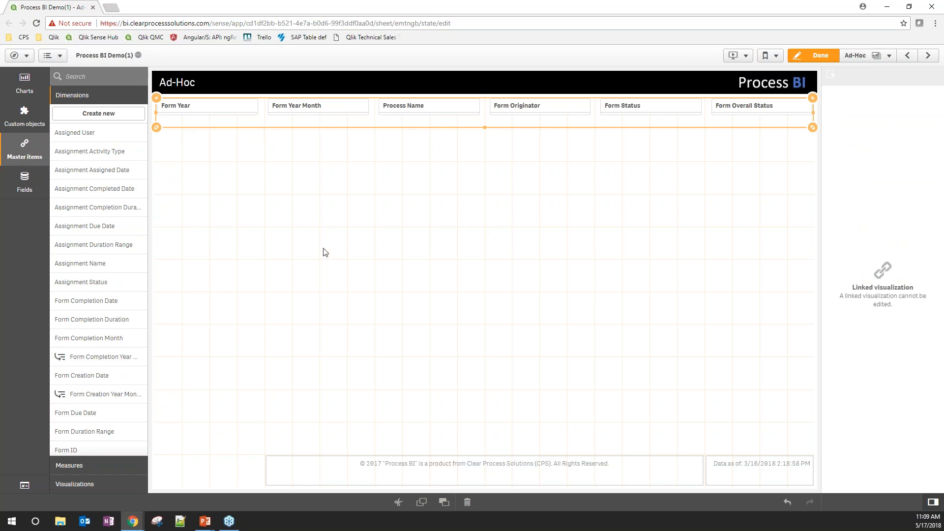
Leave edit mode, select Form Year 2017 in the filter, then clear that selection.
click(817, 55)
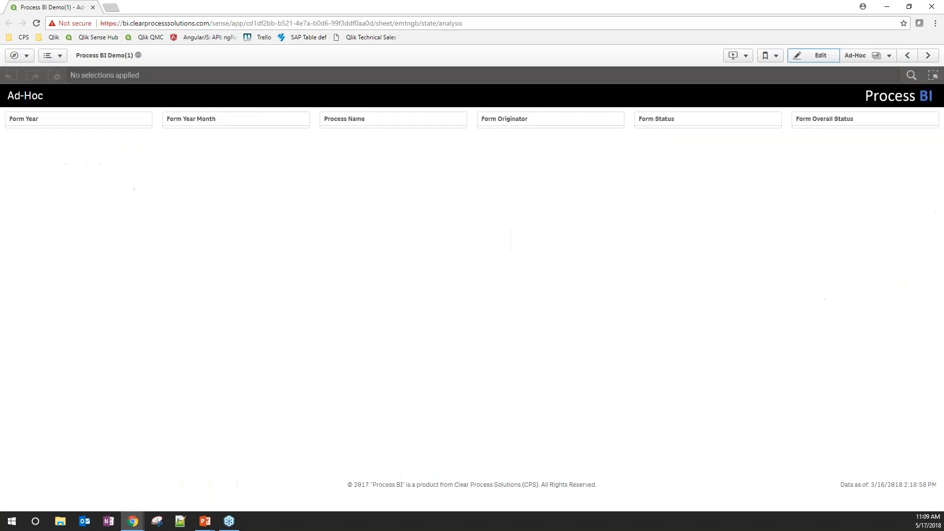
click(79, 119)
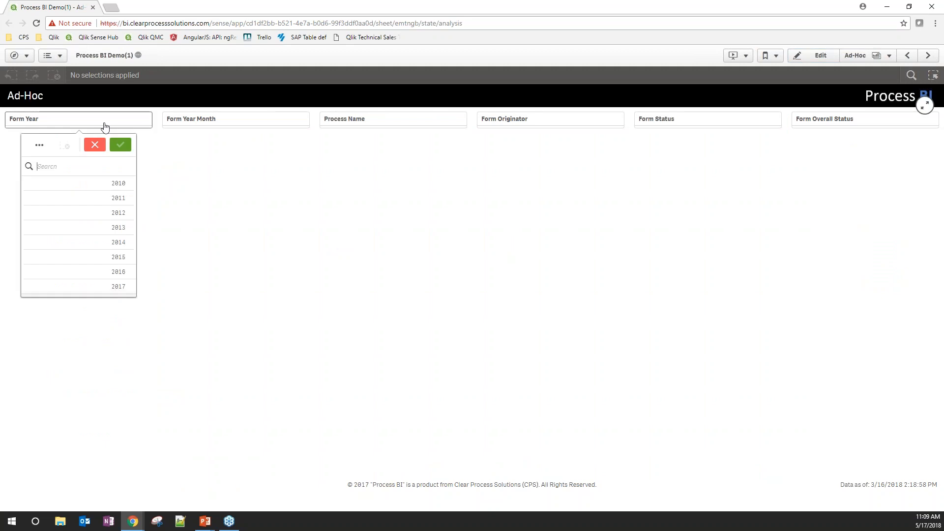
scroll(down, 3)
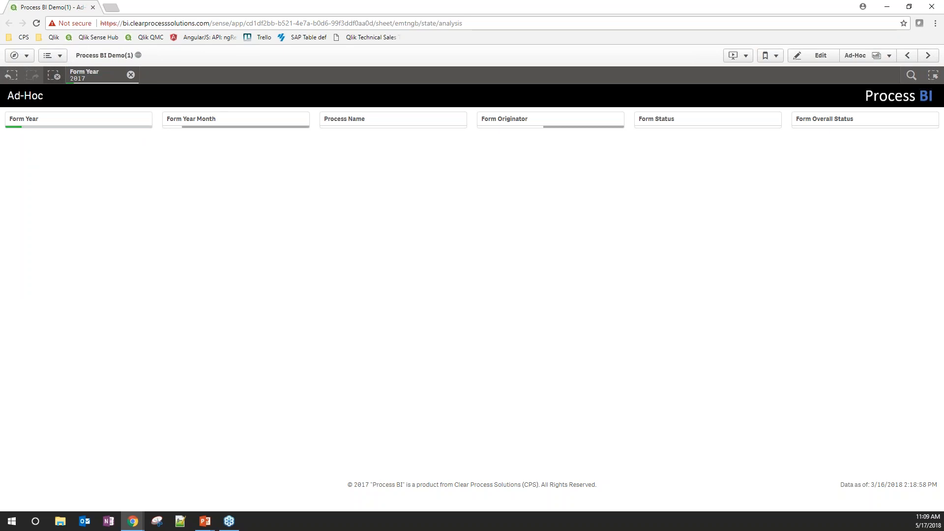
mouse_move(162, 210)
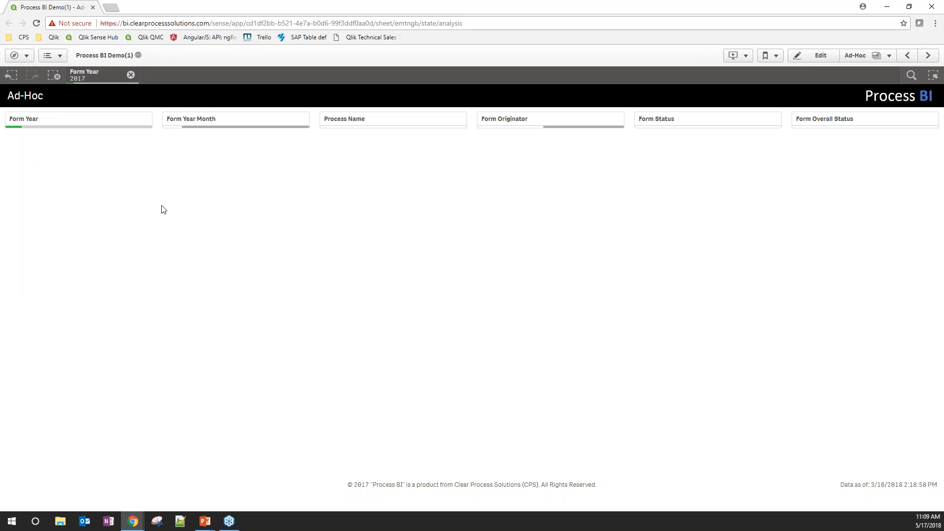
mouse_move(167, 208)
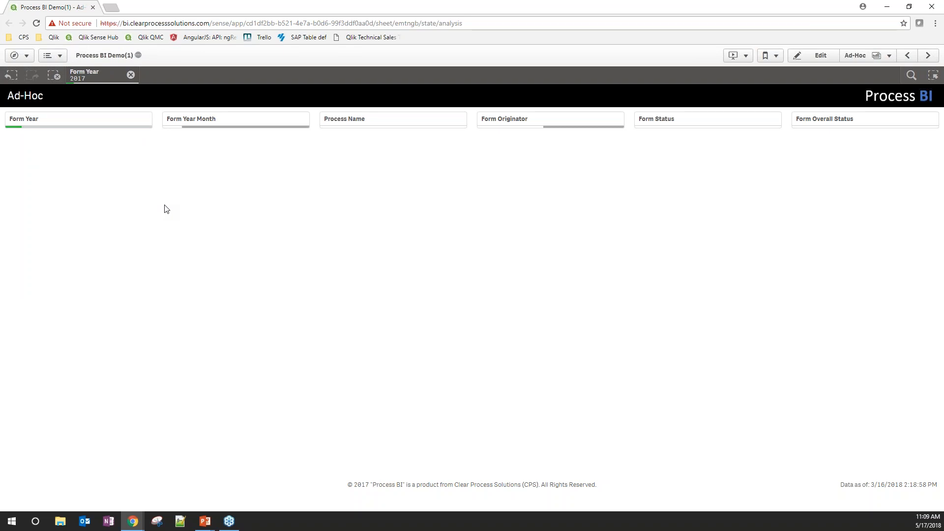
mouse_move(167, 186)
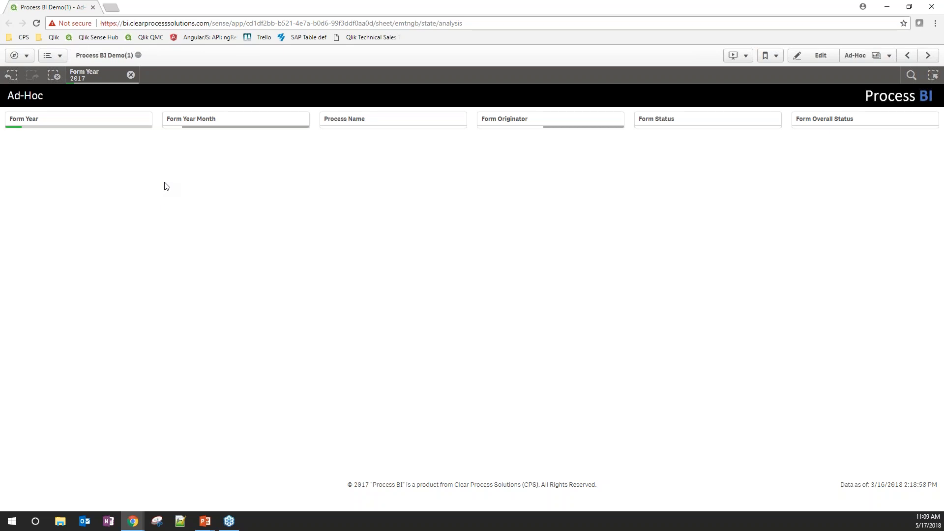
mouse_move(160, 161)
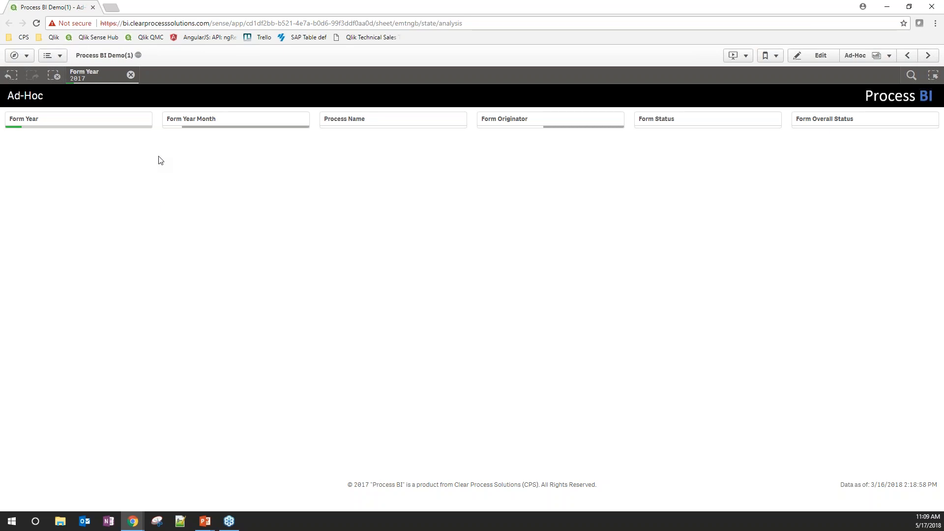
mouse_move(131, 75)
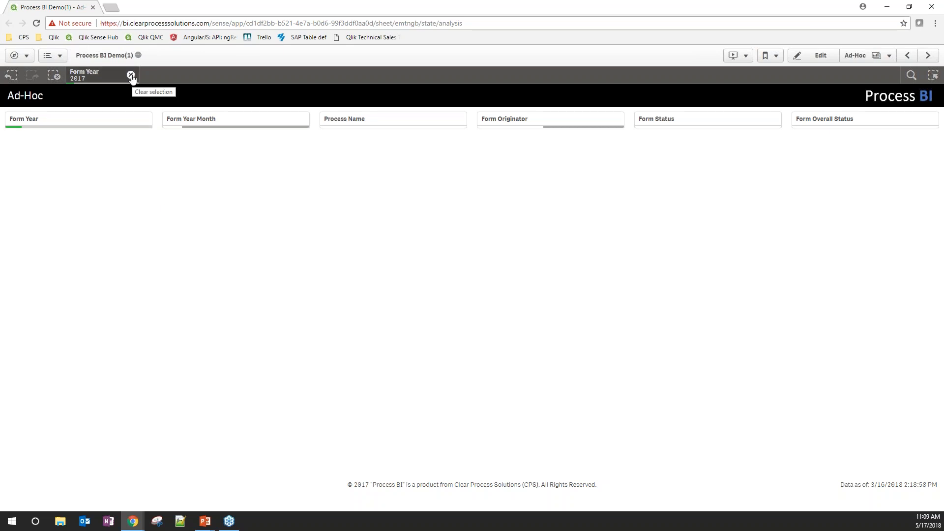
click(131, 74)
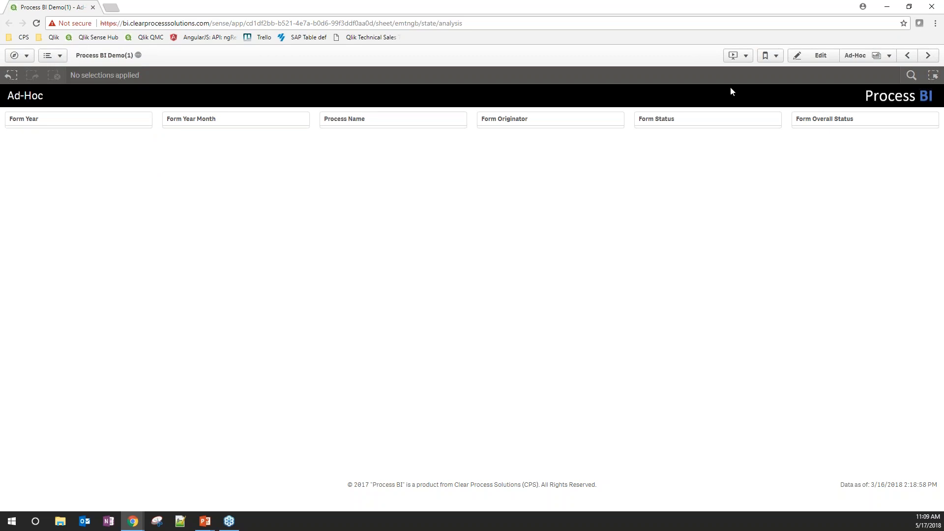
mouse_move(181, 145)
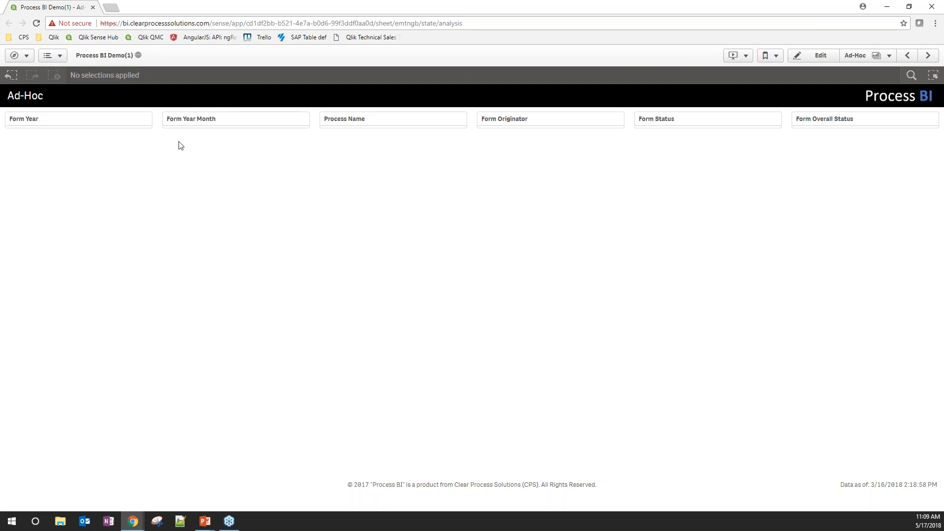
mouse_move(873, 55)
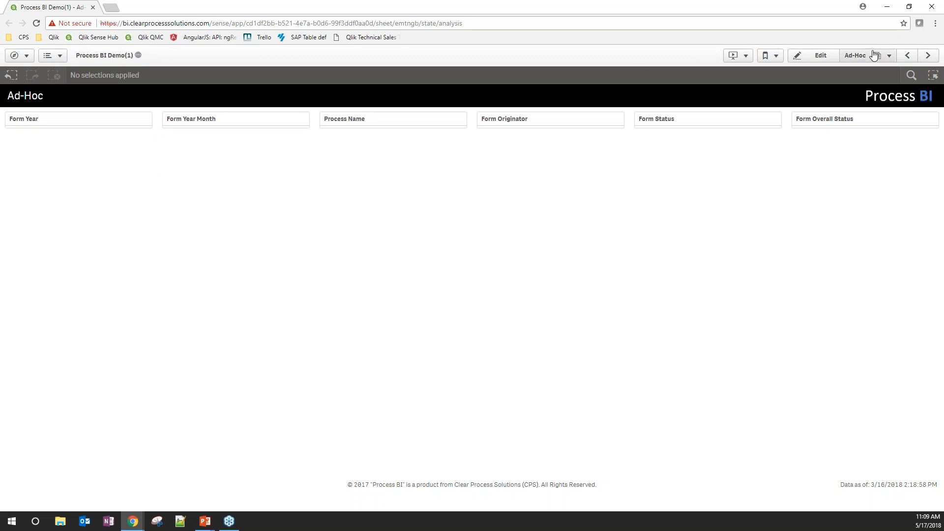
Navigate from the sheet list to the Process Dashboard.
click(867, 55)
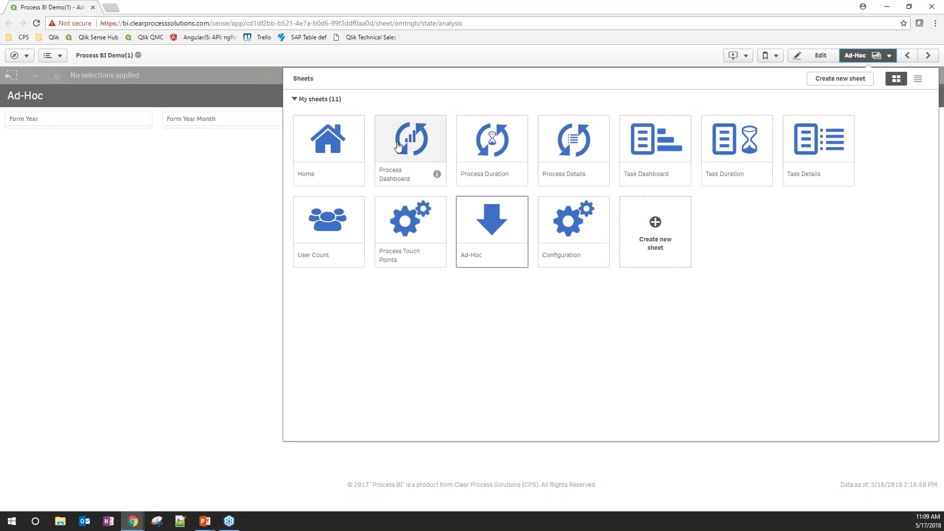
click(410, 138)
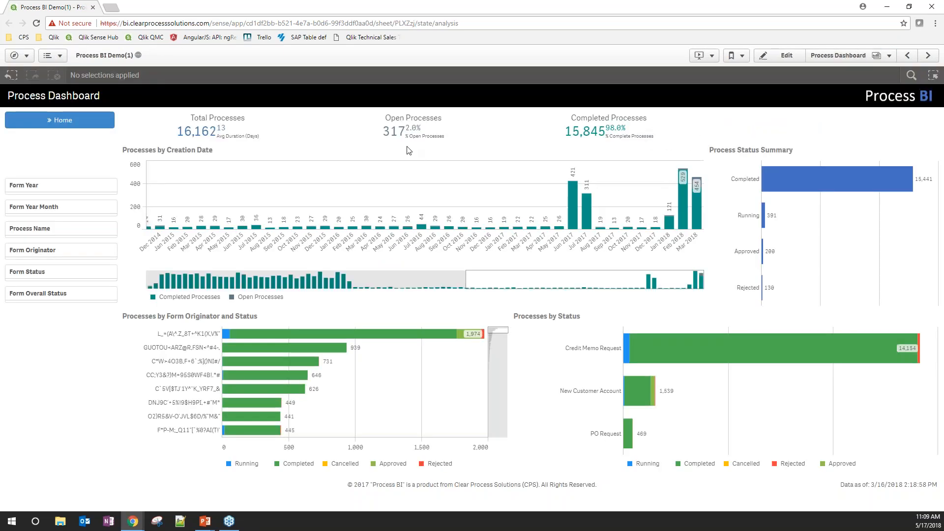
Filter the dashboard to Form Year 2018 and Form Status Rejected.
click(60, 185)
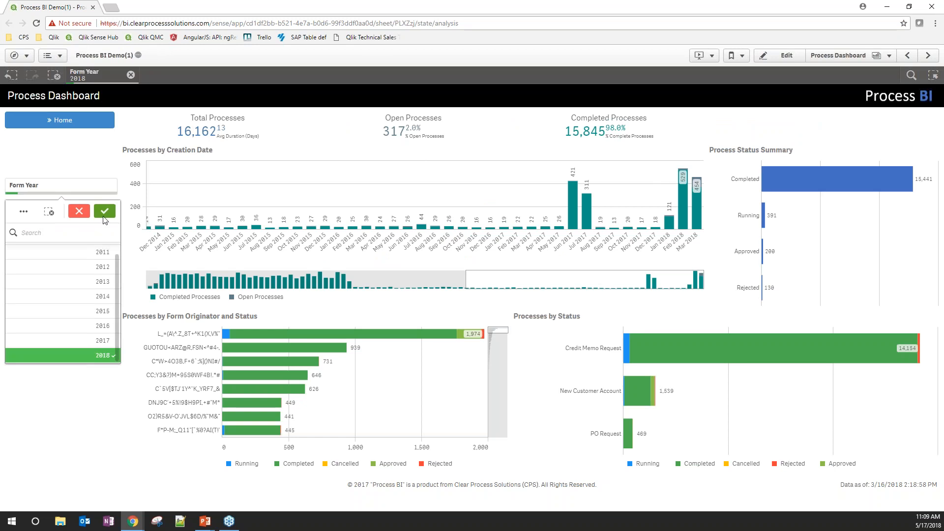
click(104, 211)
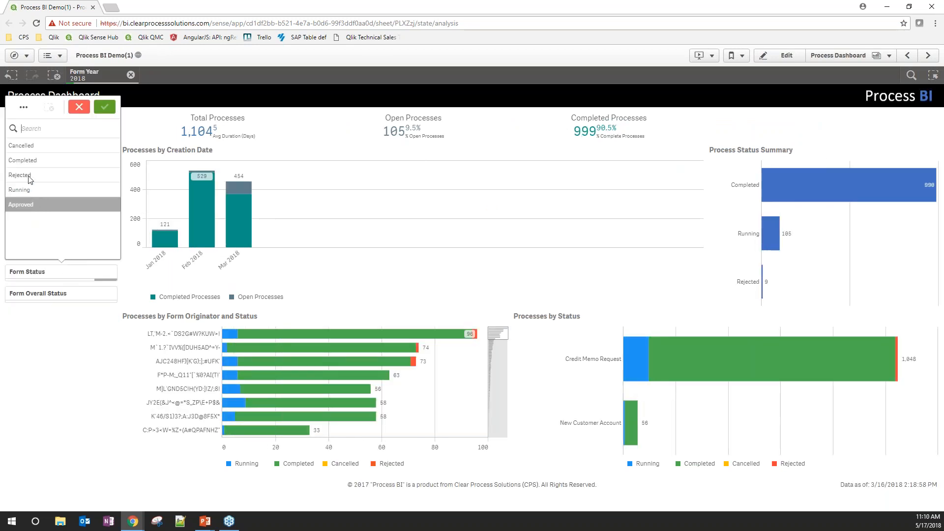
click(20, 175)
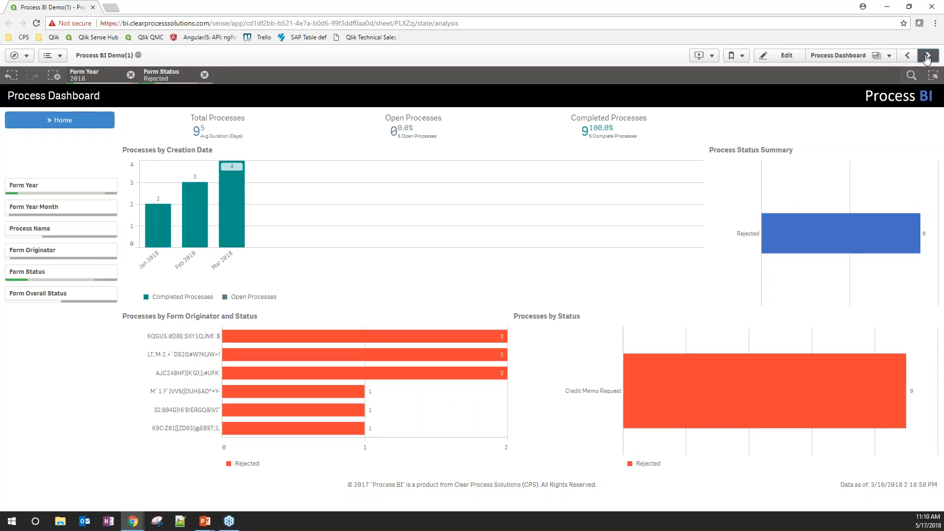
Carry the filters forward to Process Details, review the nine rejected records, then step back a sheet.
click(926, 55)
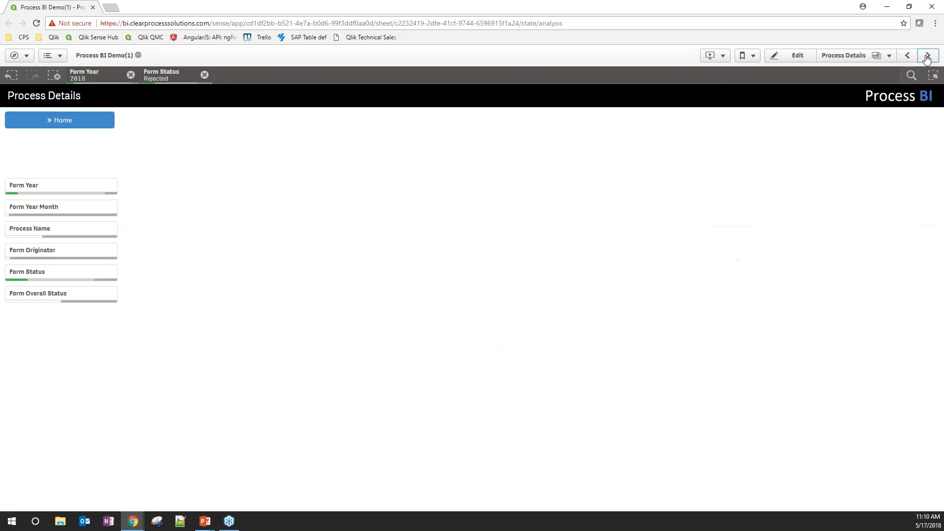
click(926, 55)
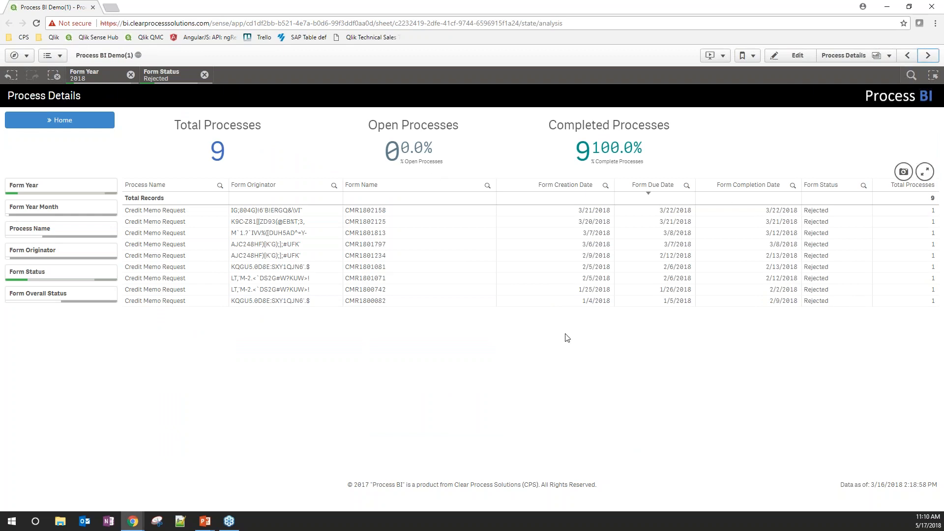
mouse_move(512, 299)
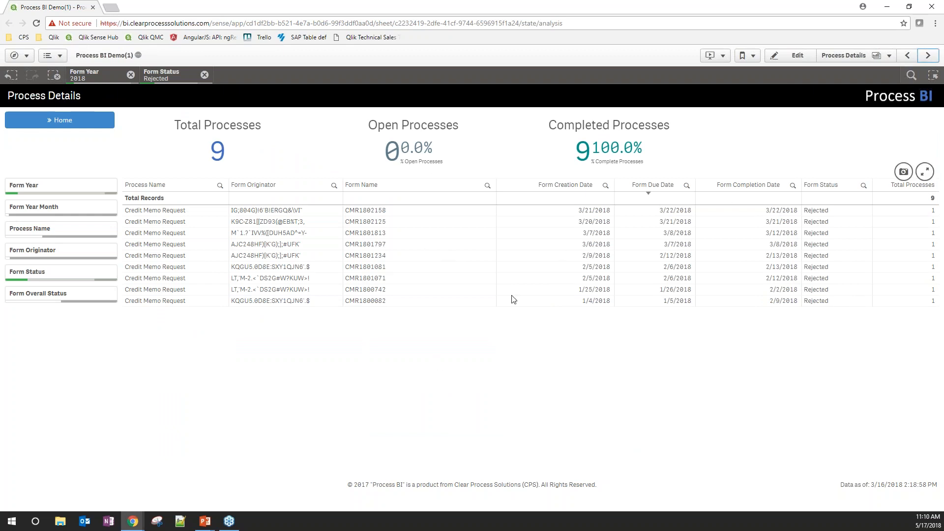
mouse_move(570, 258)
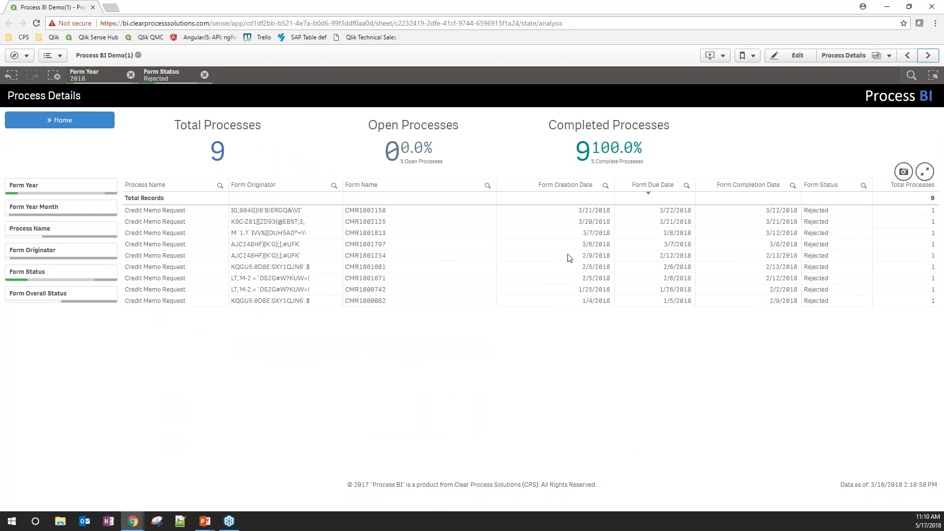
mouse_move(567, 257)
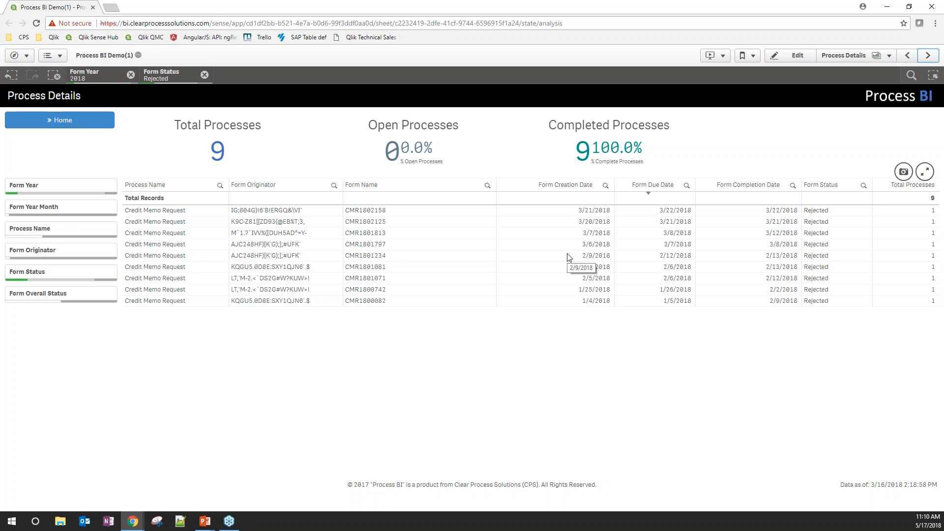
mouse_move(626, 96)
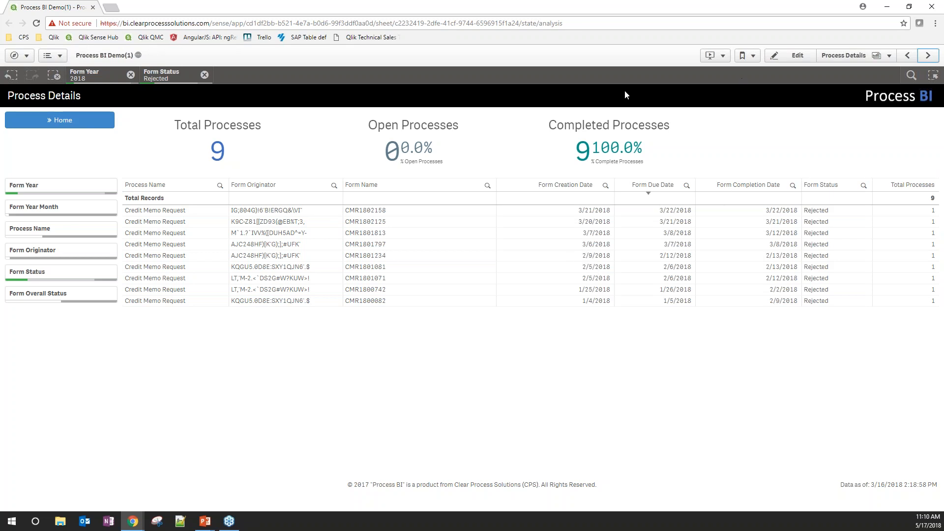
click(928, 55)
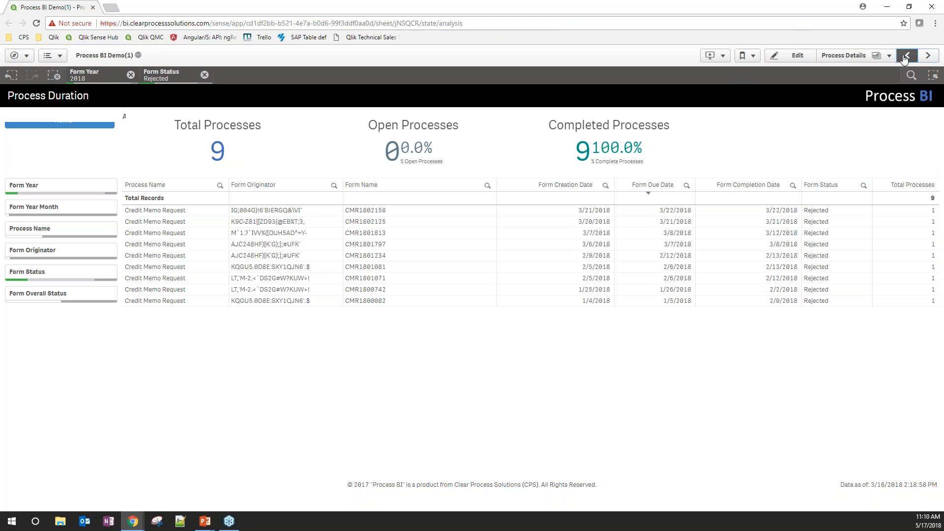
Return to the Process Dashboard and remove the Rejected status filter, keeping Form Year 2018.
click(929, 55)
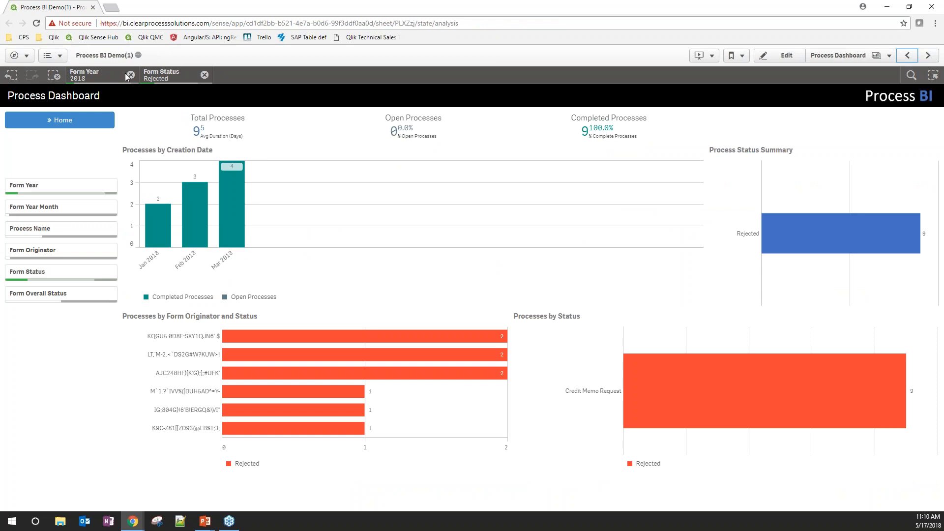
click(204, 75)
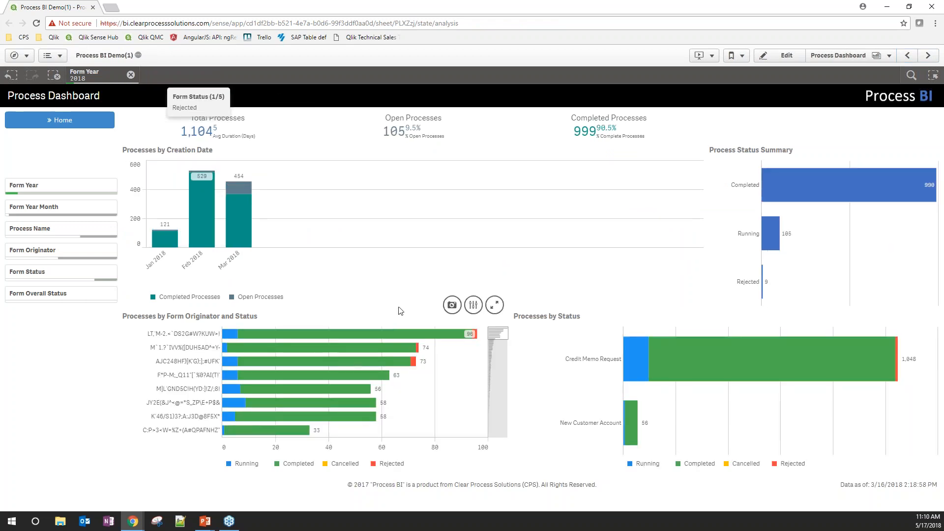
mouse_move(547, 184)
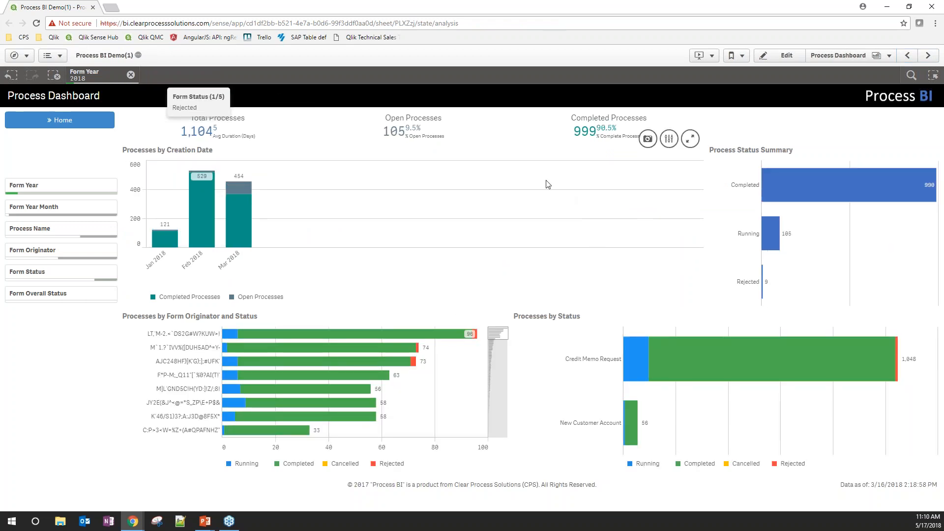
mouse_move(508, 193)
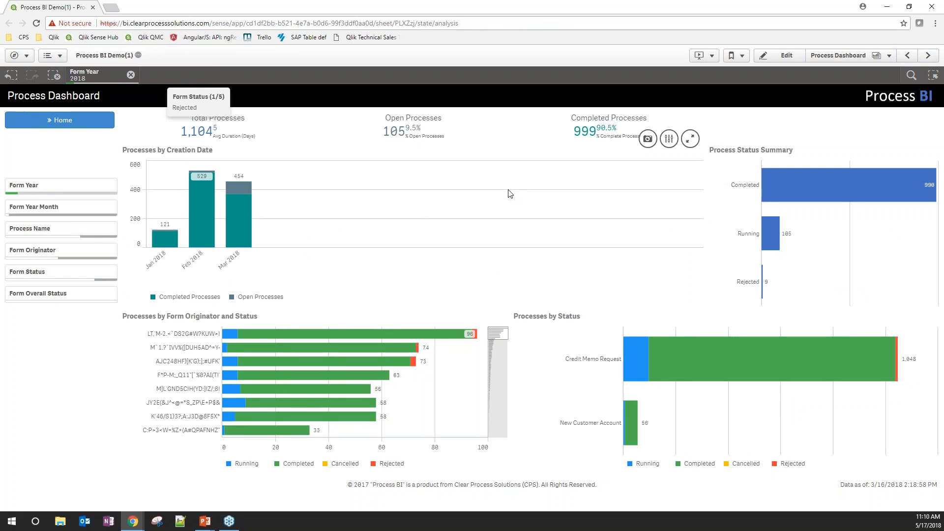
mouse_move(666, 166)
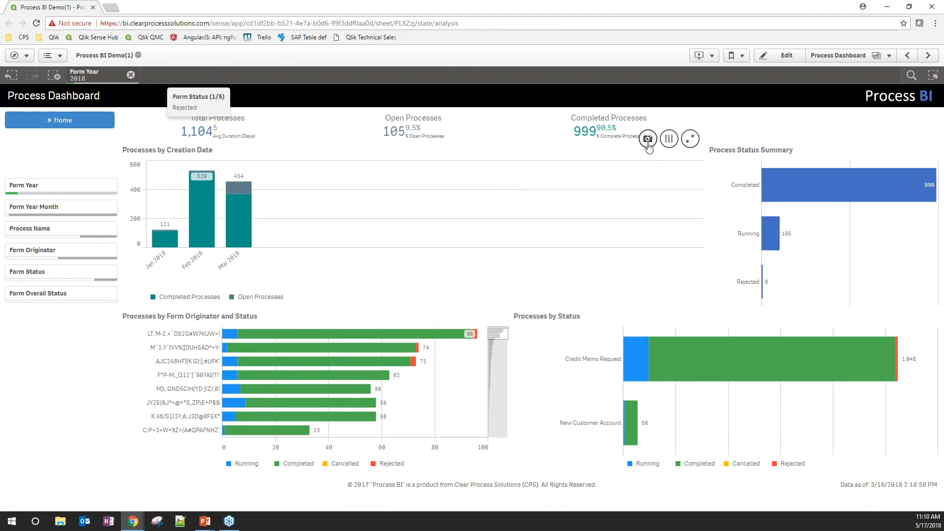
mouse_move(647, 138)
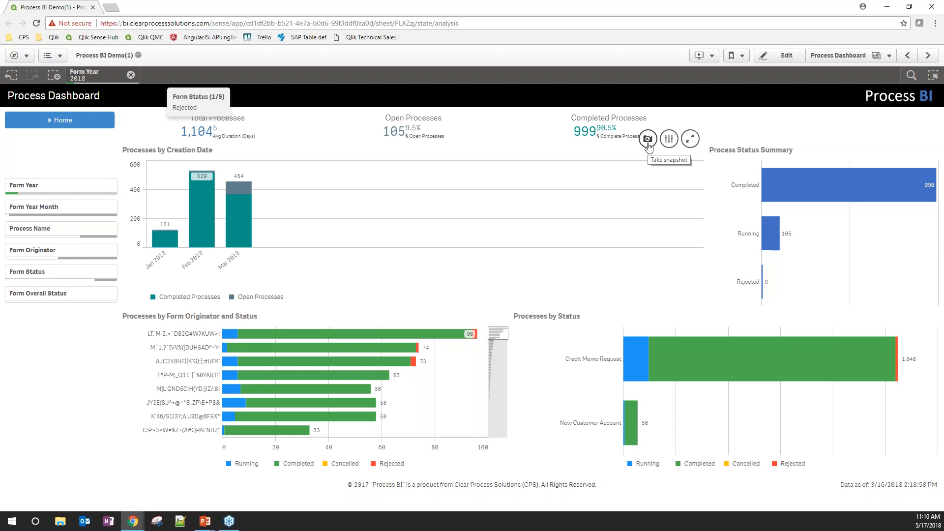
Snapshot the Processes by Creation Date chart and describe it as 'Everything from 2018'.
click(648, 139)
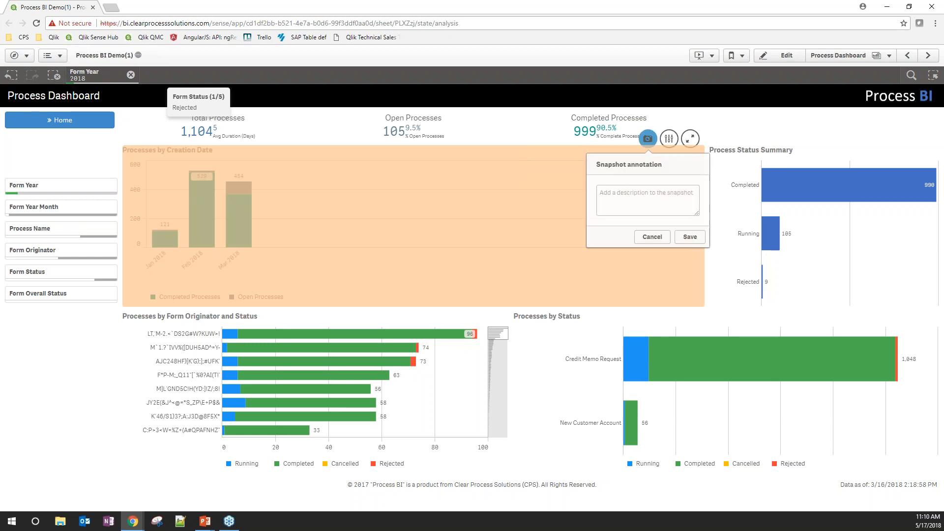
mouse_move(655, 179)
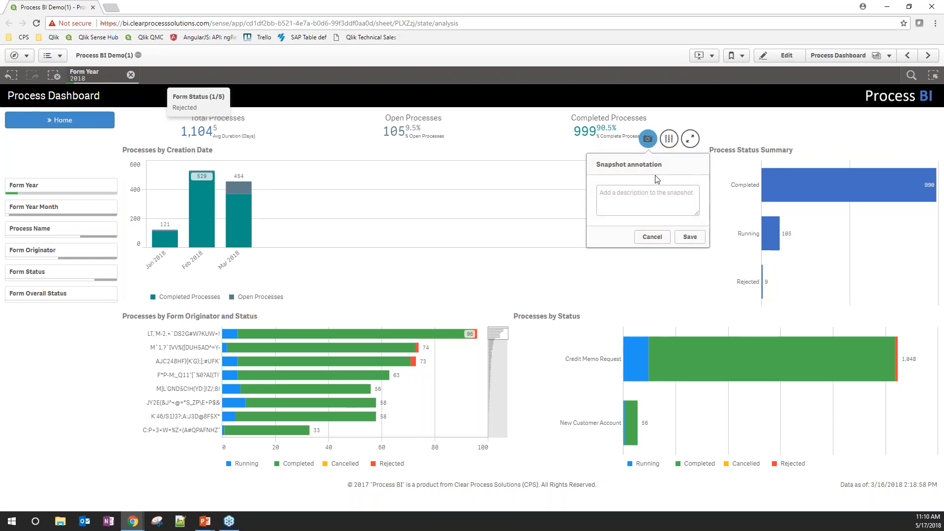
click(647, 201)
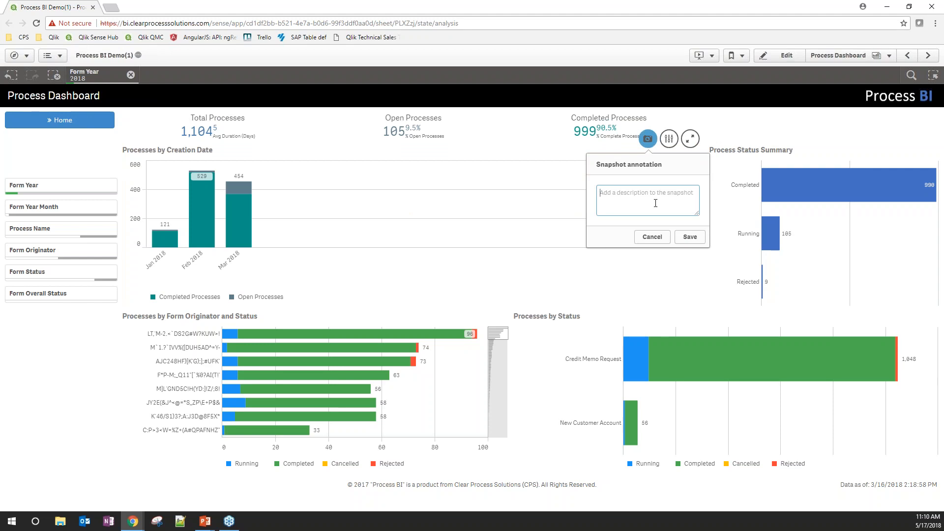
text(Everyth)
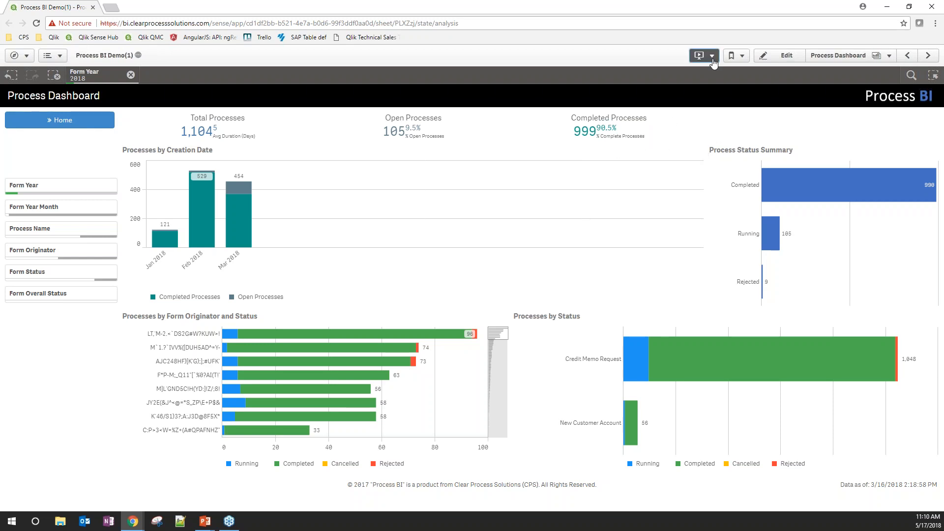
Create a new story from the Stories menu and title it '2018'.
click(698, 56)
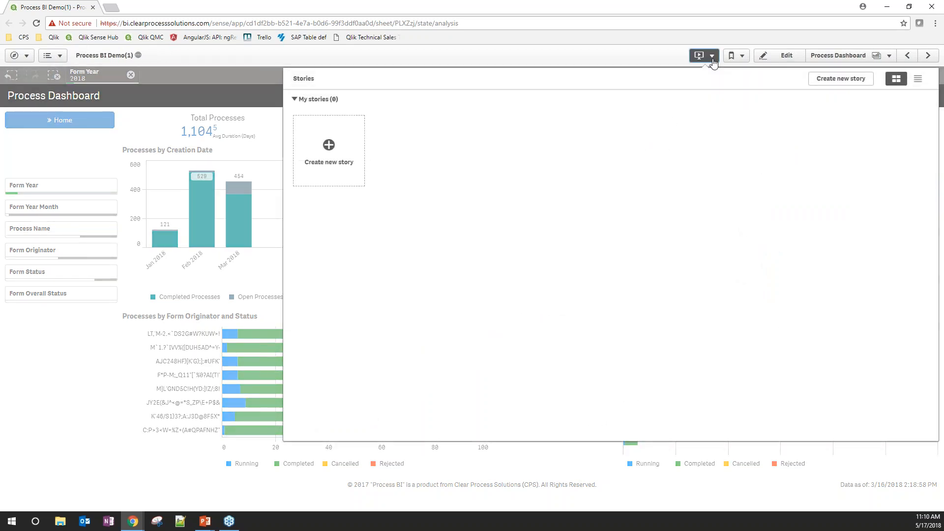
click(328, 149)
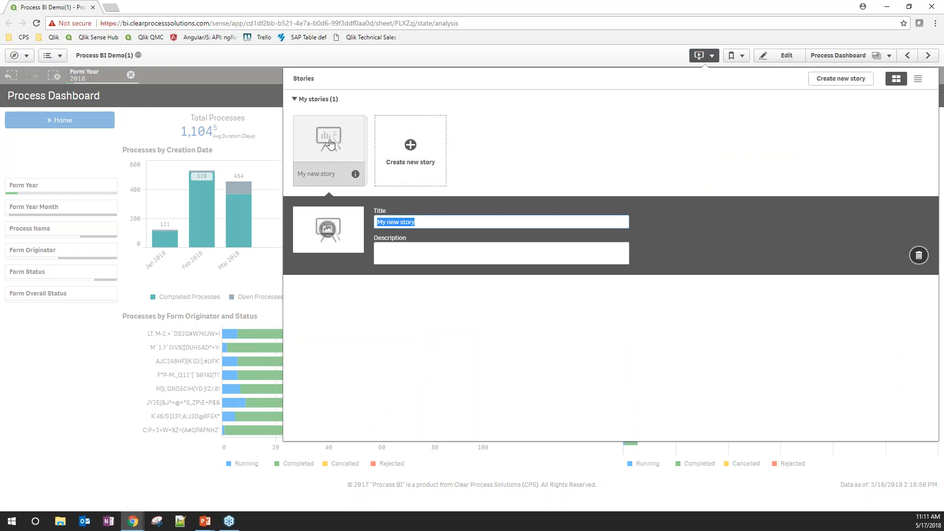
text(2018)
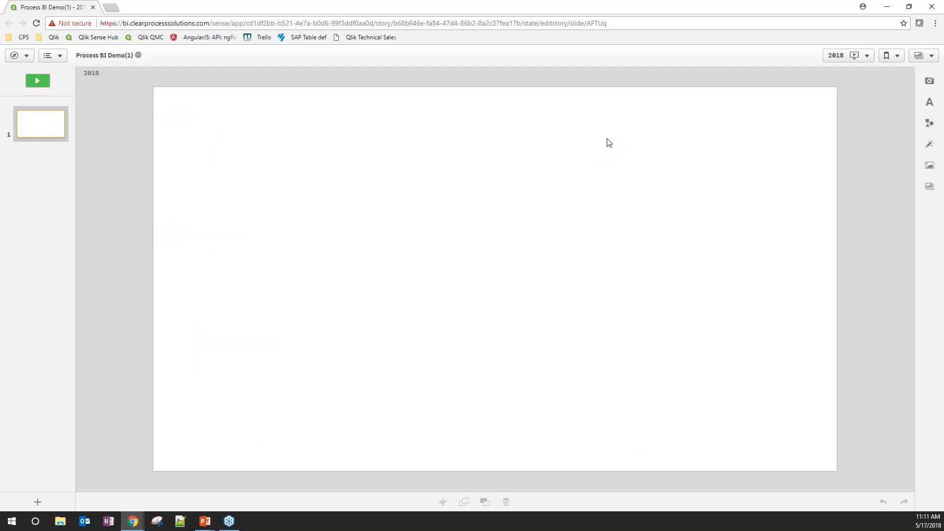
mouse_move(680, 123)
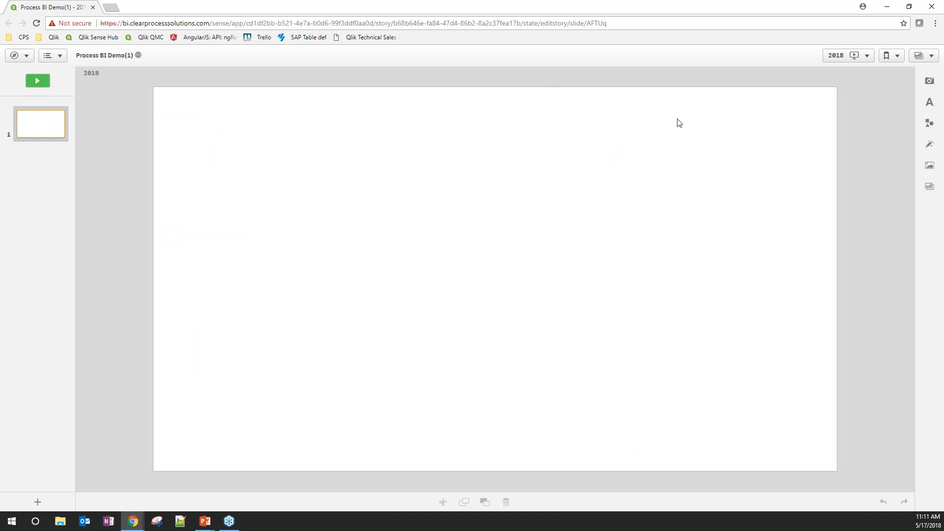
Place the creation-date snapshot on the slide with Title and Paragraph text boxes.
click(929, 80)
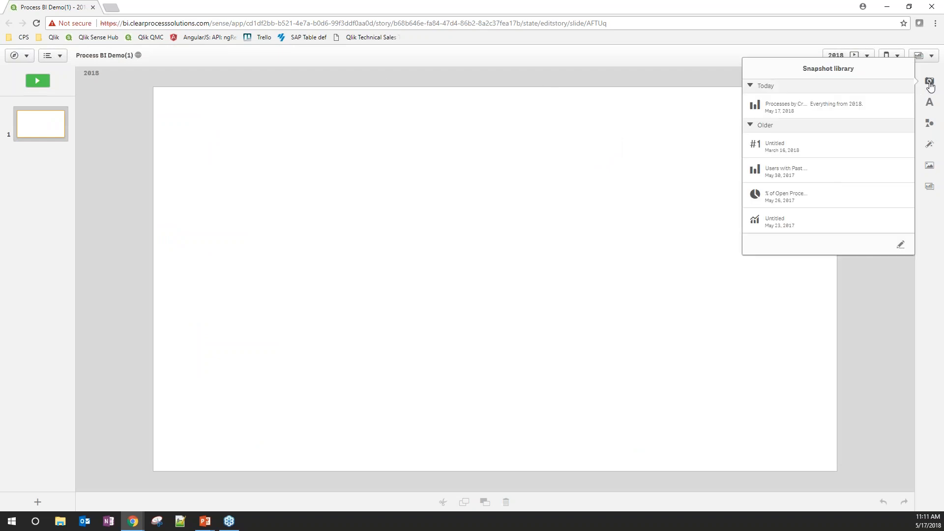
mouse_move(816, 153)
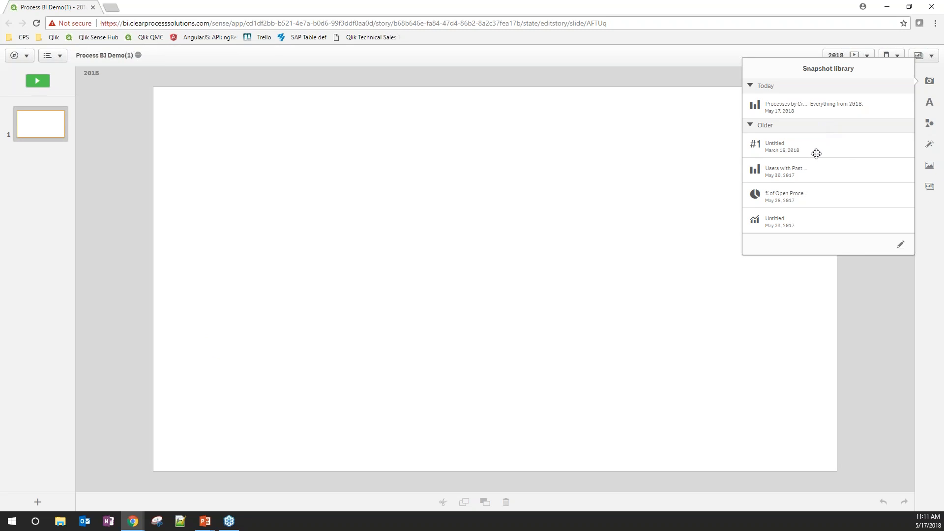
mouse_move(834, 150)
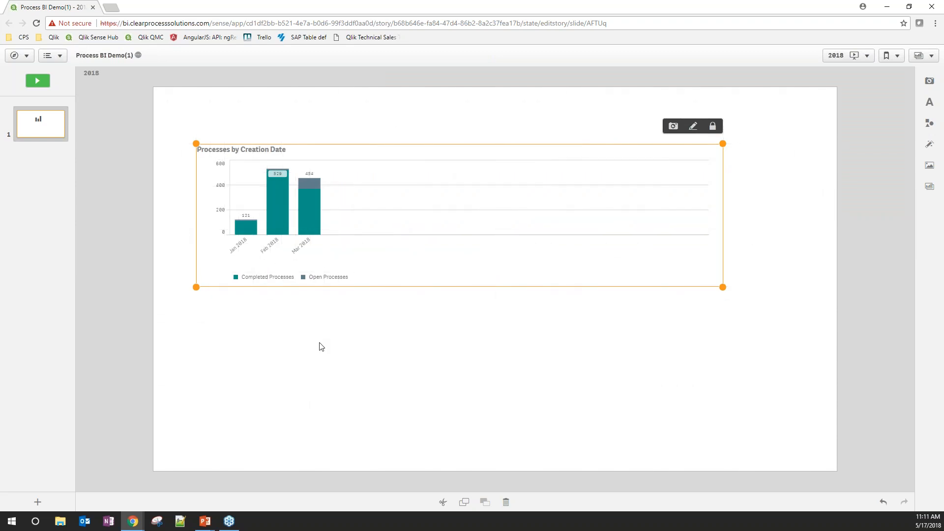
click(929, 103)
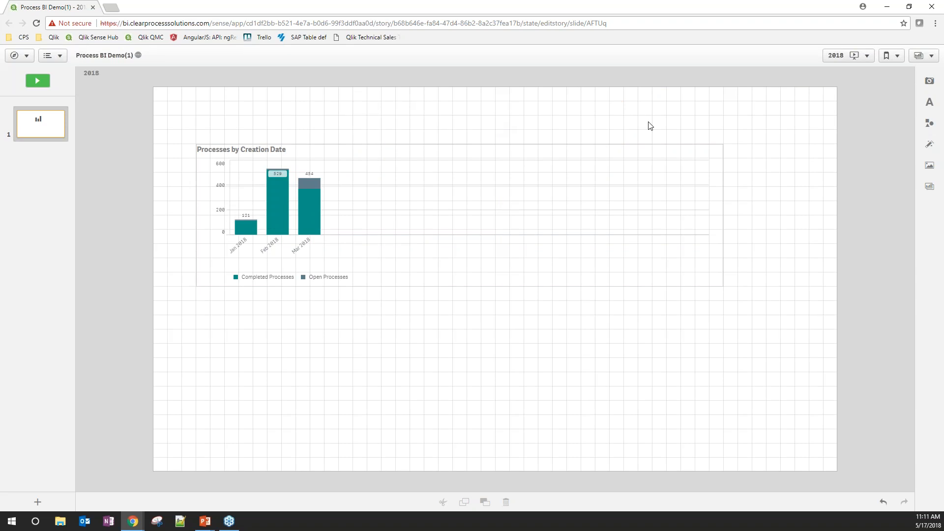
click(928, 111)
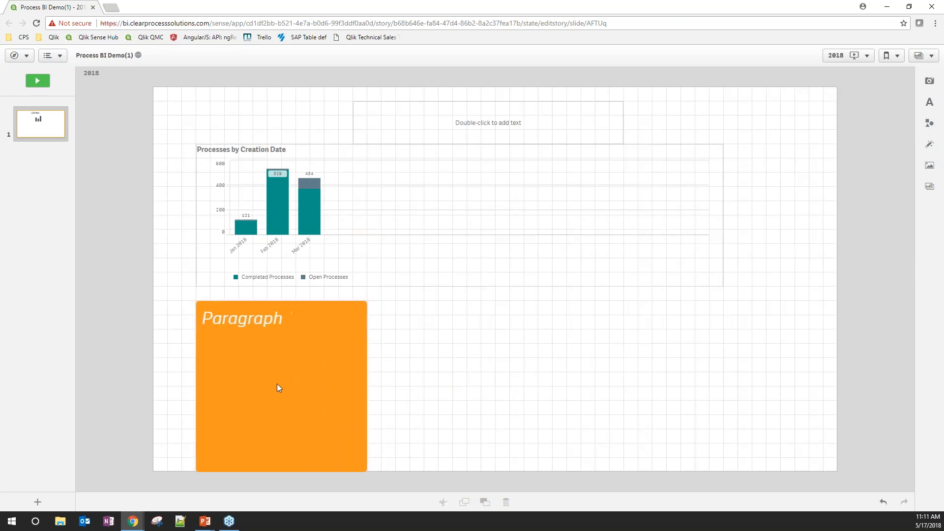
click(278, 388)
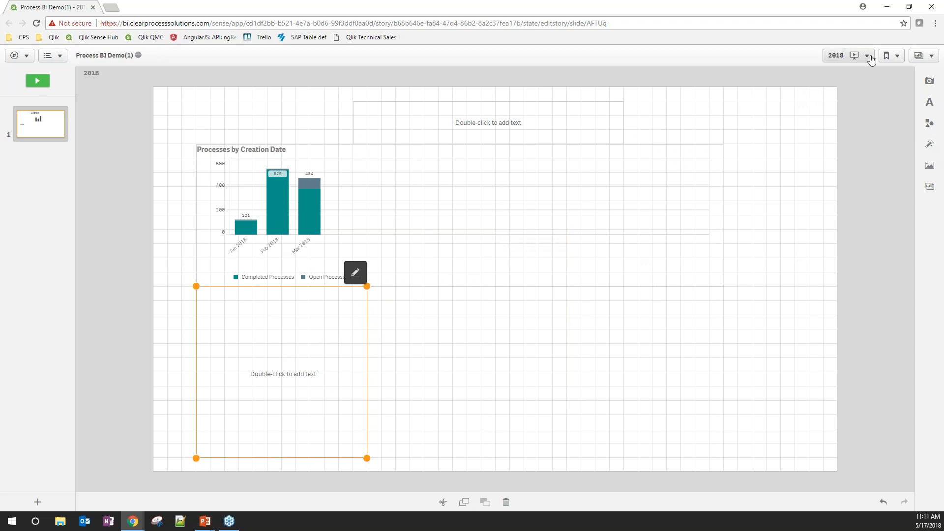
click(867, 55)
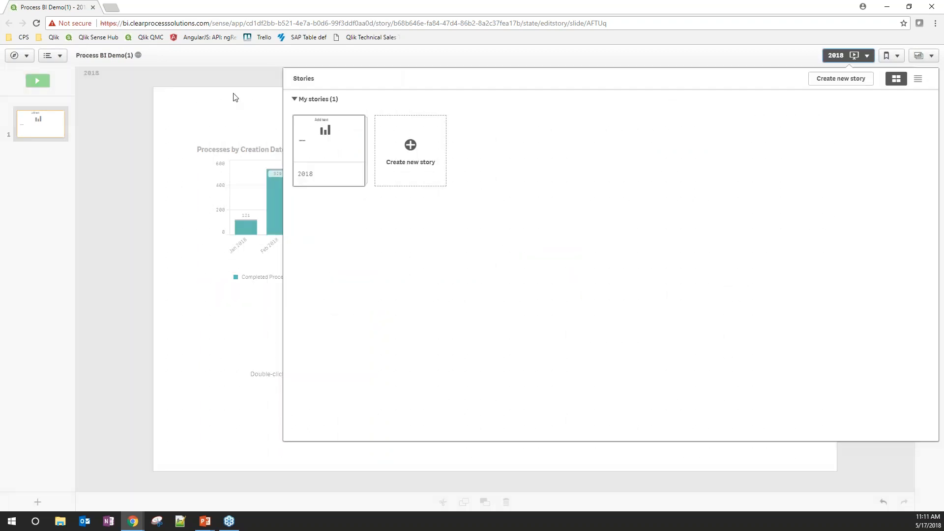
Play the 2018 story full screen, view its PowerPoint/PDF export options, and exit playback.
click(37, 81)
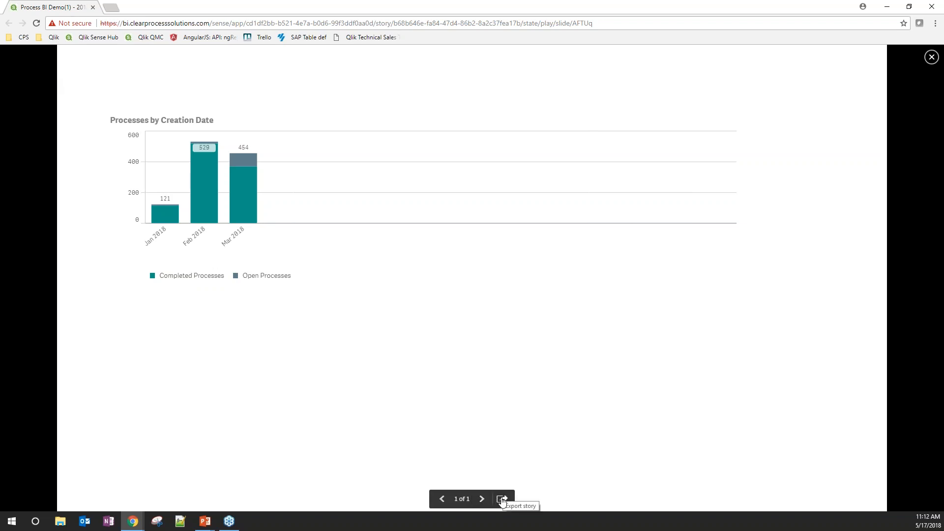
click(502, 499)
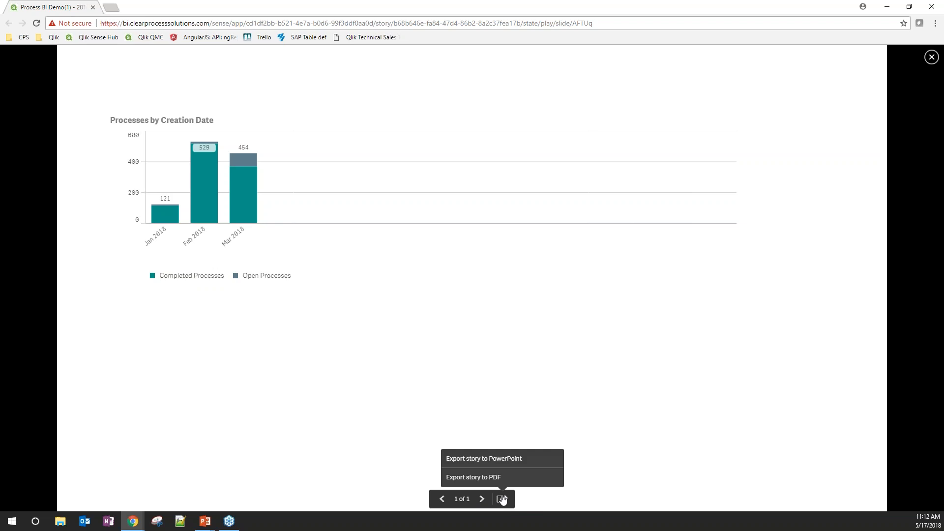
mouse_move(484, 458)
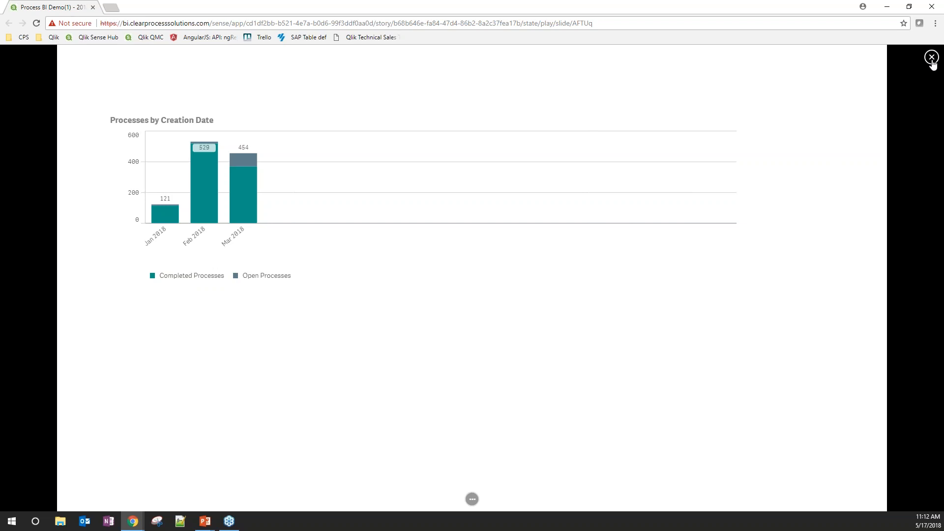
click(931, 57)
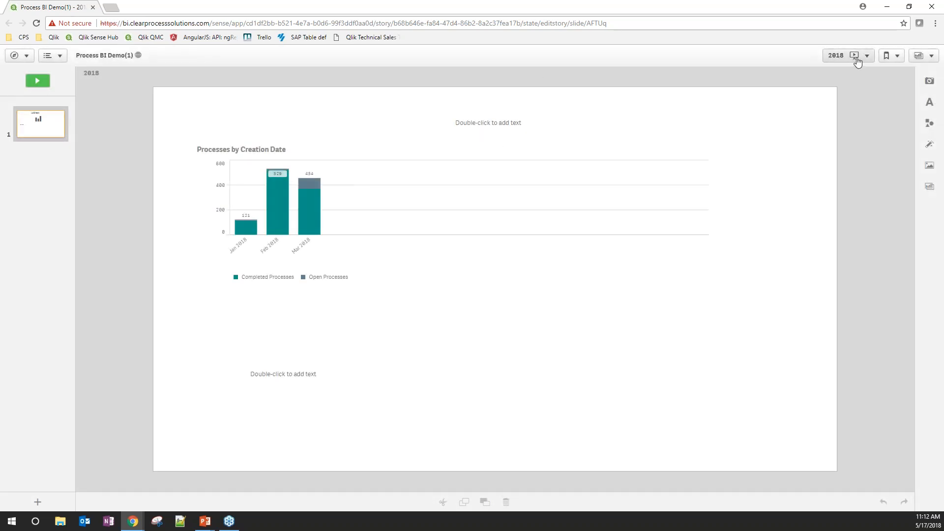
Navigate from the 2018 story to the Process BI Home sheet via the Sheets list.
click(919, 55)
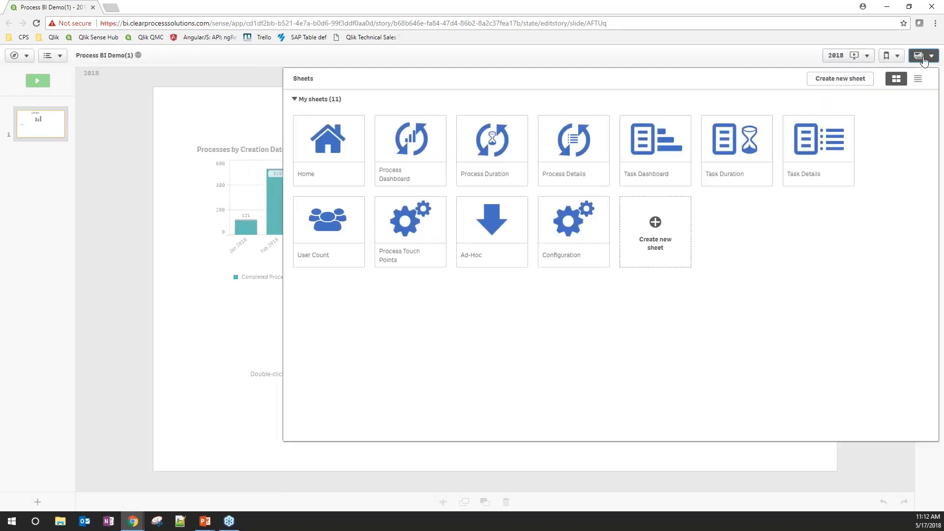
click(329, 149)
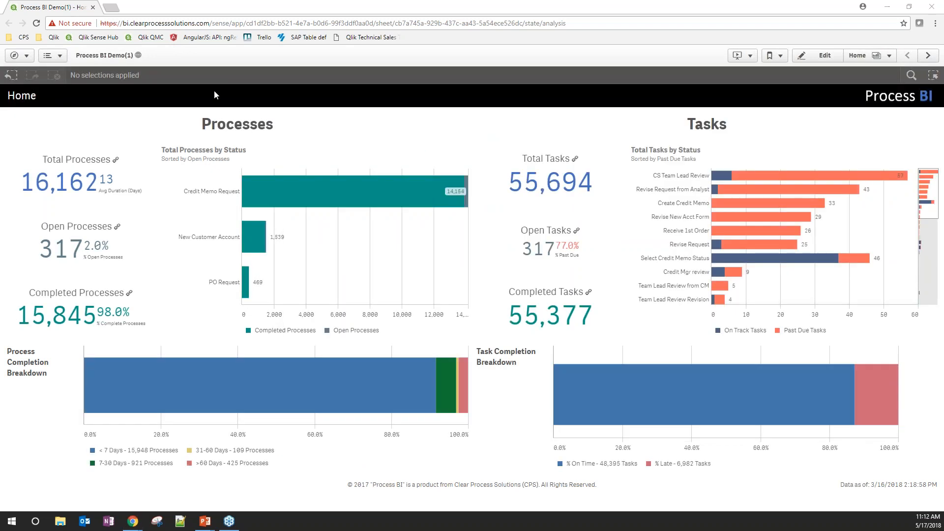
mouse_move(229, 5)
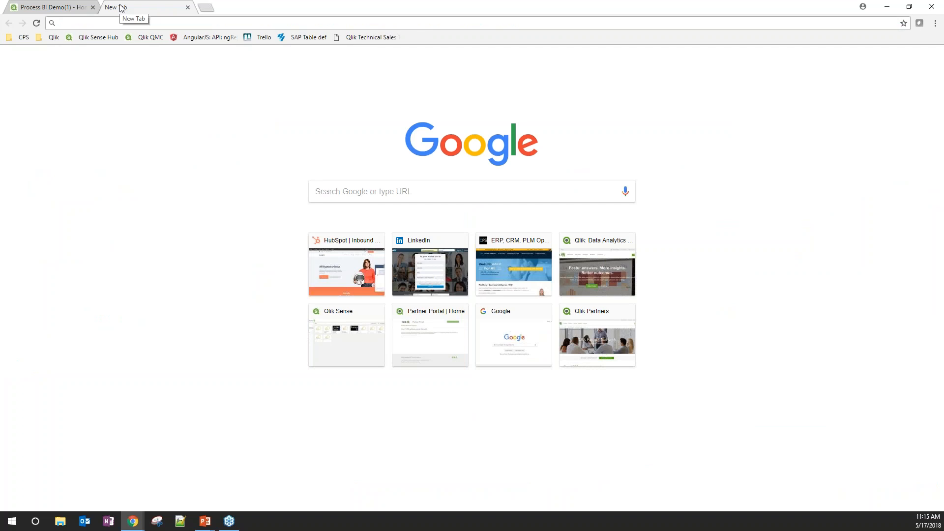
Browse clearprocesssolutions.com to the WebTips Training page and launch the CPS YouTube channel.
text(clearprocesssolutions.com)
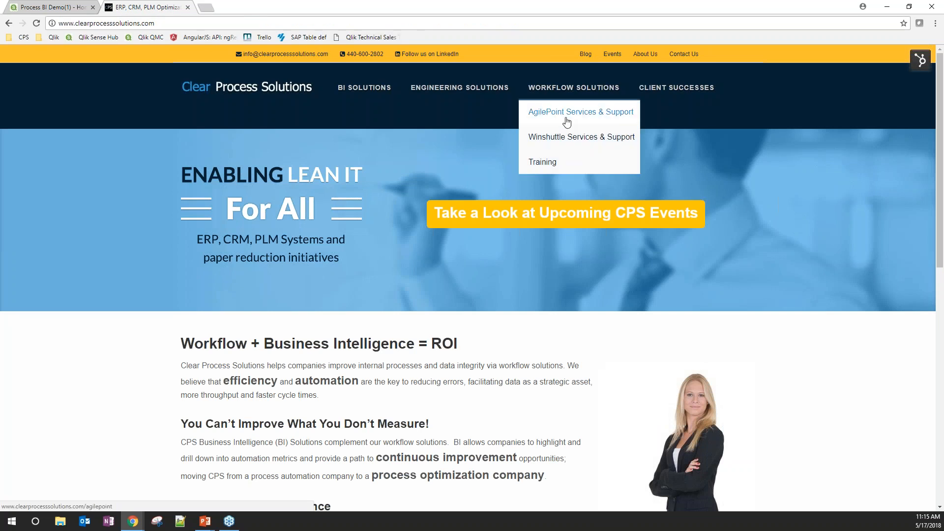
mouse_move(541, 161)
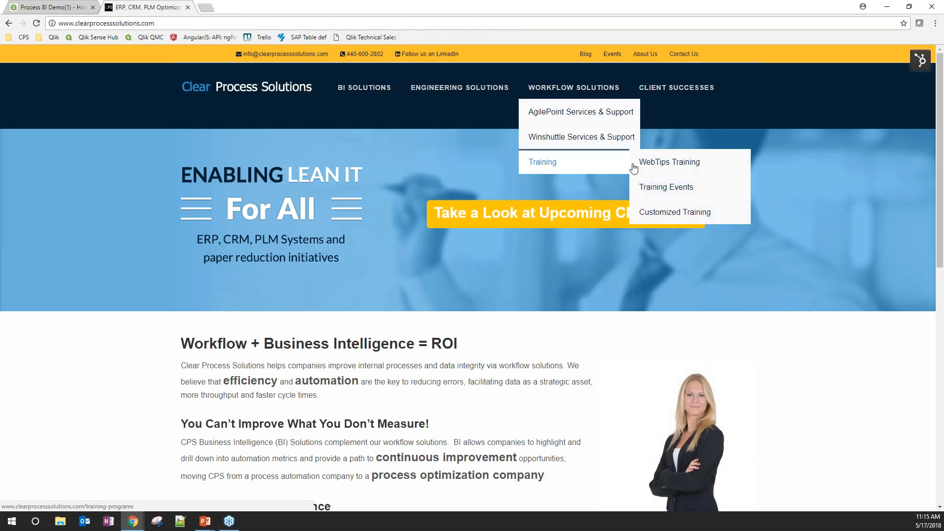
click(668, 162)
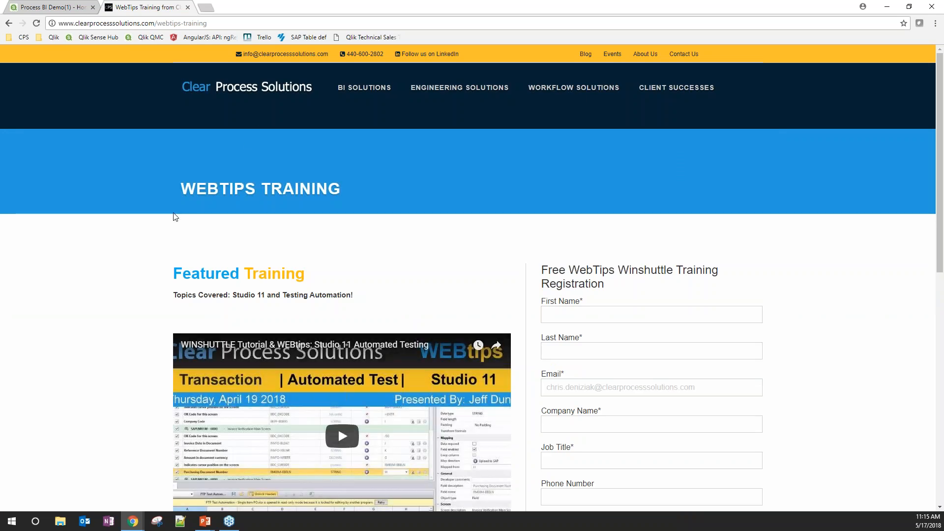
scroll(down, 3)
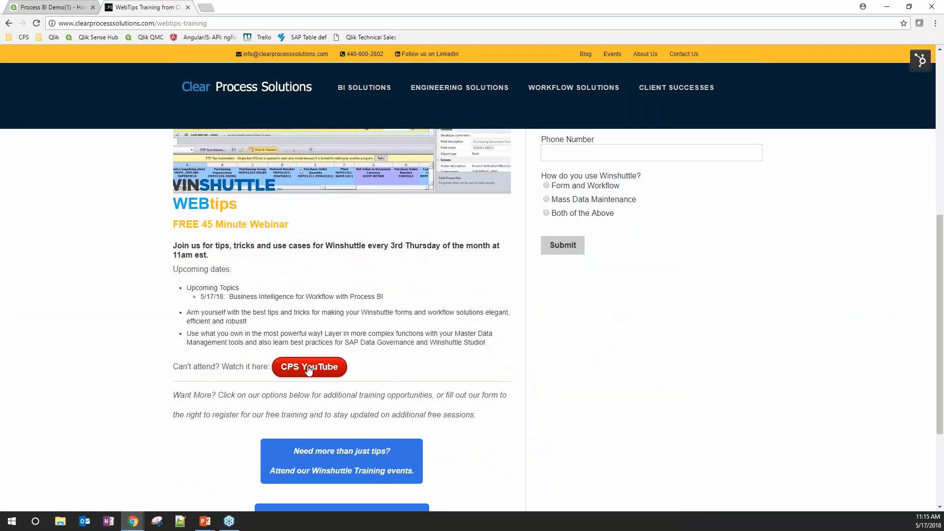
click(308, 367)
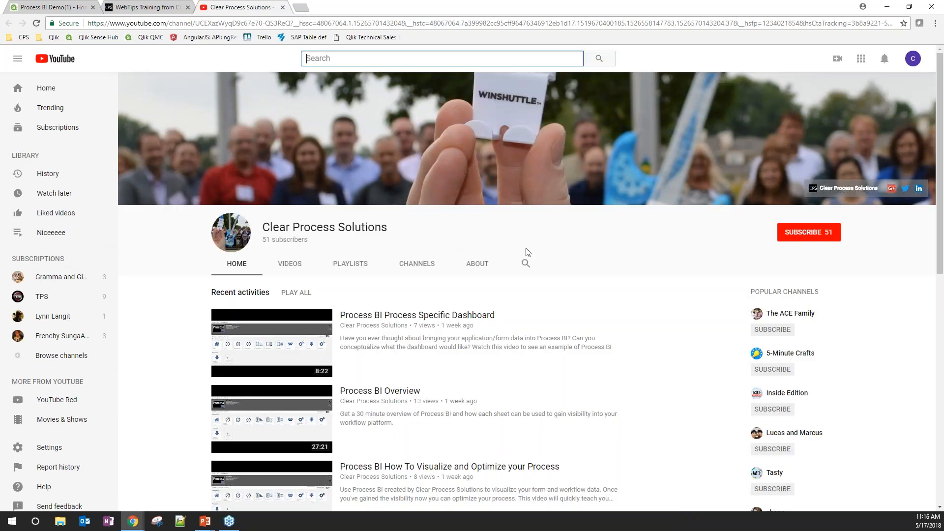
Scroll the channel's Home tab down to the Process BI 4.0 Configuration and Ad Hoc Reporting videos.
scroll(down, 3)
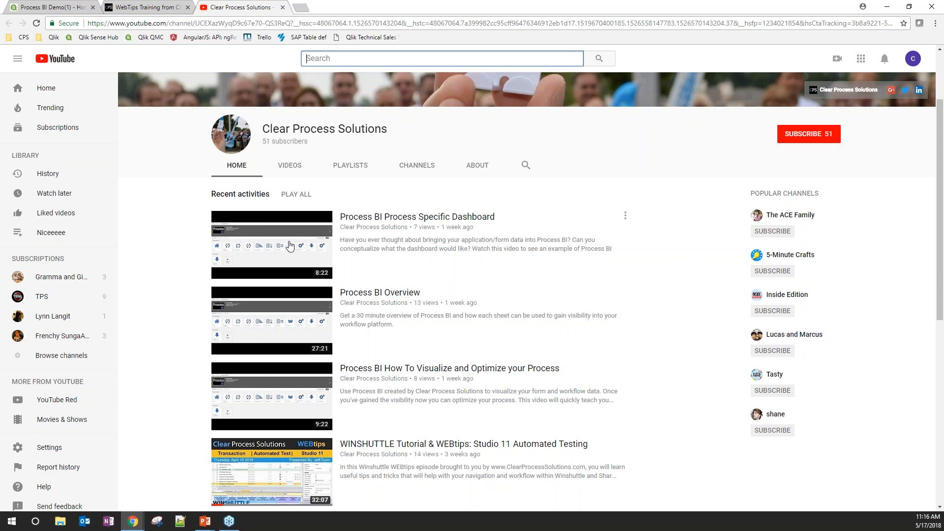
mouse_move(167, 259)
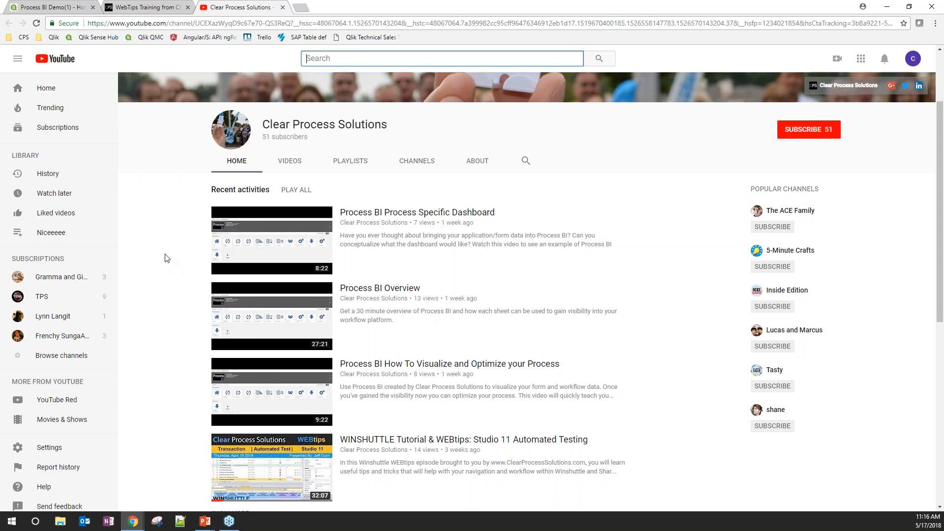
scroll(down, 3)
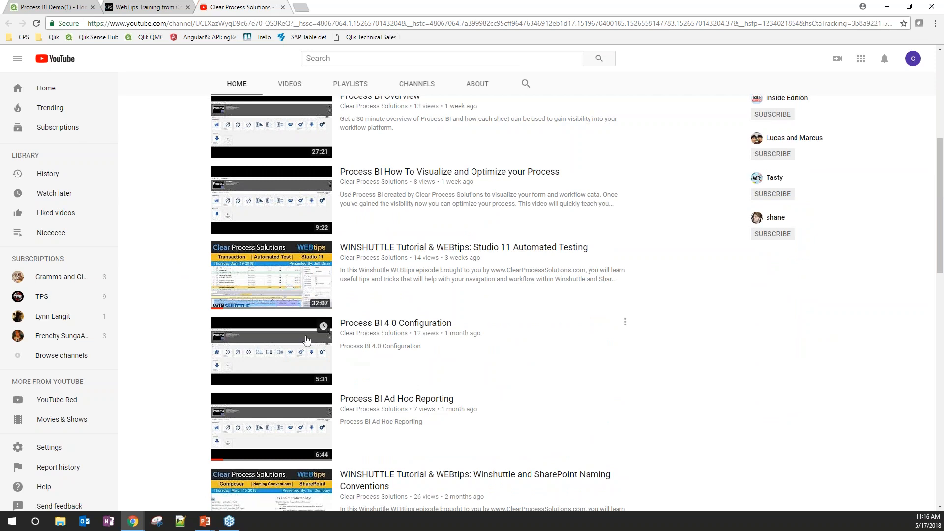
mouse_move(306, 341)
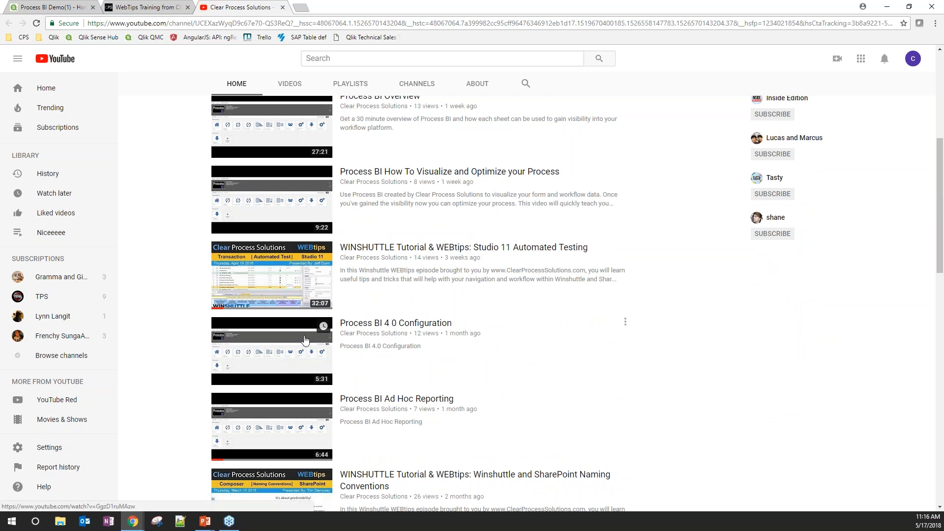
mouse_move(375, 416)
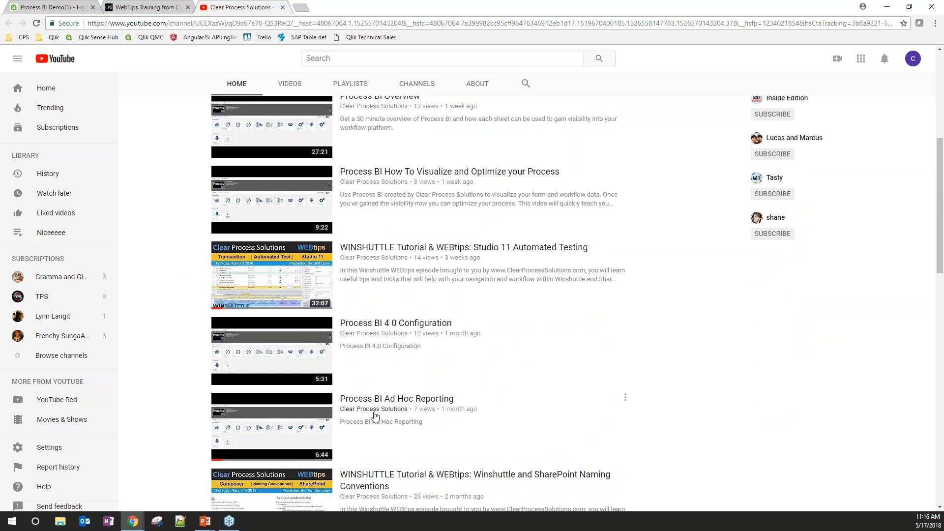
mouse_move(374, 415)
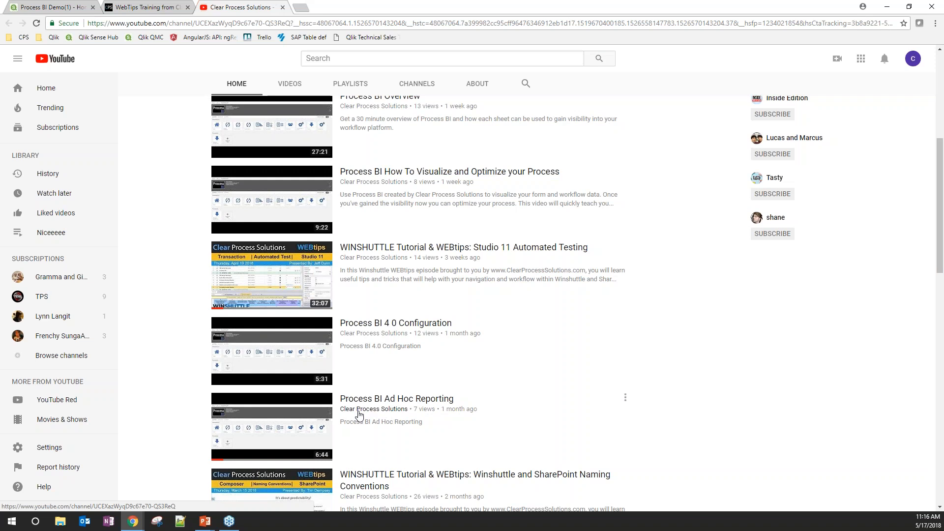
mouse_move(201, 326)
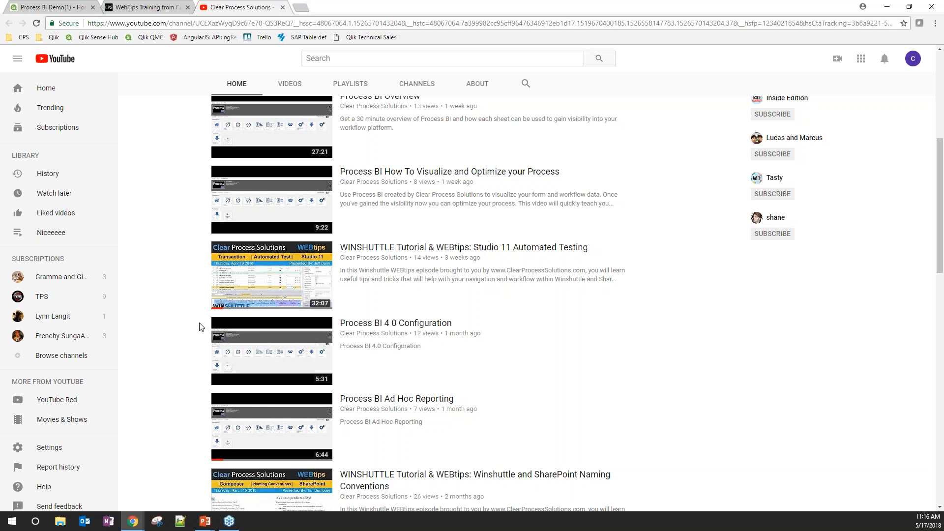
mouse_move(184, 266)
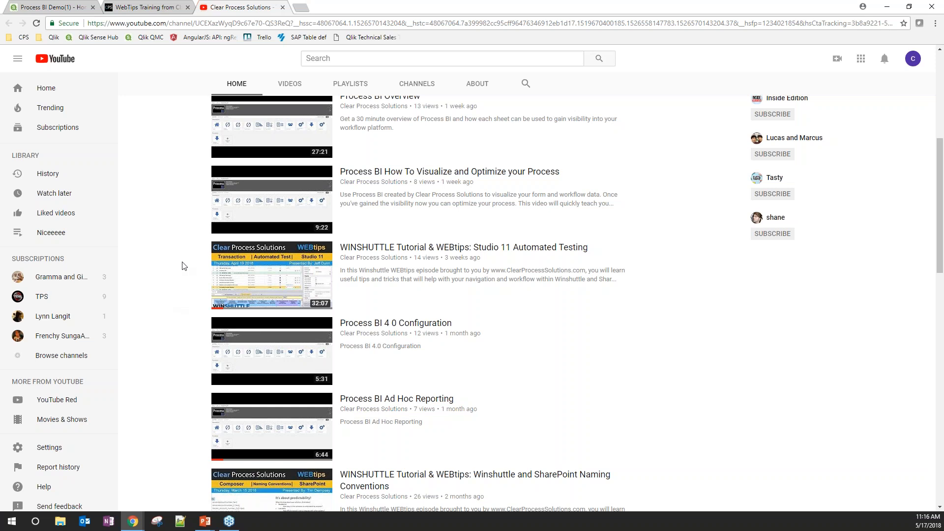
mouse_move(279, 9)
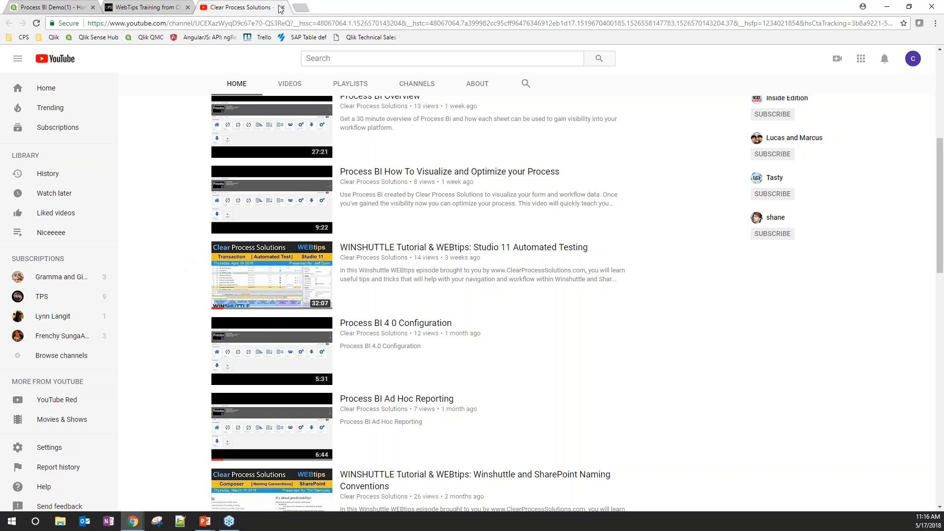
Close the YouTube channel tab, returning to the WebTips Training page.
click(280, 7)
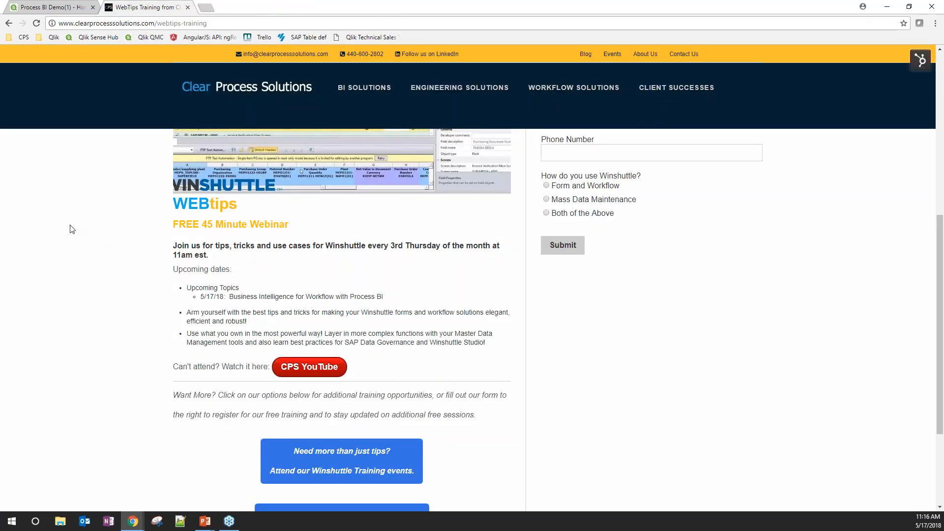
mouse_move(145, 97)
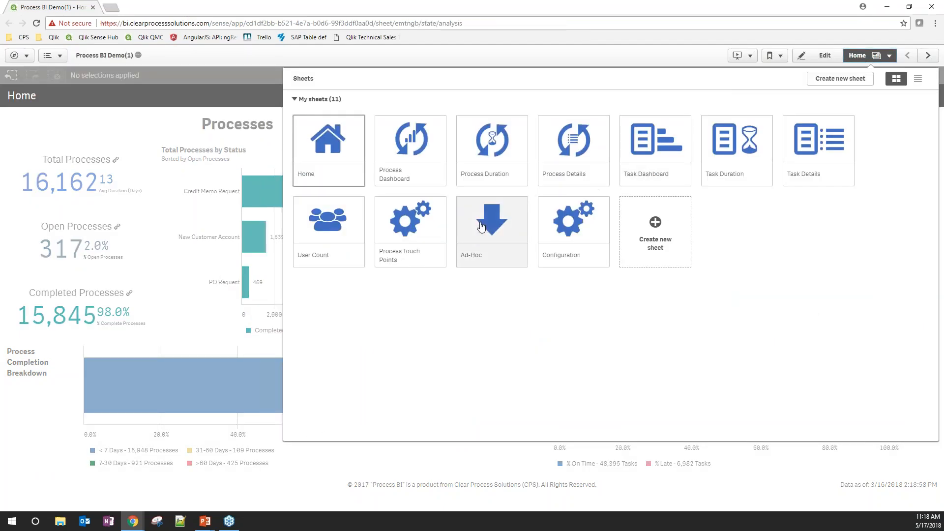
Edit the Ad-Hoc sheet and browse its master dimensions list down to Unique User.
click(492, 218)
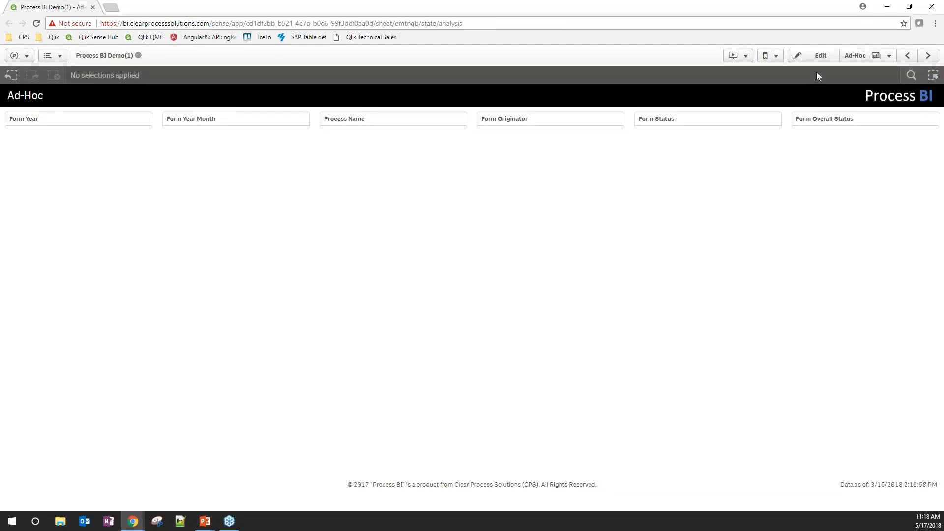
click(818, 55)
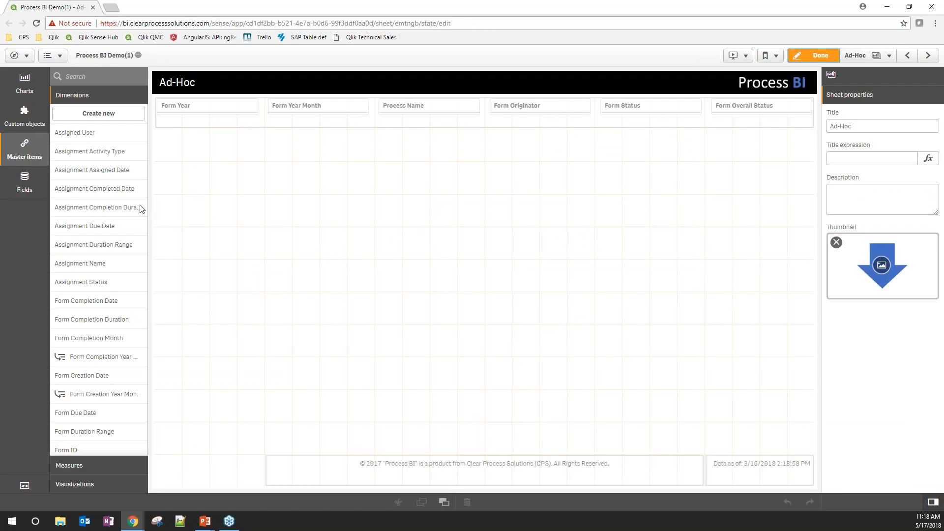
mouse_move(93, 170)
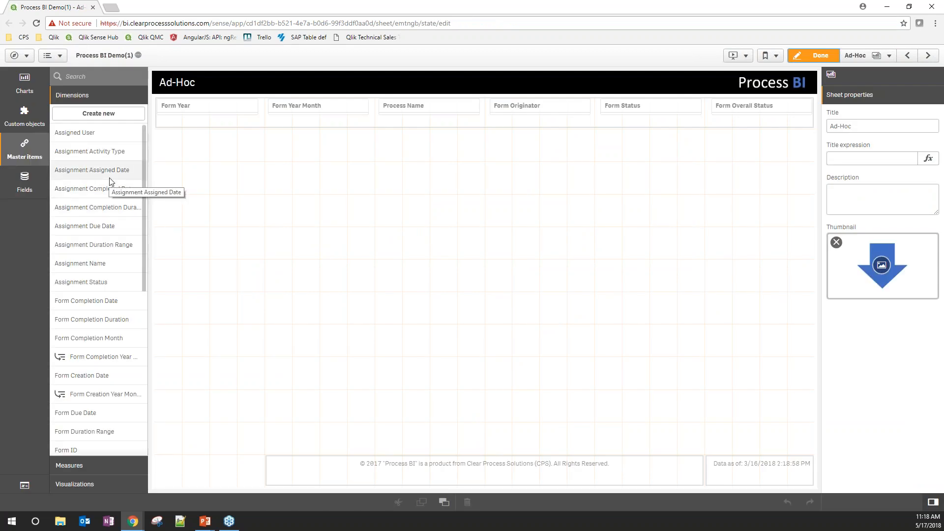
mouse_move(94, 170)
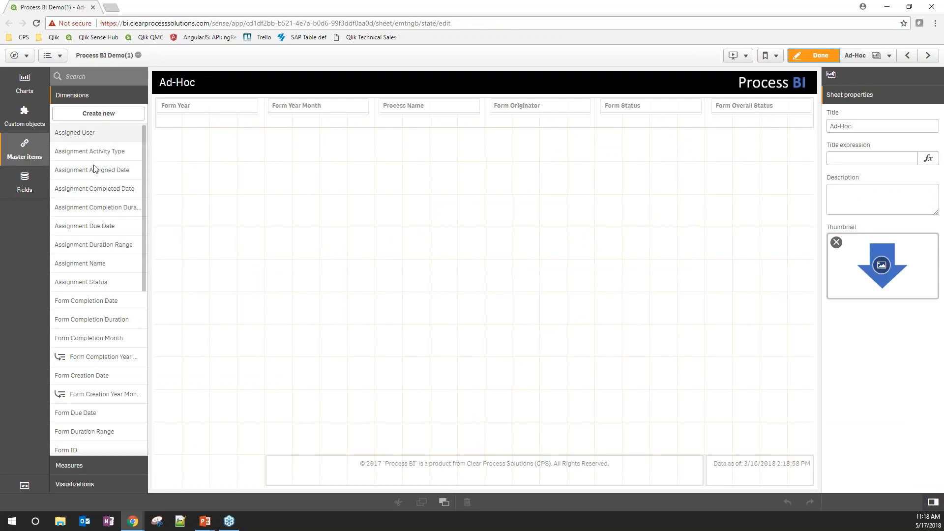
mouse_move(96, 151)
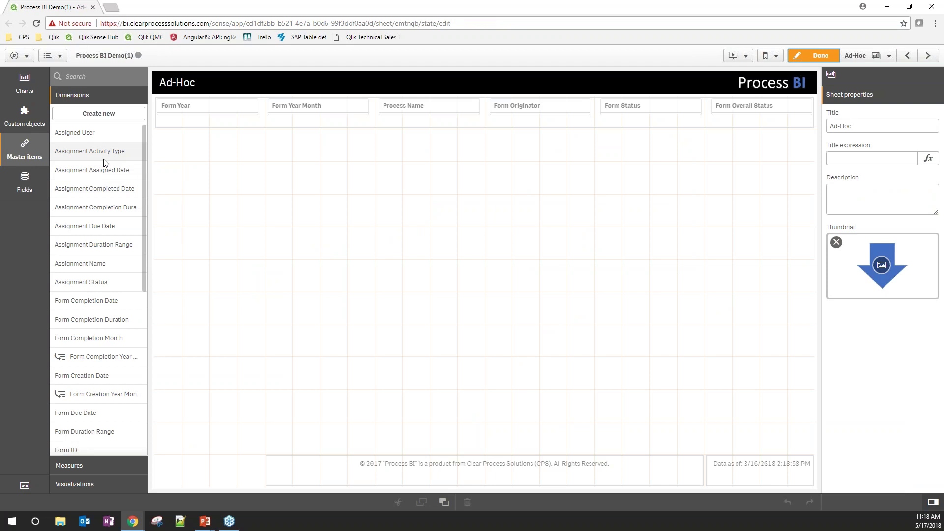
scroll(down, 3)
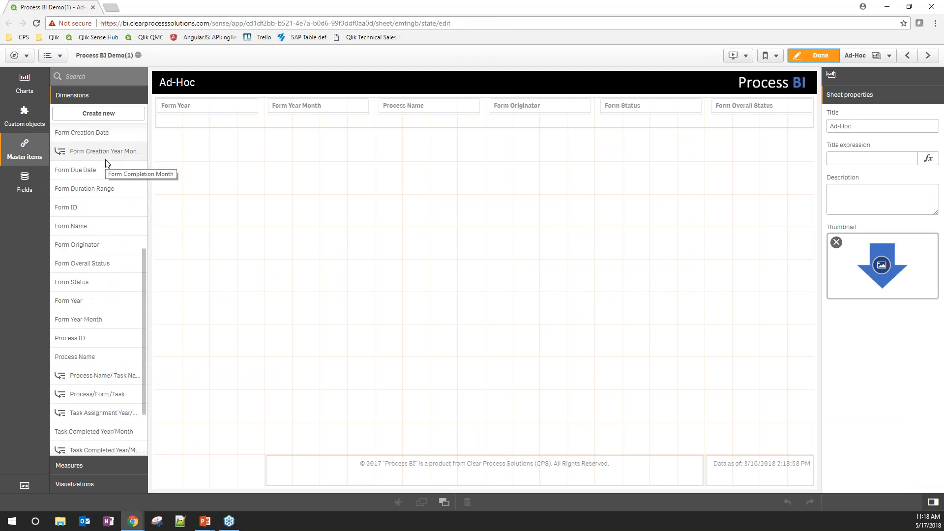
scroll(down, 3)
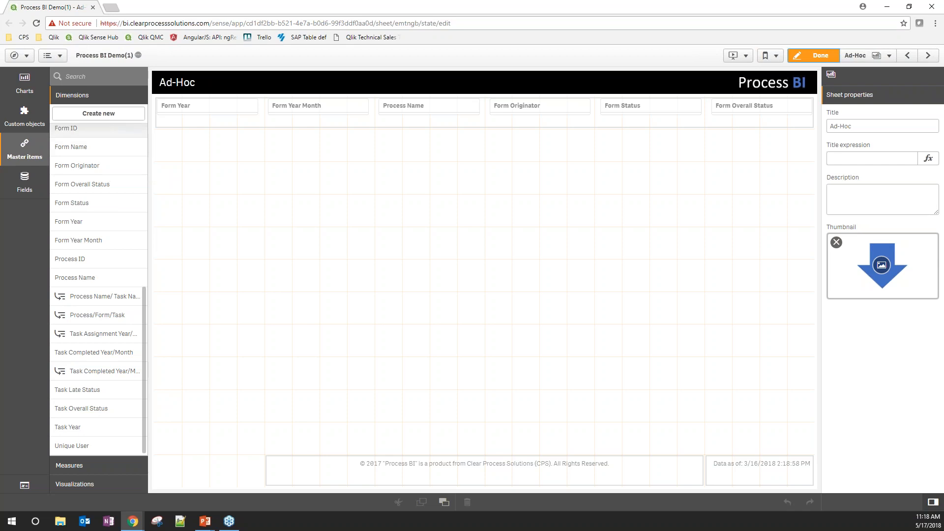
click(98, 113)
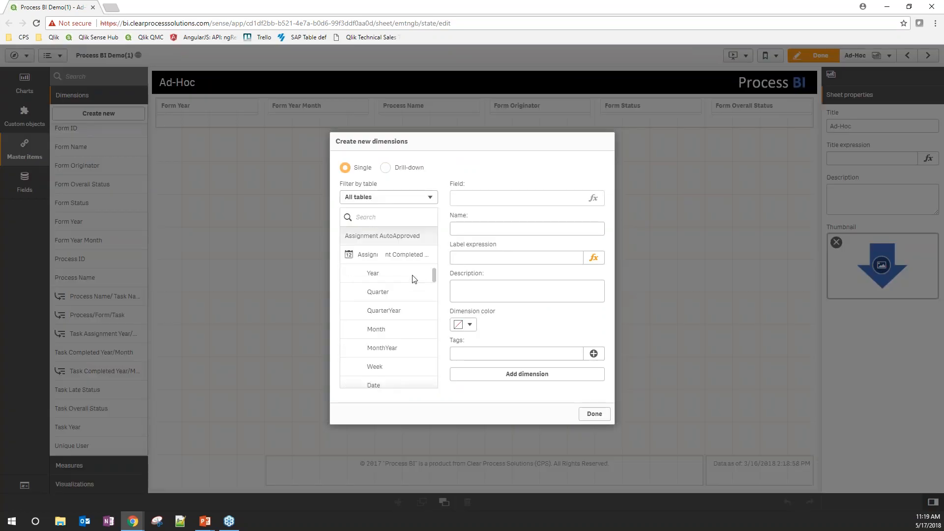
scroll(down, 3)
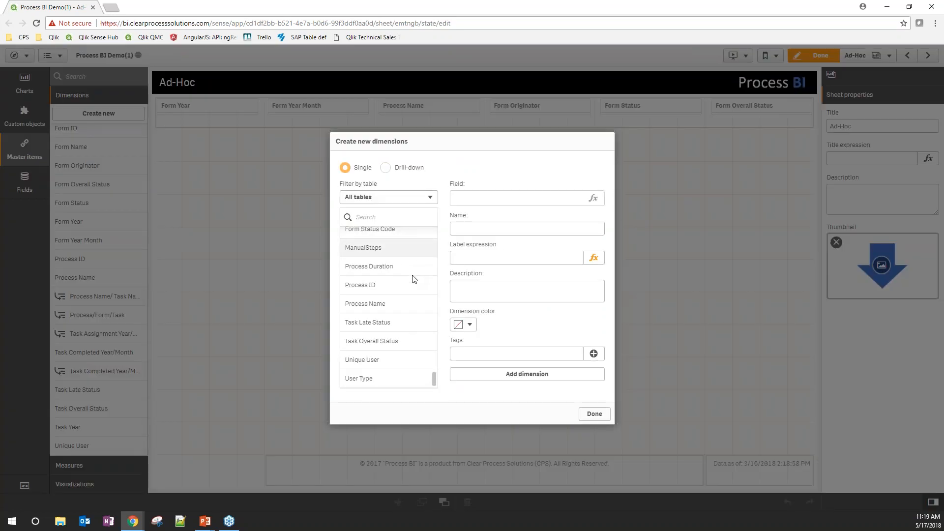
click(388, 197)
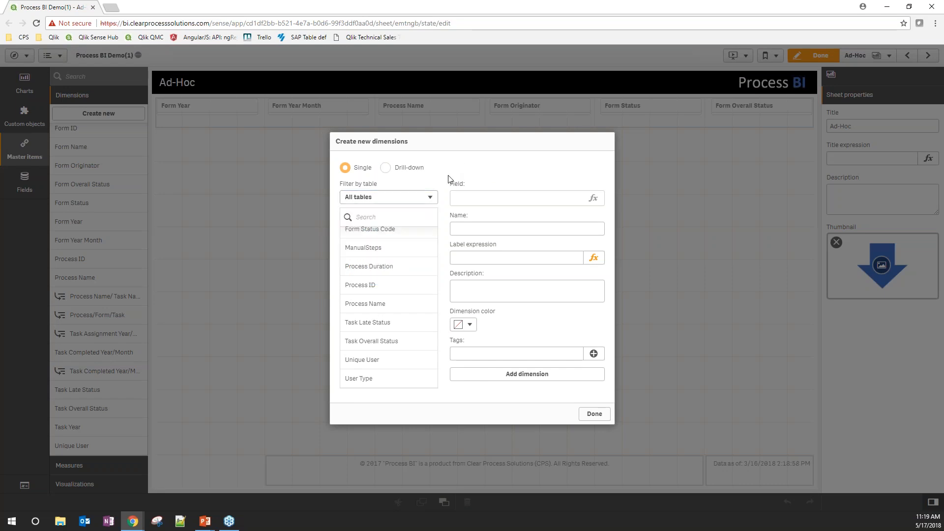
click(385, 167)
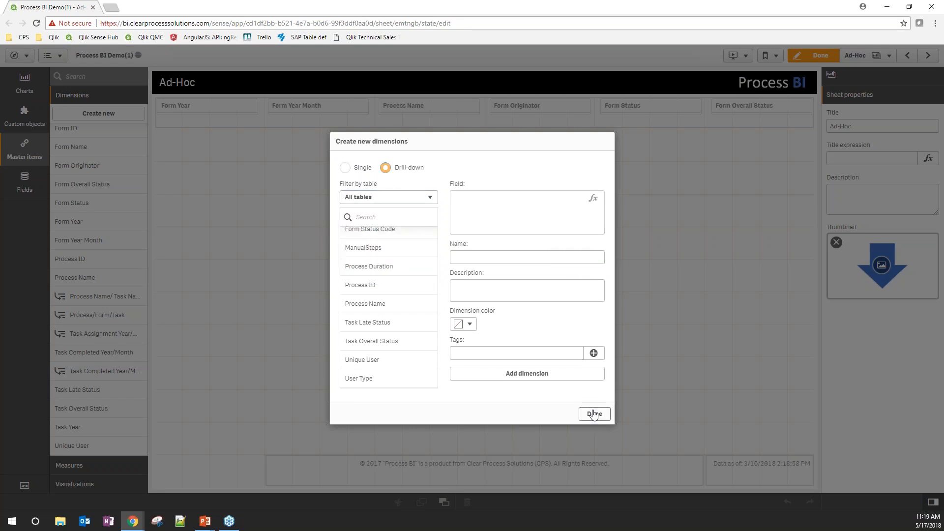
click(594, 414)
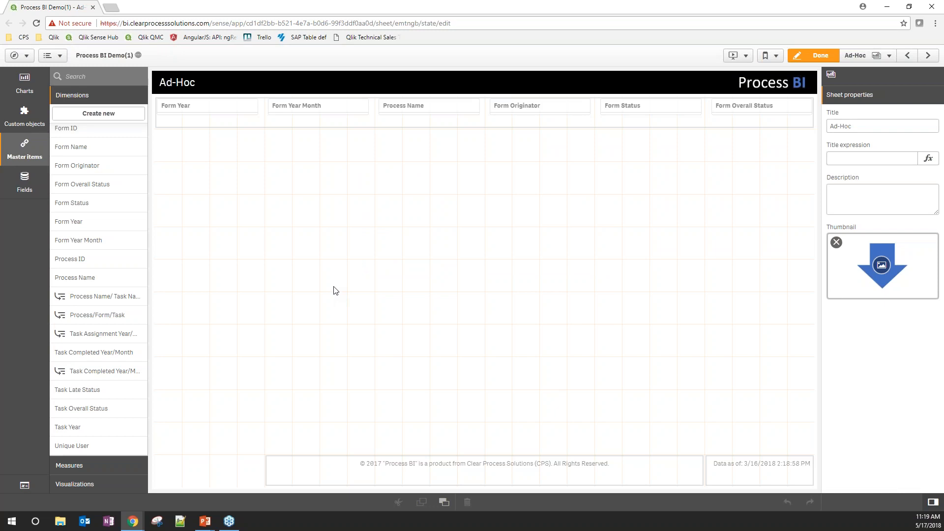
mouse_move(104, 176)
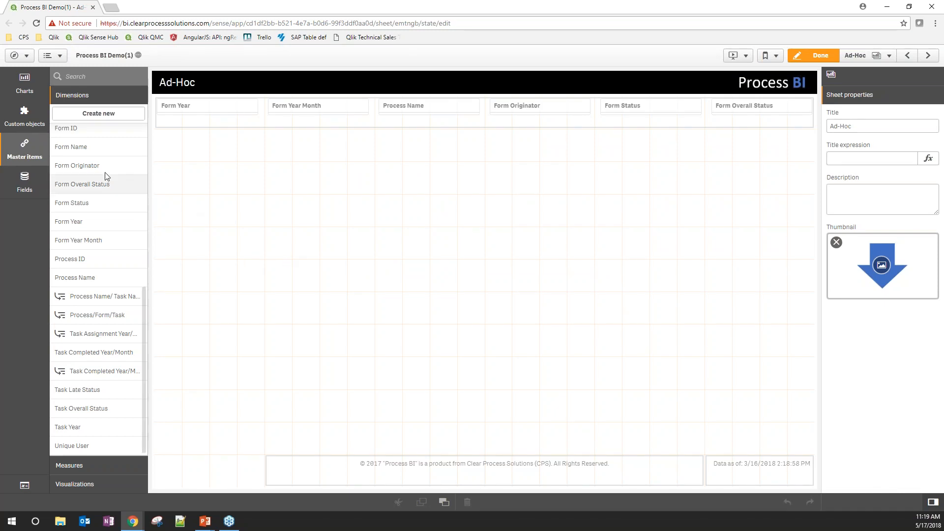
Add a table with Assignment Activity Type as its dimension, listing And Join to Xor Join.
click(24, 81)
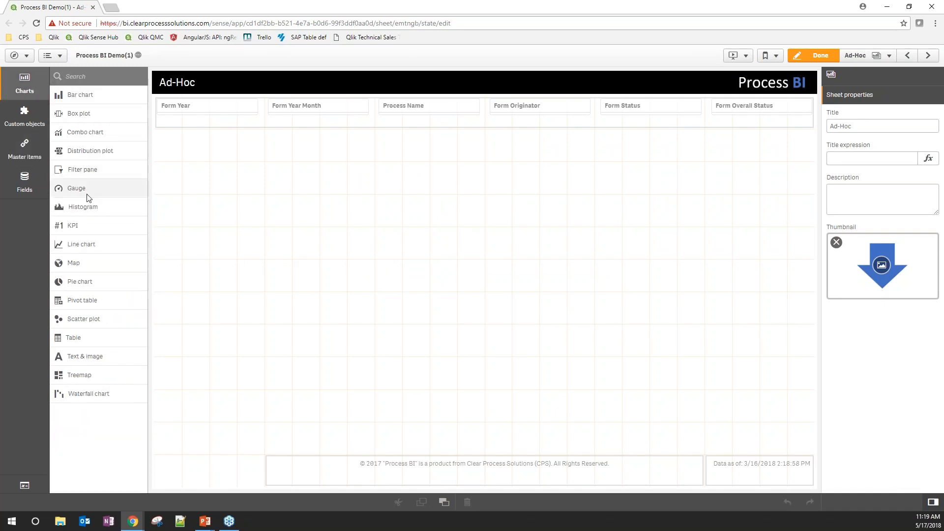
mouse_move(72, 337)
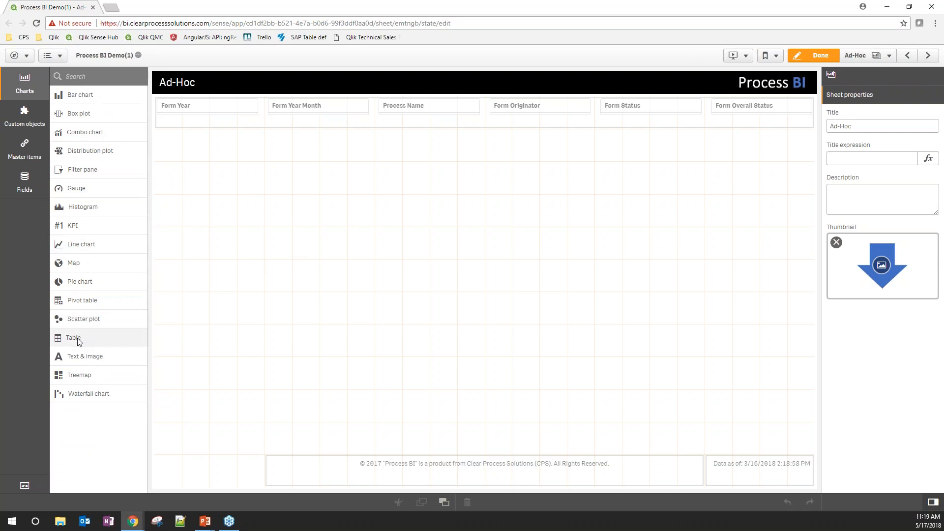
click(72, 337)
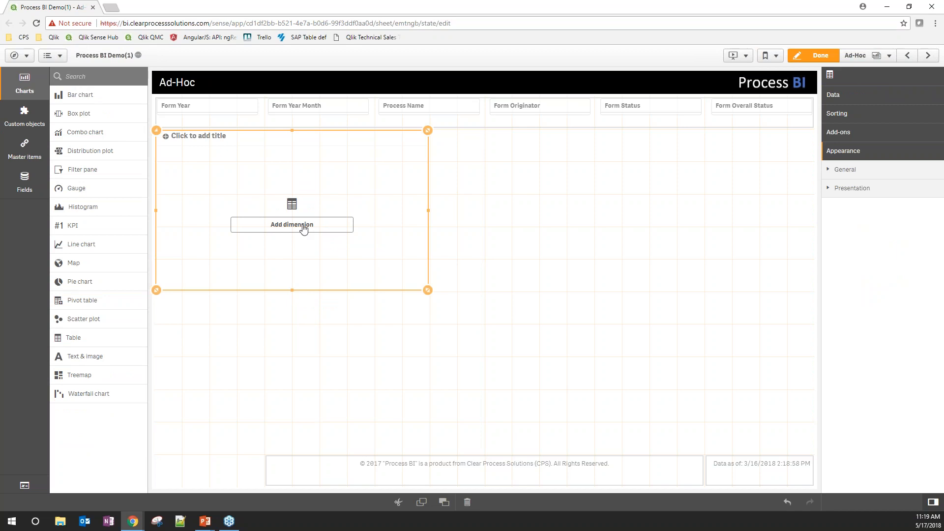
click(292, 224)
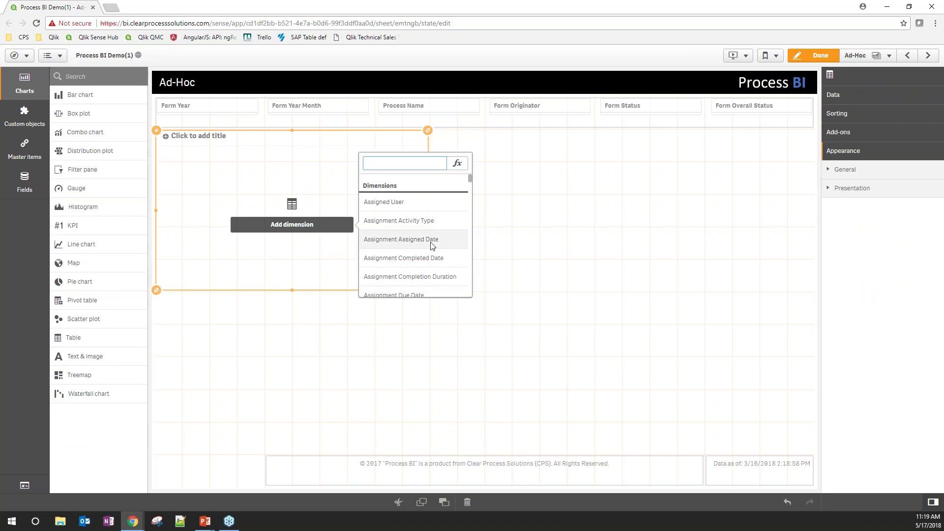
click(398, 220)
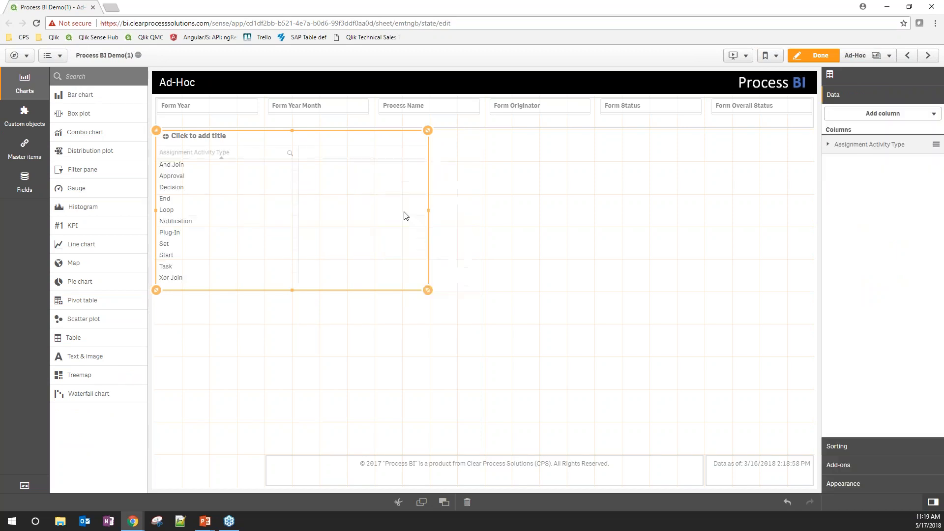
mouse_move(88, 113)
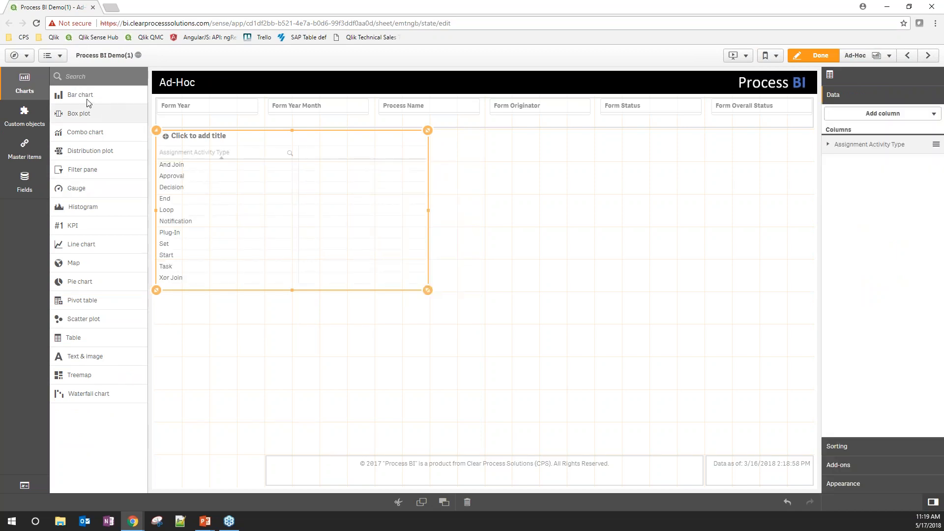
click(24, 147)
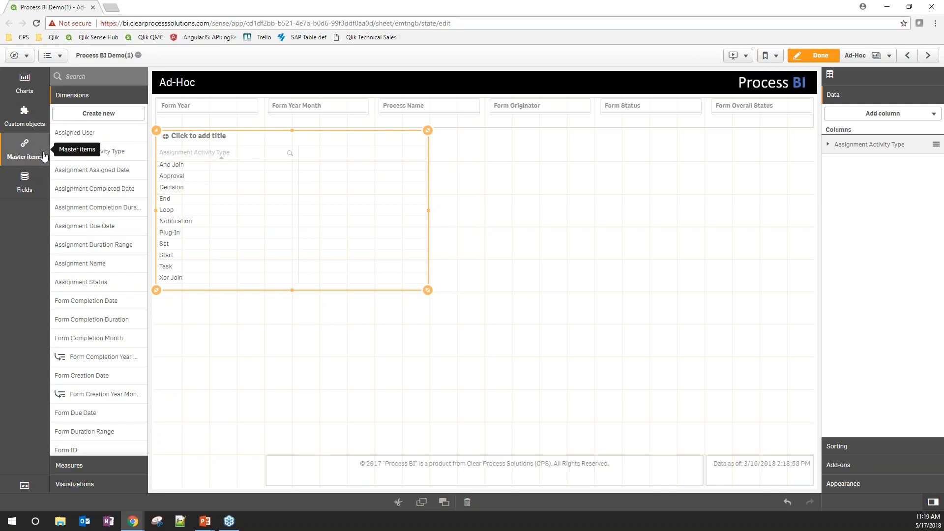
Add the Avg Assignment Duration master measure to the table and move to the previous sheet.
click(69, 117)
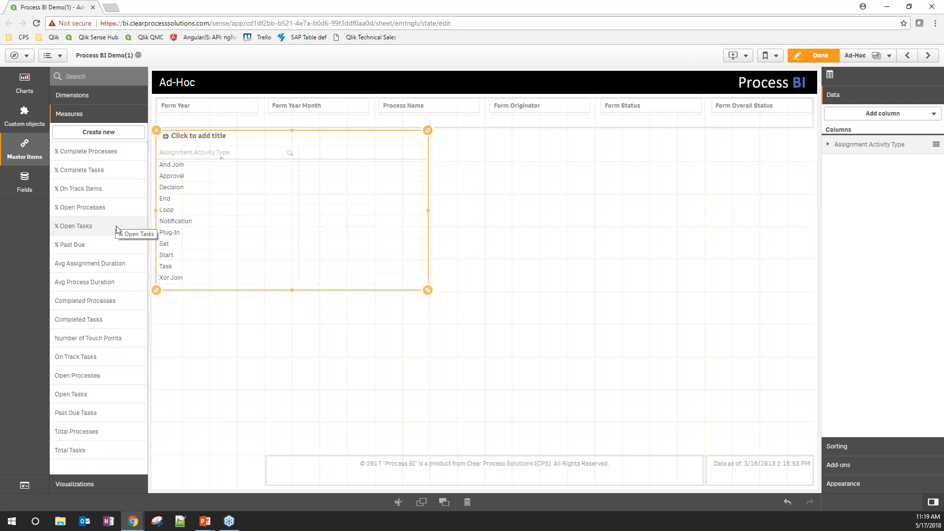
mouse_move(91, 264)
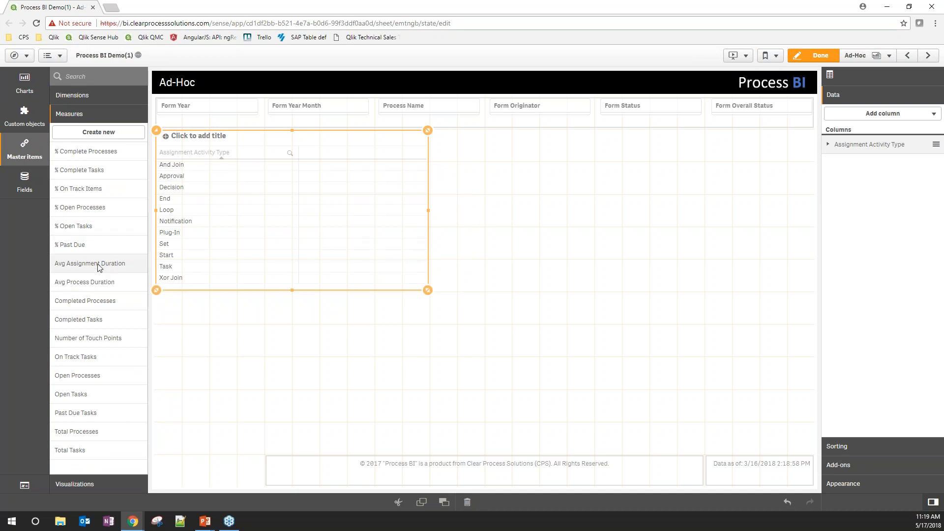
click(89, 263)
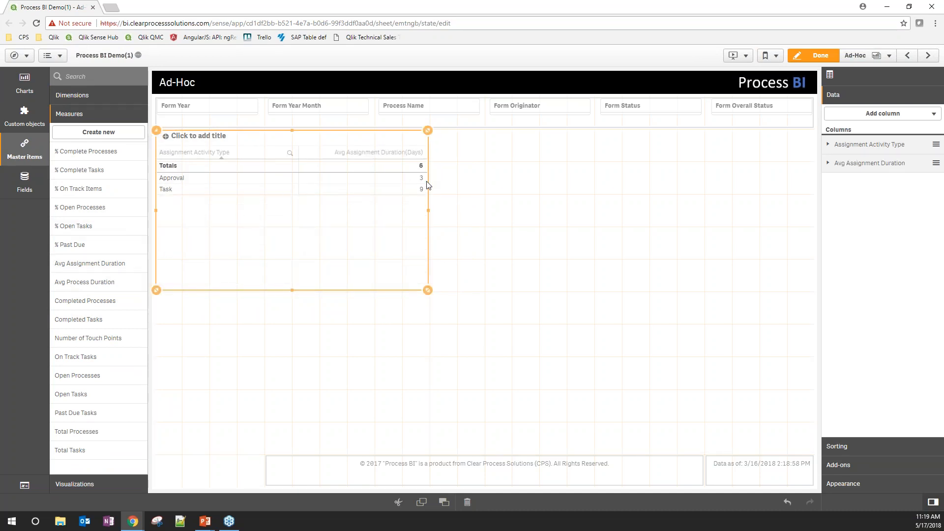
mouse_move(889, 72)
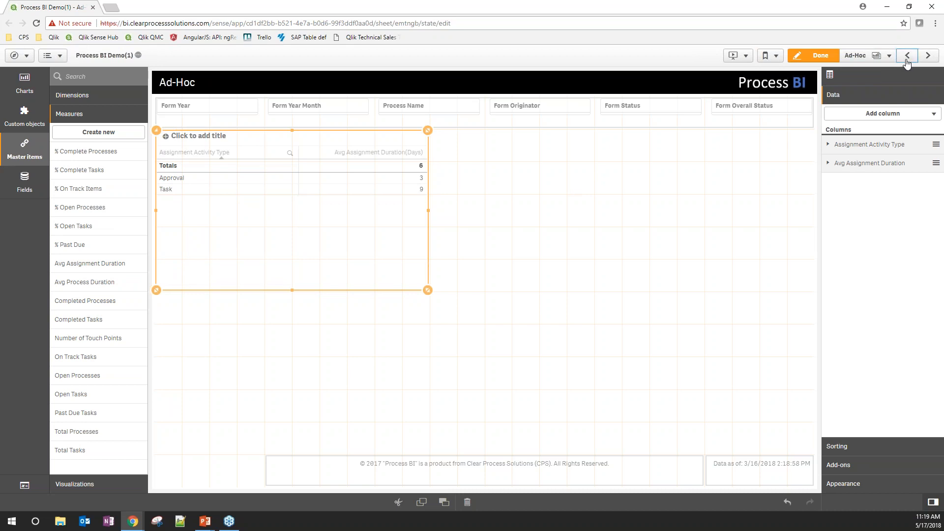
click(906, 55)
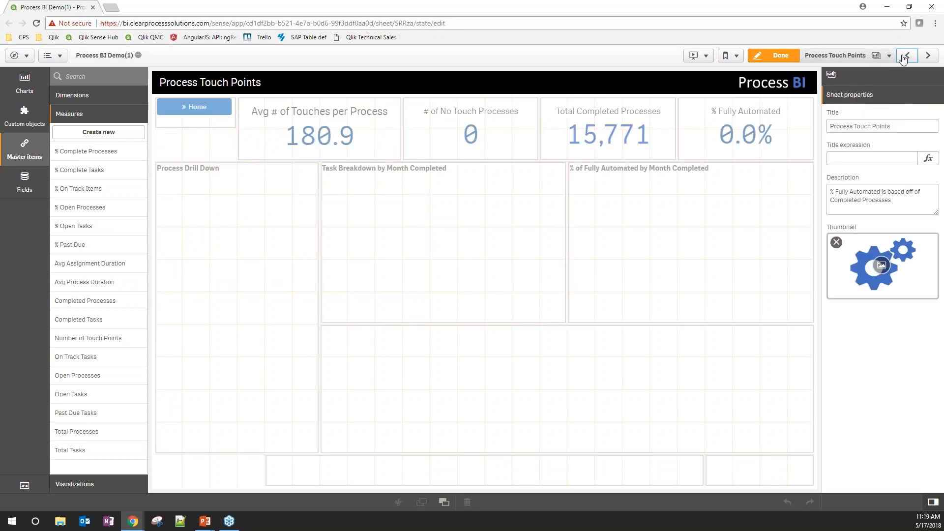
Switch the Configuration sheet's Time Configuration from Days to Hours and return to the Ad-Hoc sheet.
click(927, 55)
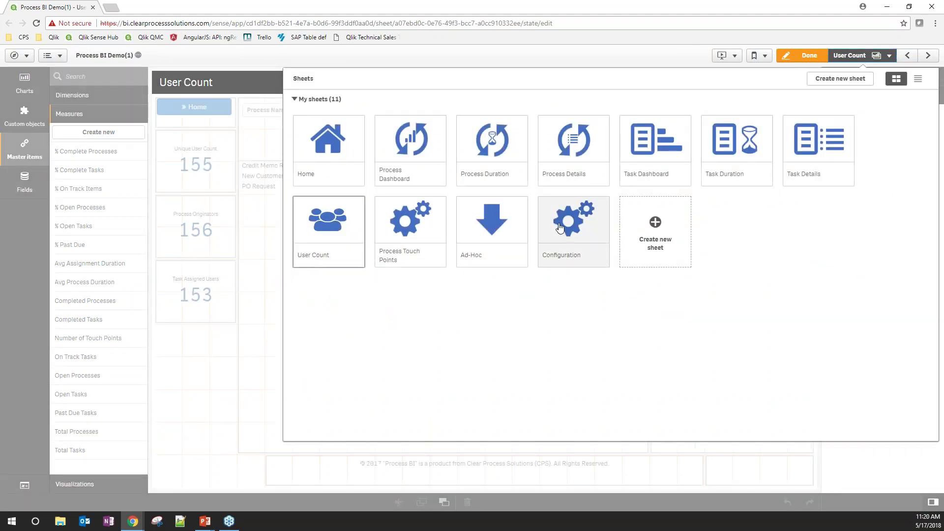
click(572, 219)
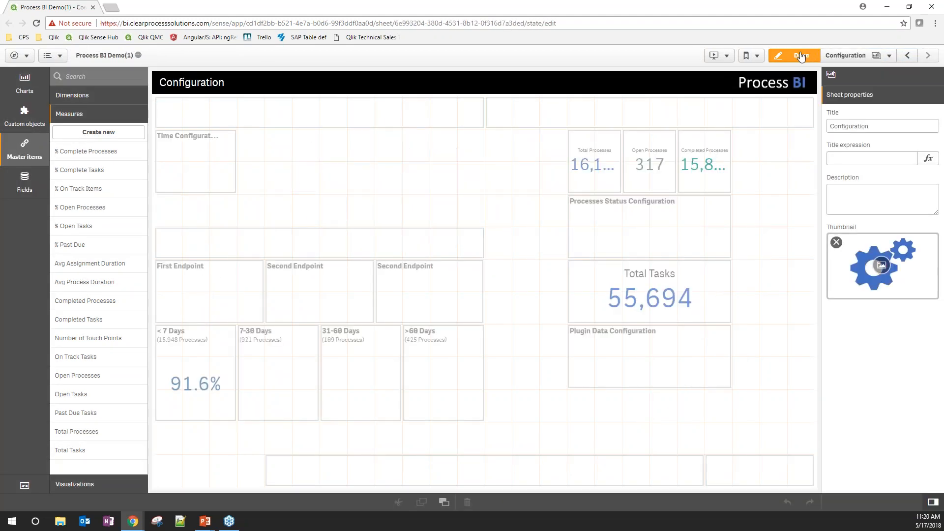
click(794, 55)
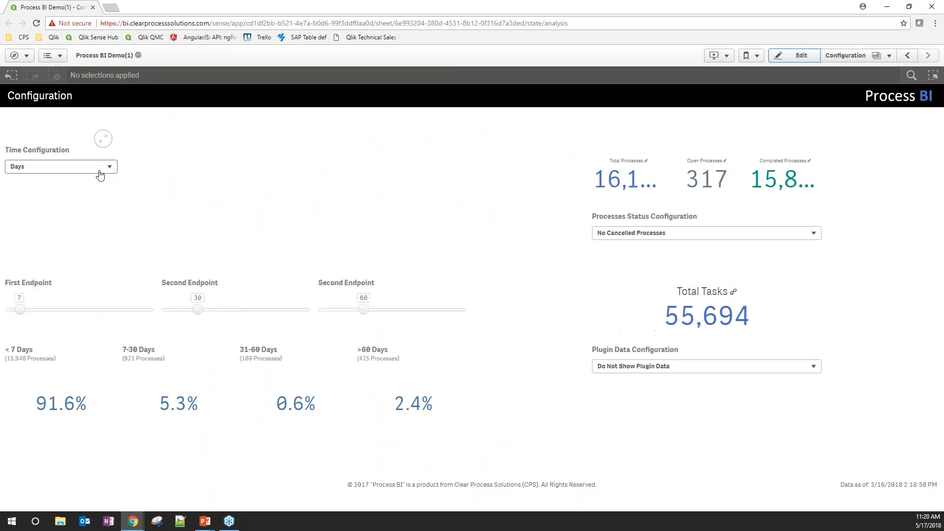
click(60, 166)
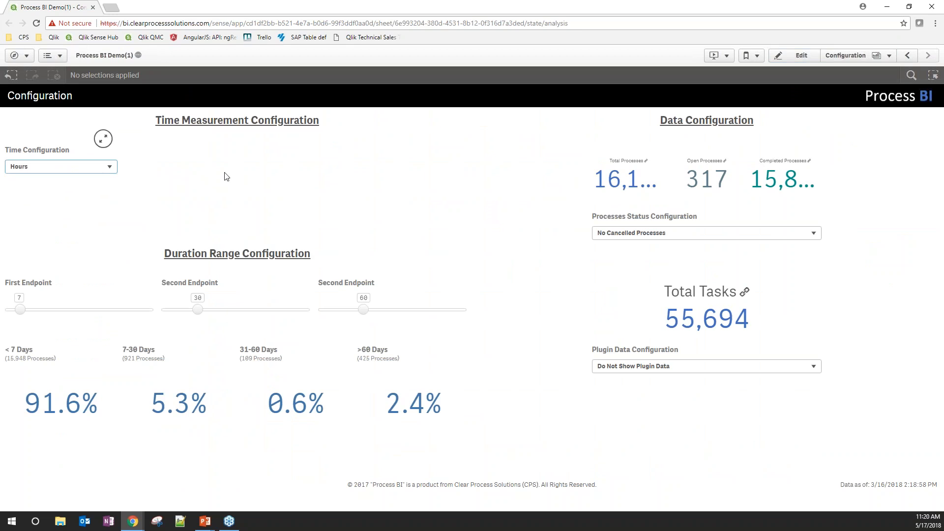
click(929, 55)
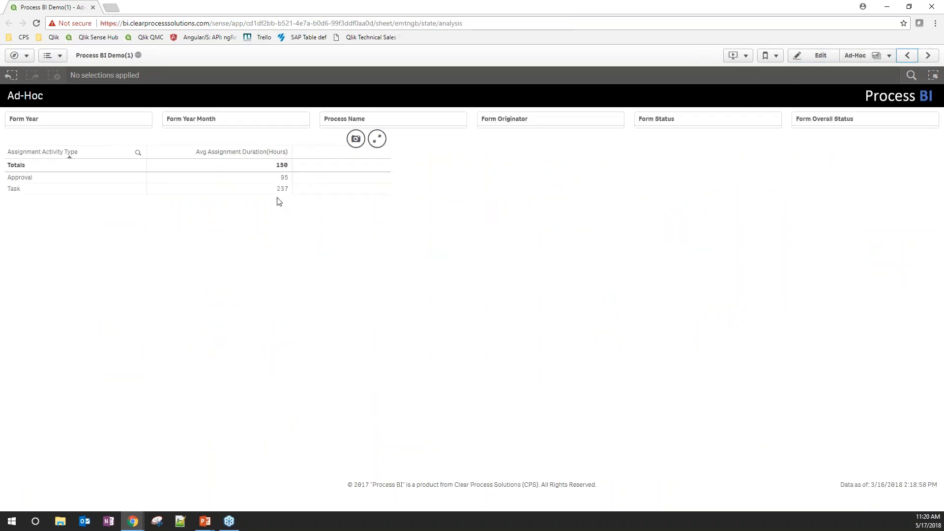
mouse_move(261, 213)
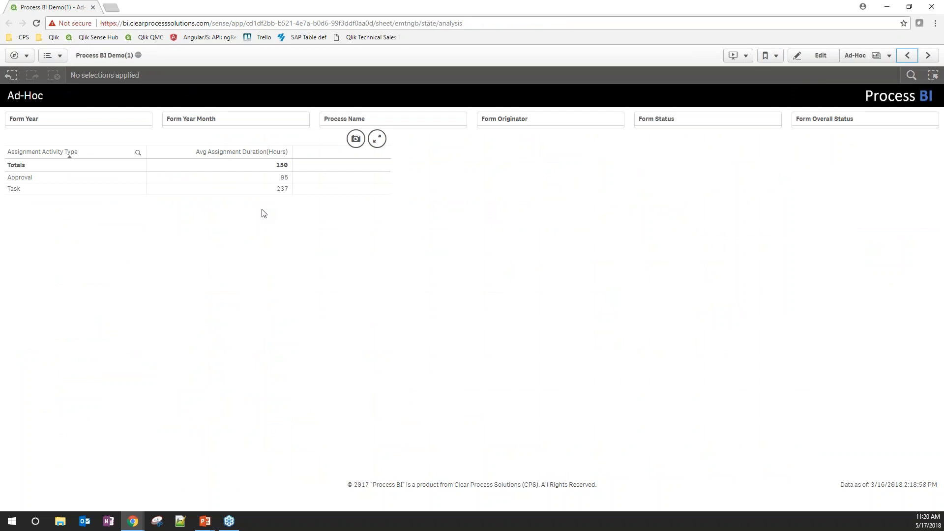
mouse_move(797, 69)
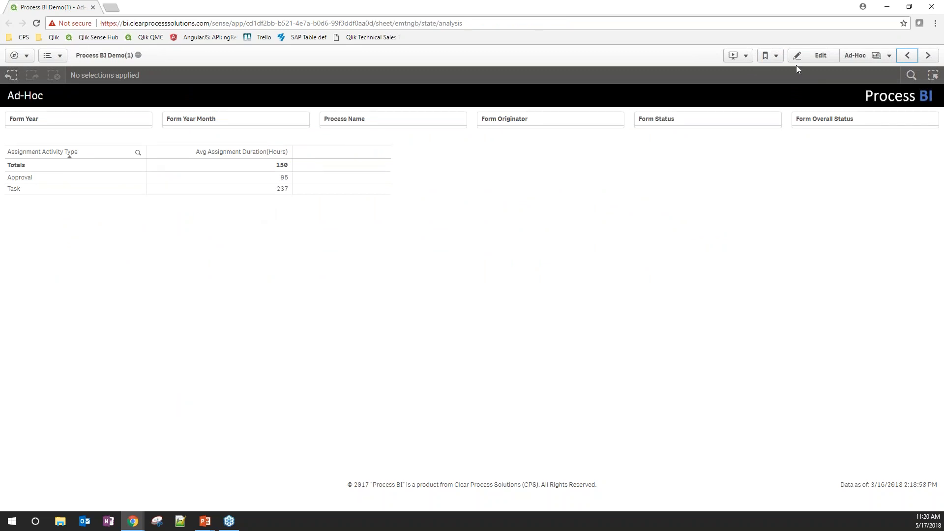
Convert the assignment duration table into a pie chart of Approval versus Task durations.
click(819, 55)
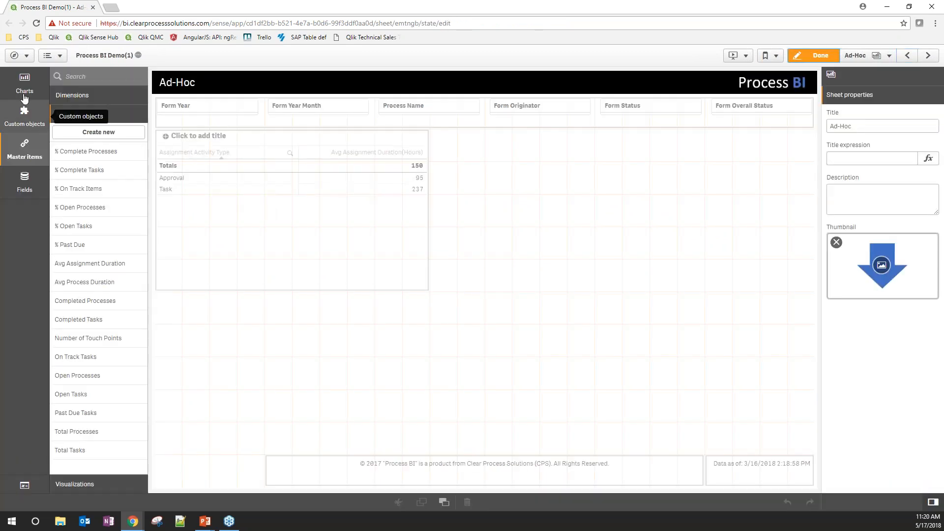
click(23, 82)
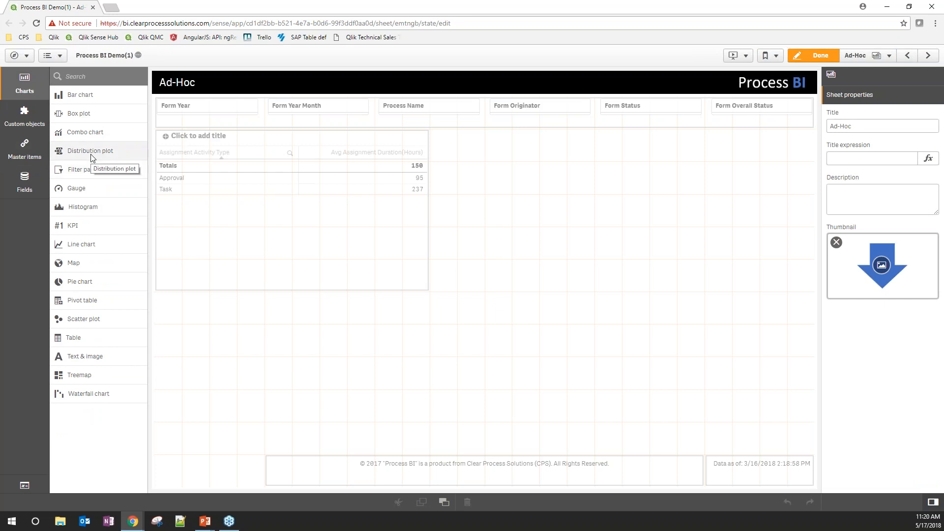
mouse_move(79, 281)
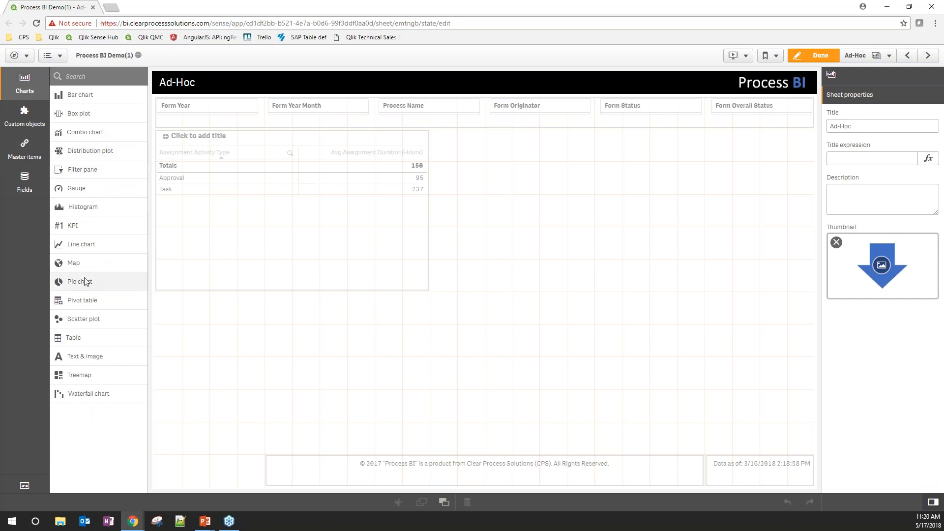
mouse_move(77, 281)
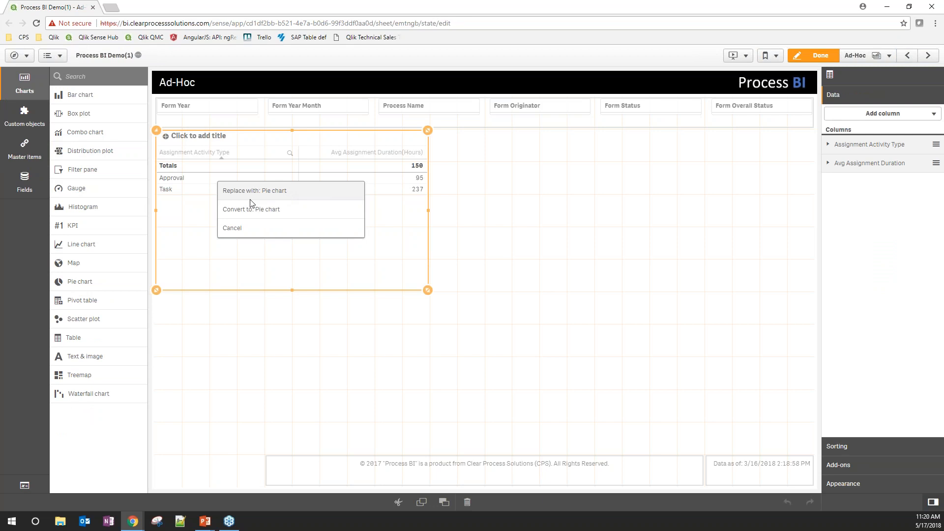
mouse_move(256, 210)
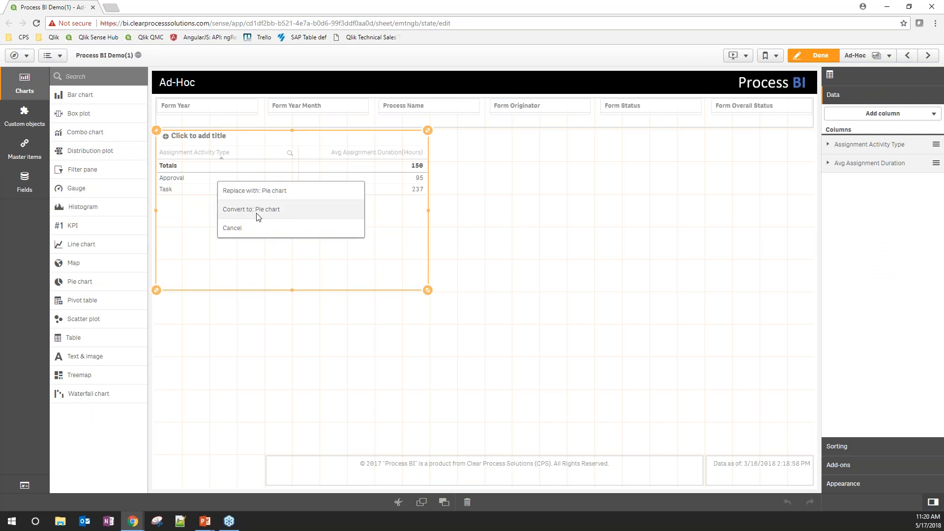
mouse_move(250, 208)
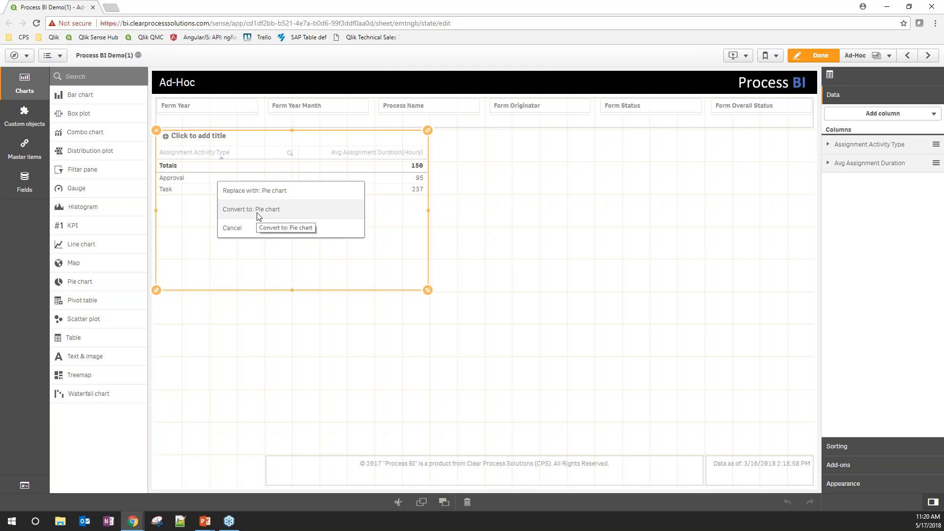
mouse_move(256, 190)
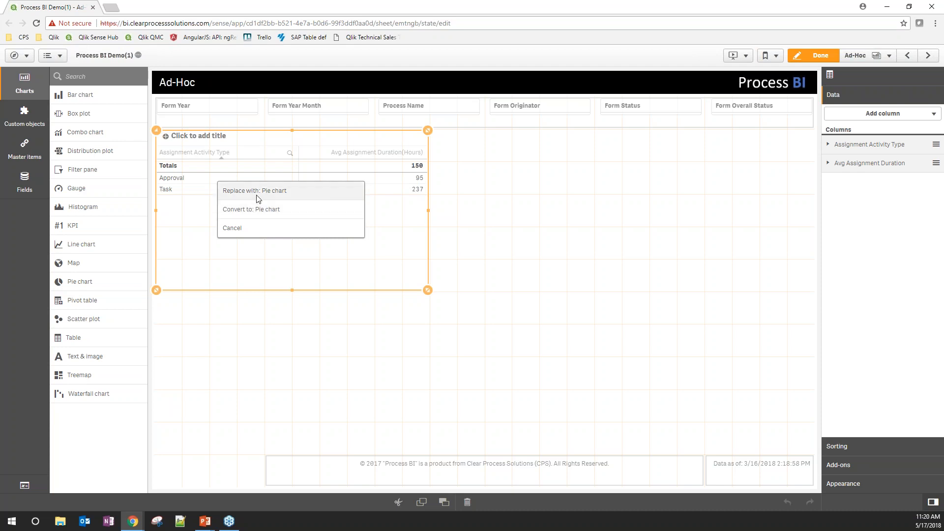
mouse_move(258, 208)
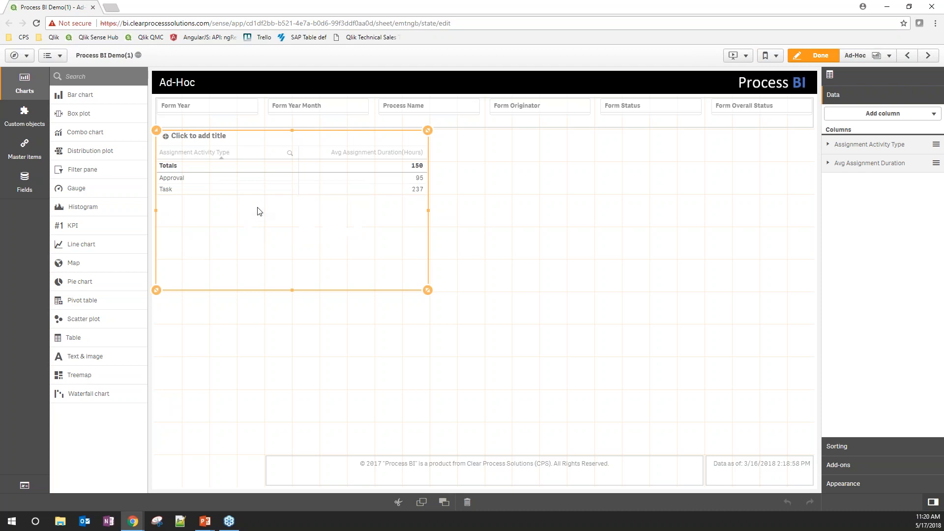
click(80, 281)
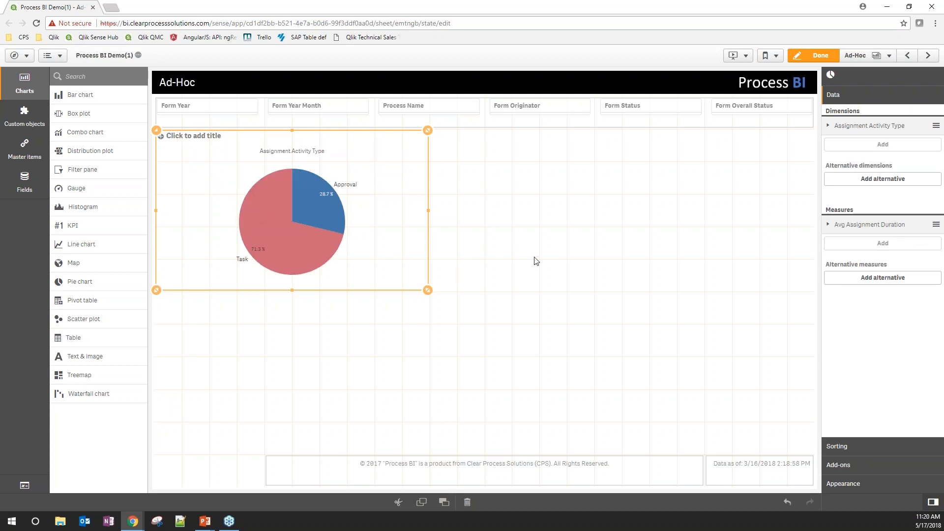
mouse_move(418, 226)
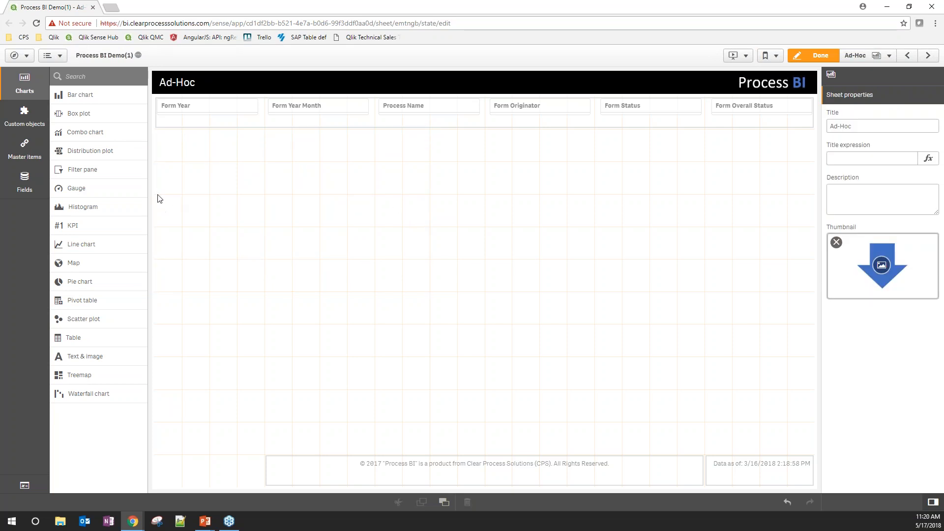
mouse_move(242, 207)
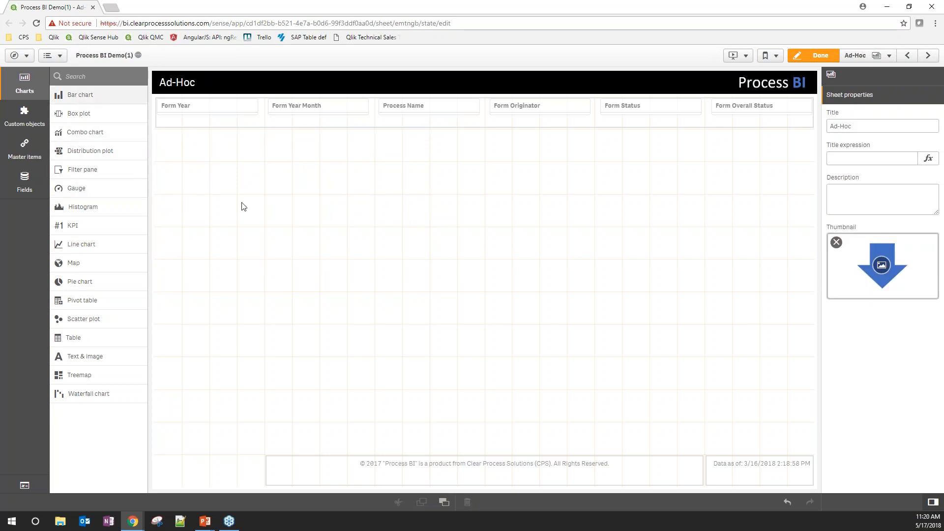
Replace the pie chart with an empty bar chart filling the Ad-Hoc sheet.
click(79, 94)
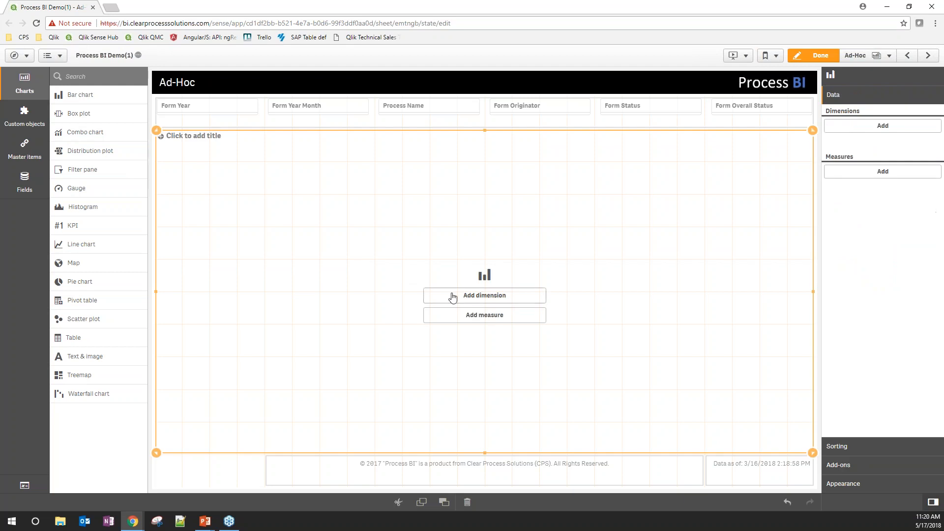
Add the Form Completion Year Month drill-down dimension, found by searching 'date'.
click(483, 294)
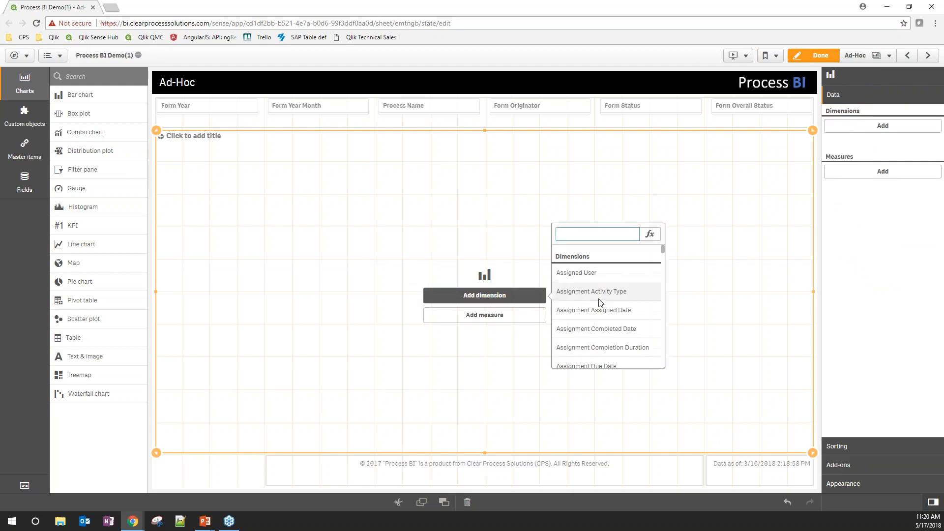
mouse_move(596, 271)
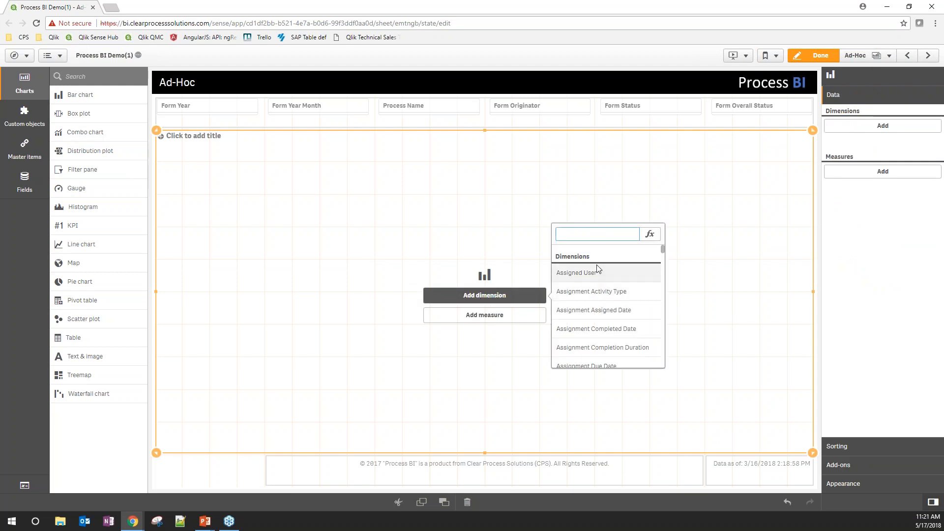
scroll(down, 3)
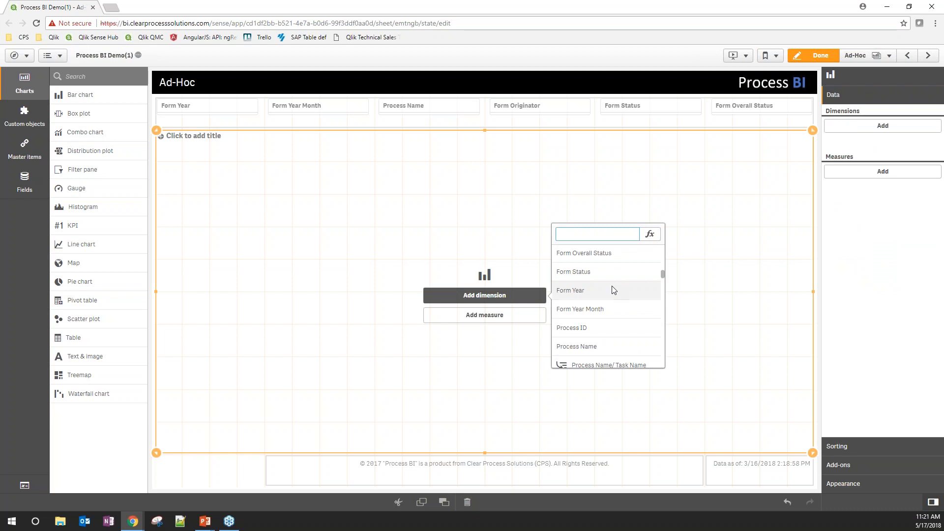
mouse_move(607, 272)
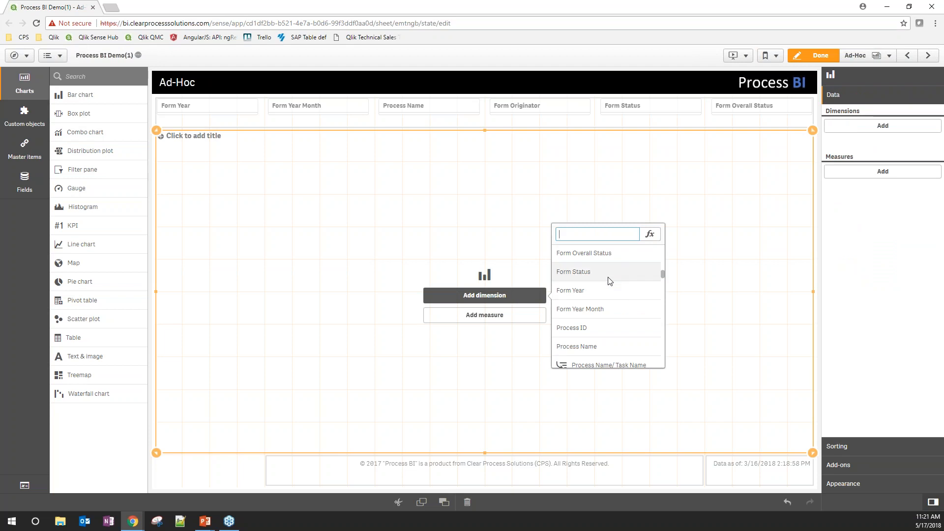
text(fa)
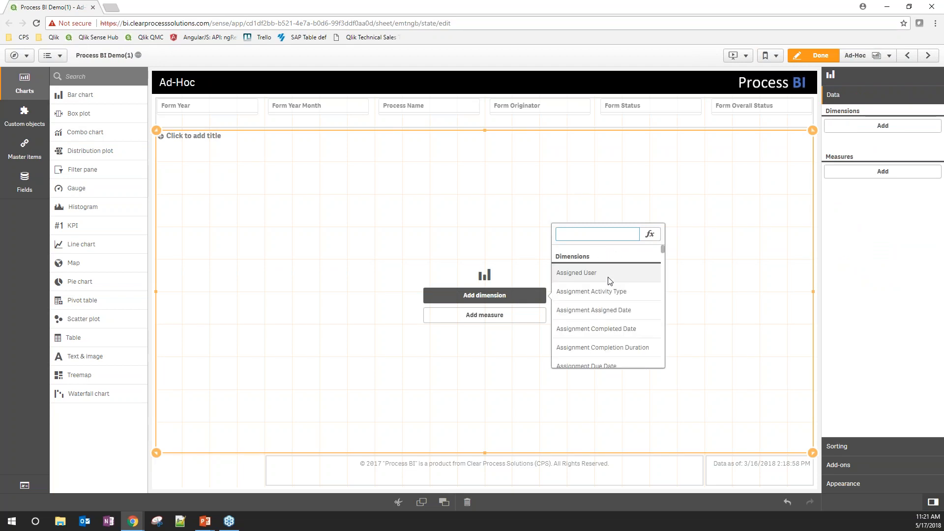
text(date)
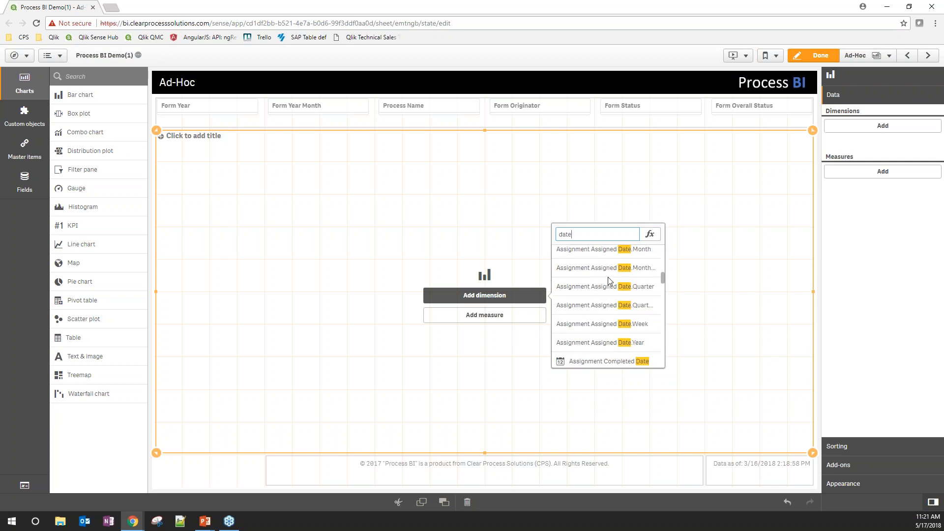
scroll(down, 3)
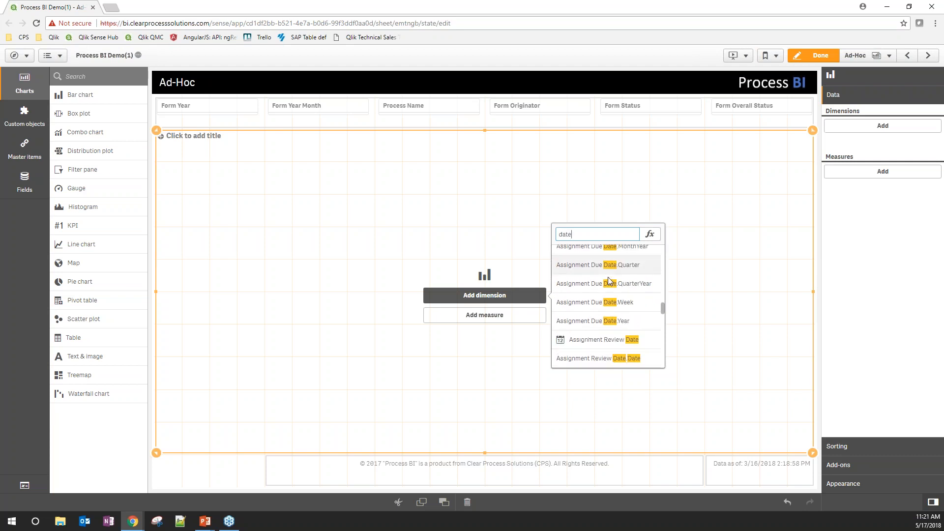
scroll(up, 3)
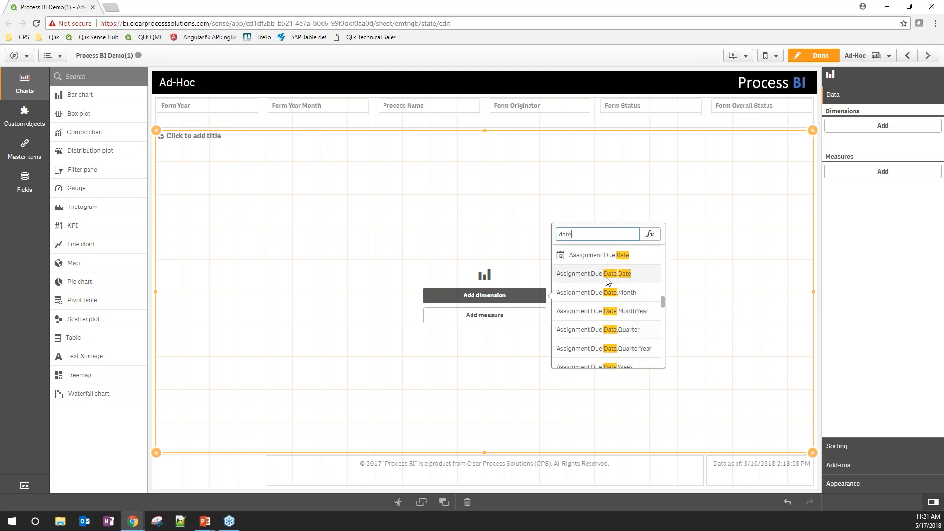
mouse_move(572, 275)
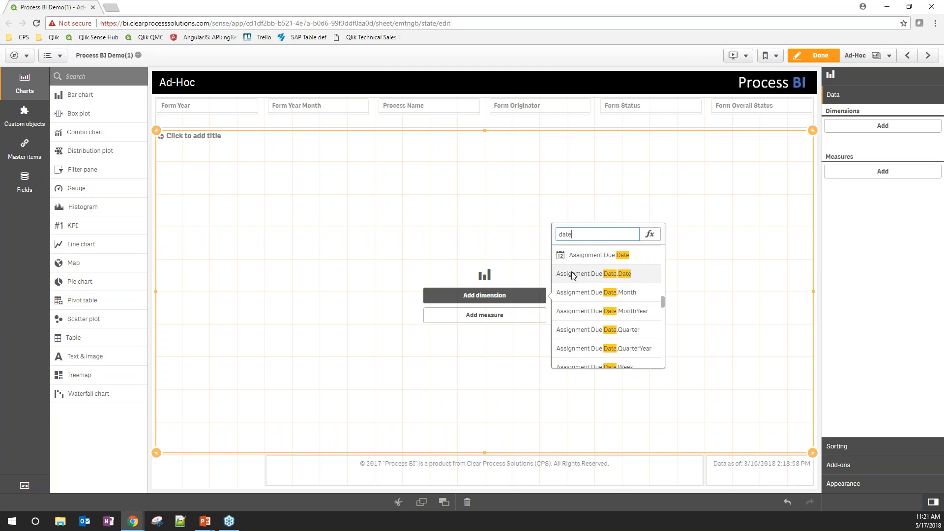
mouse_move(592, 265)
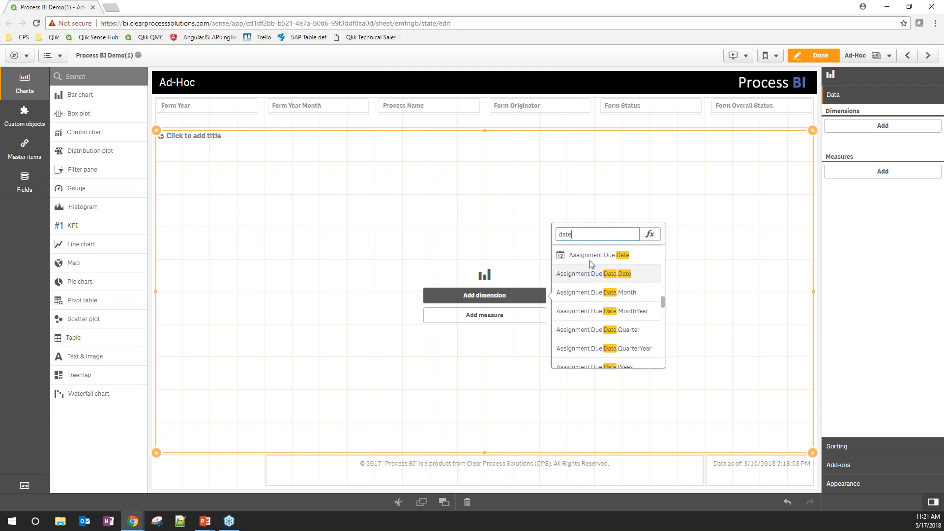
mouse_move(599, 255)
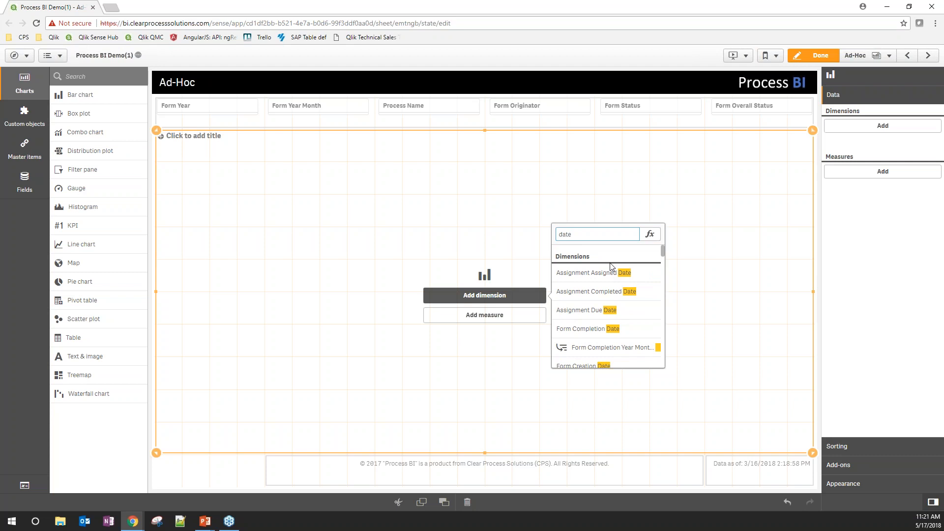
click(611, 347)
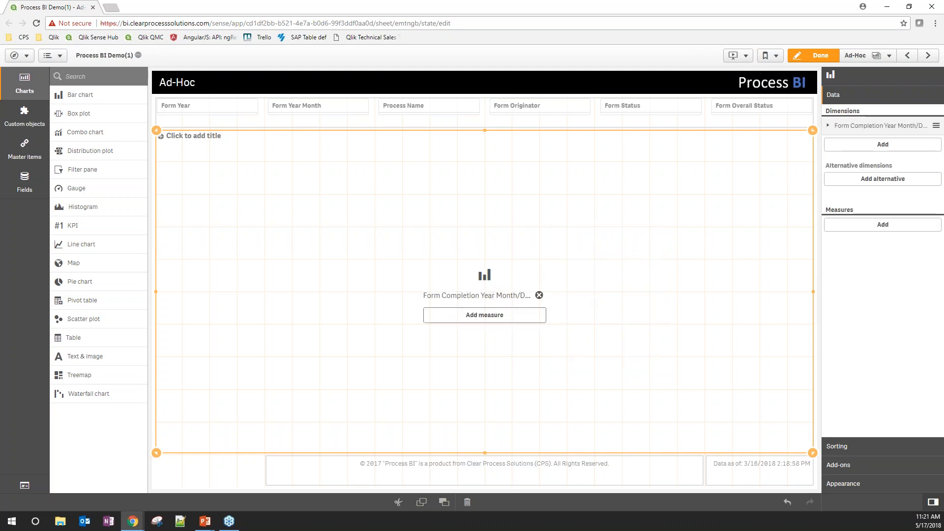
Choose a measure for the bar chart from the measures list.
click(484, 315)
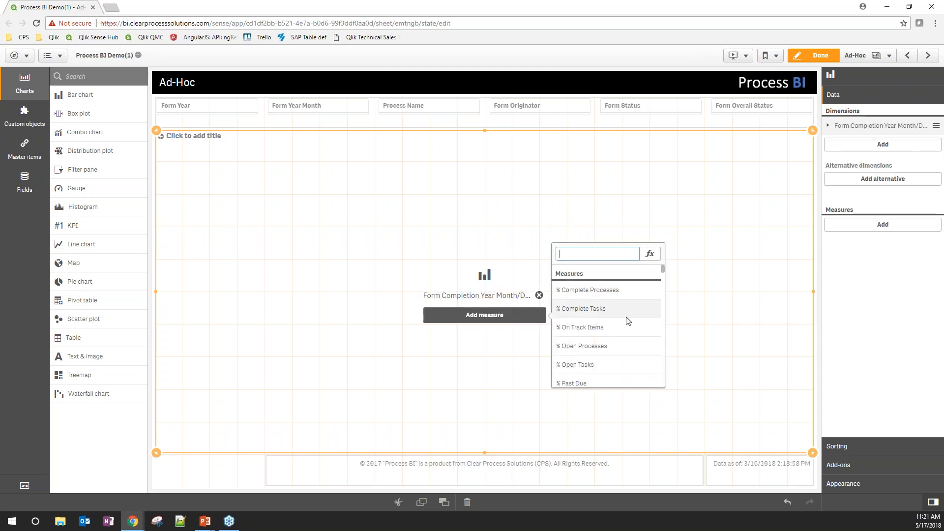
scroll(up, 3)
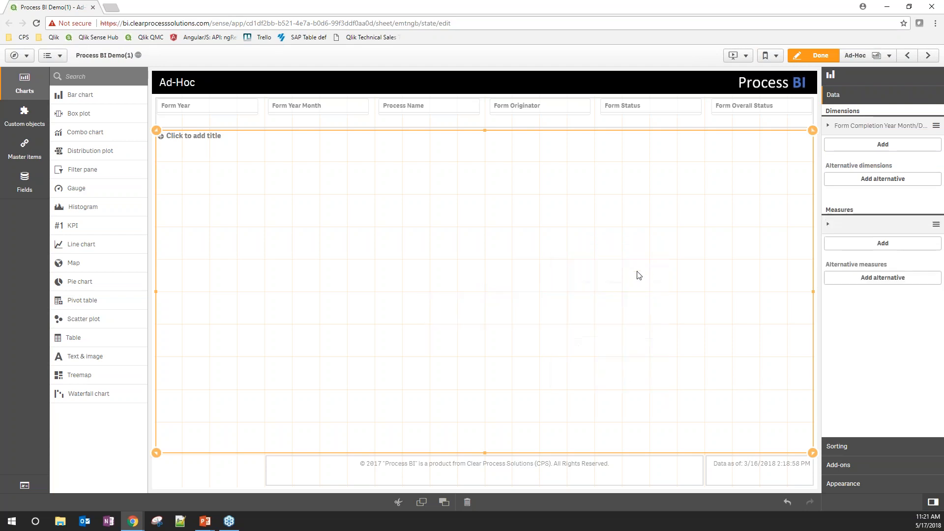
Sort the bars by Form Completion Year Month (Auto) so months run chronologically.
click(880, 243)
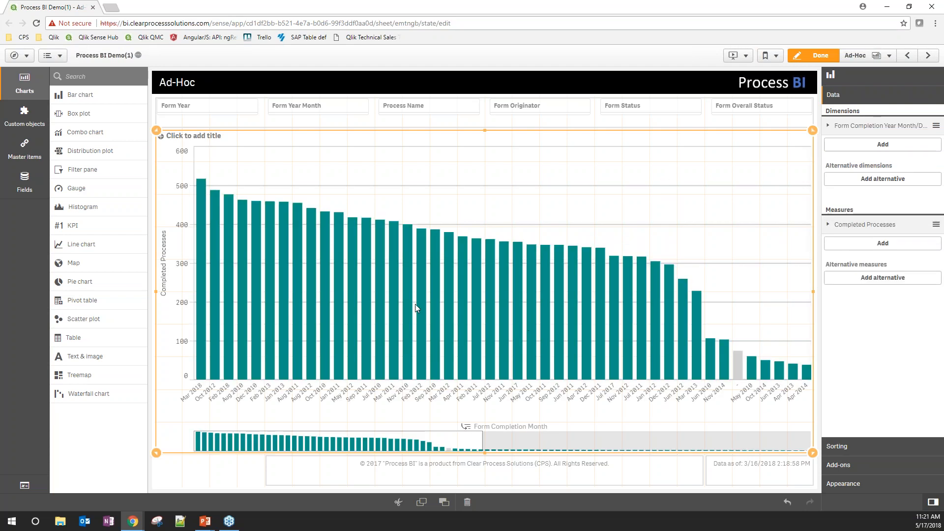
mouse_move(197, 173)
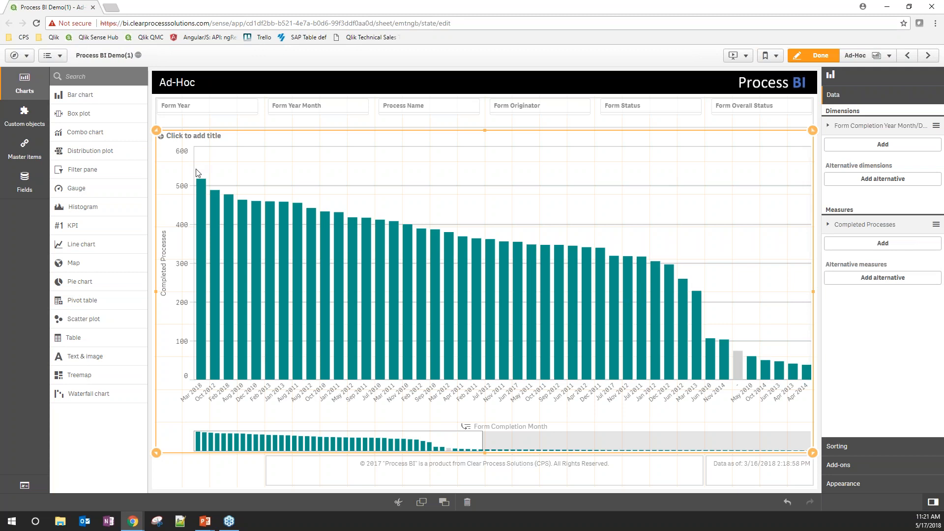
mouse_move(824, 368)
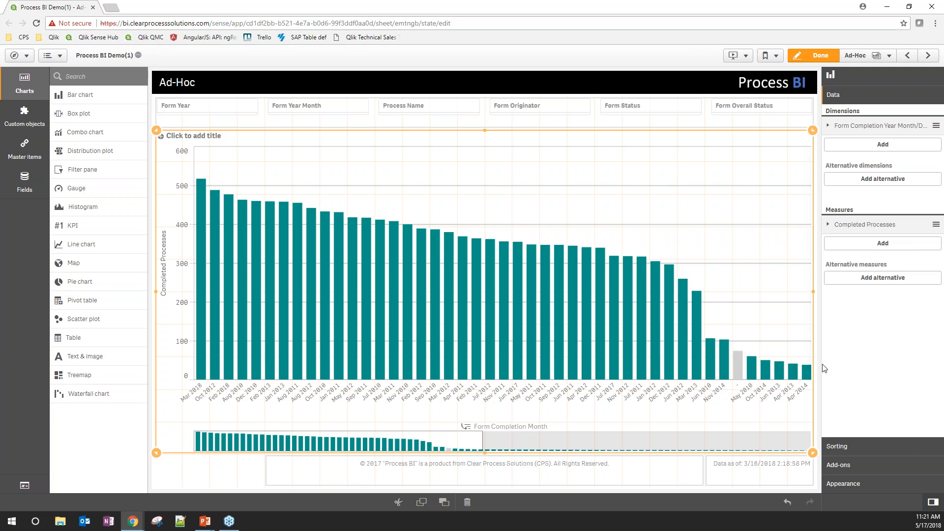
click(837, 446)
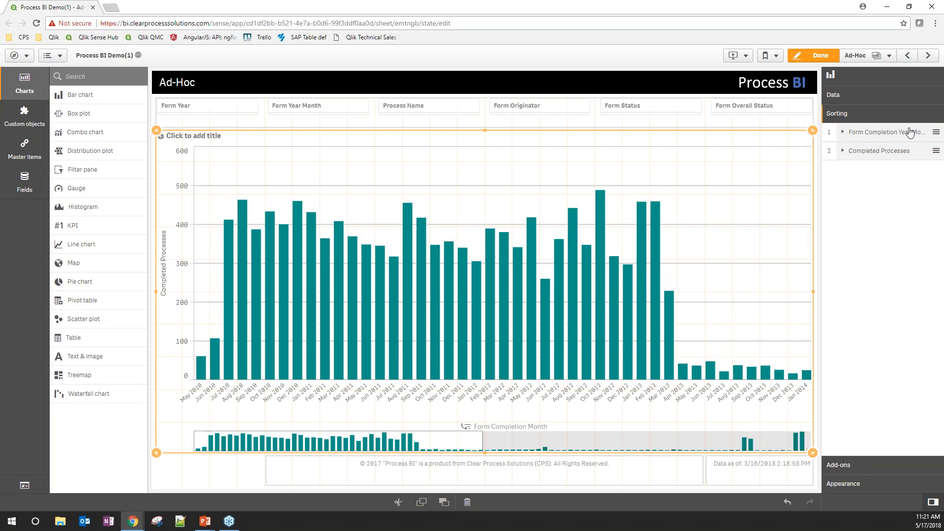
mouse_move(897, 132)
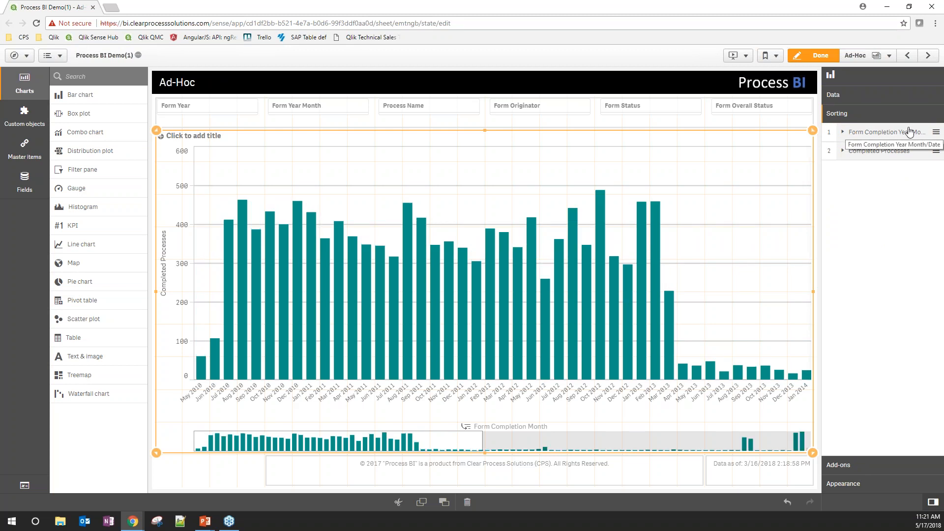
mouse_move(908, 132)
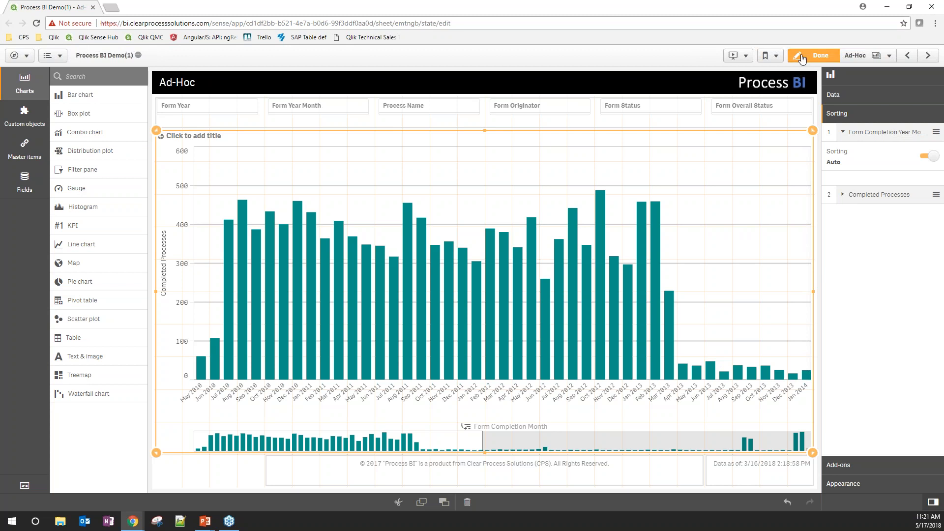
Leave edit mode, drill into Oct 2012's daily completions, then clear the selection.
click(812, 55)
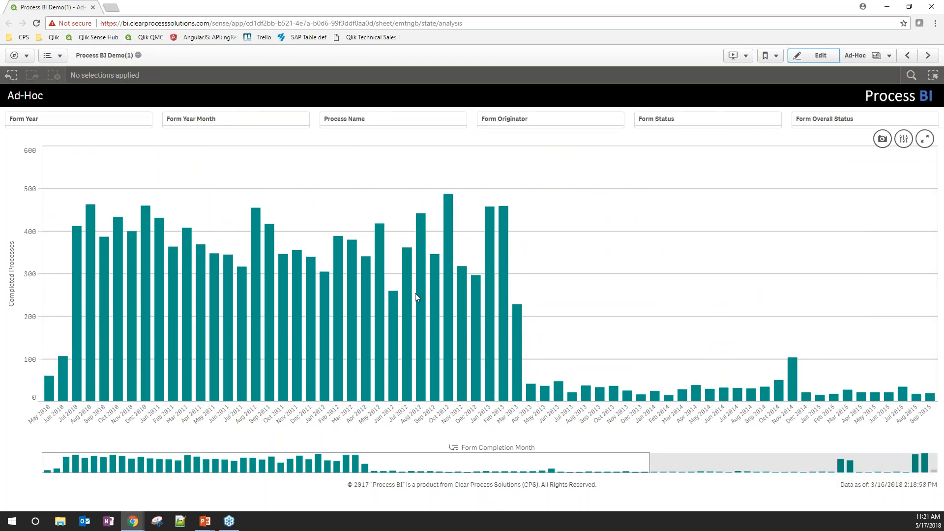
mouse_move(659, 420)
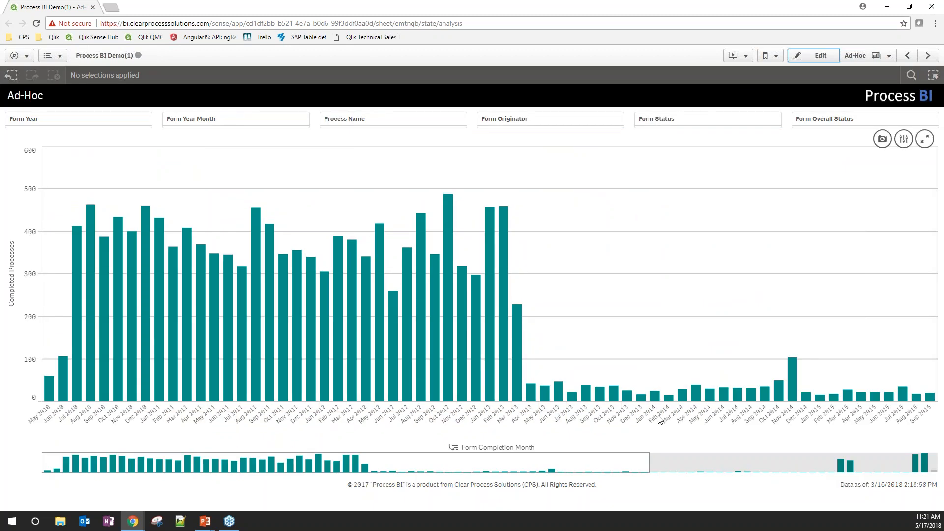
mouse_move(447, 417)
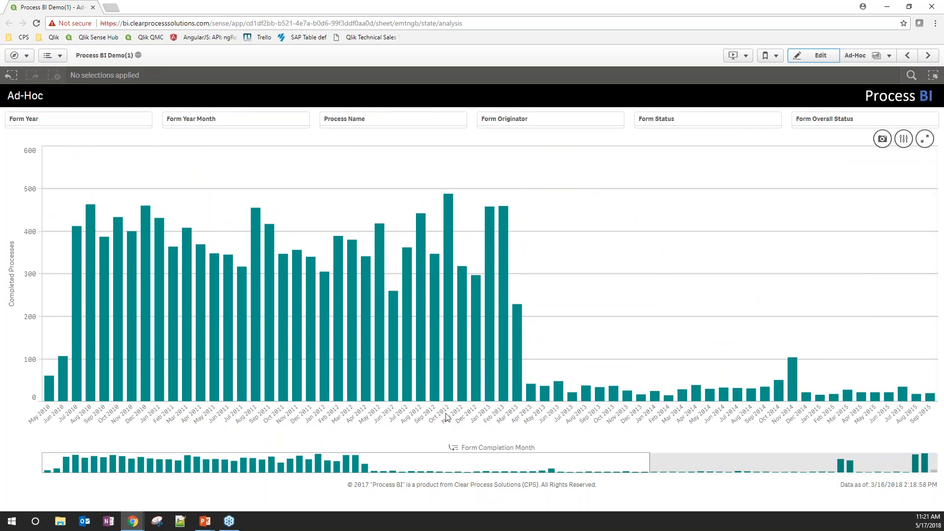
click(449, 272)
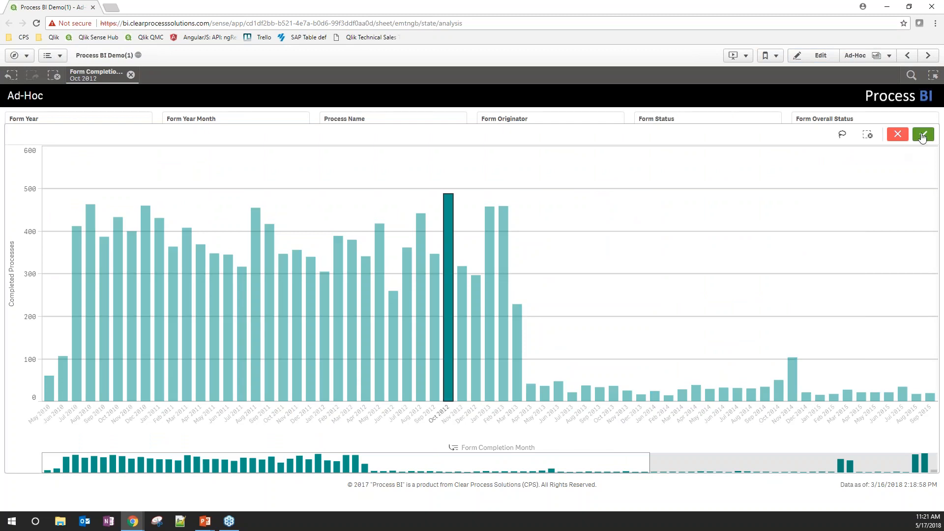
click(922, 134)
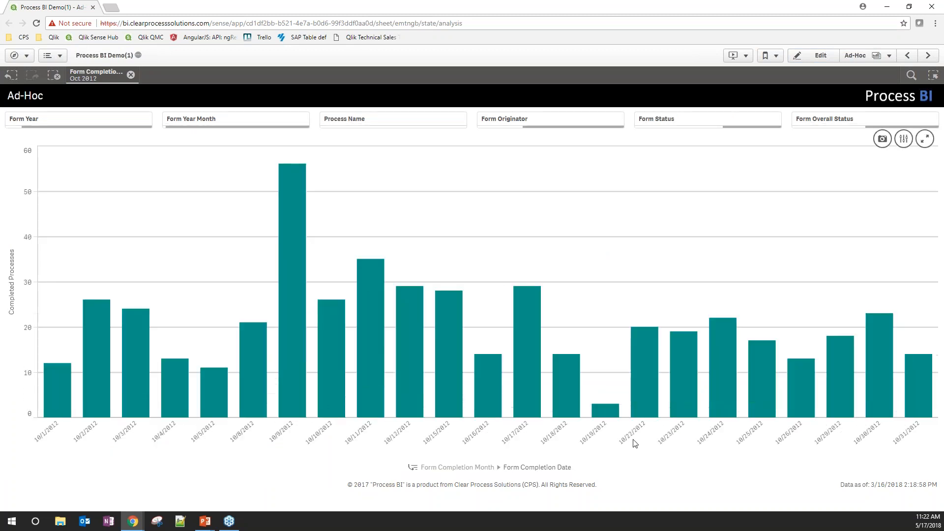
mouse_move(691, 225)
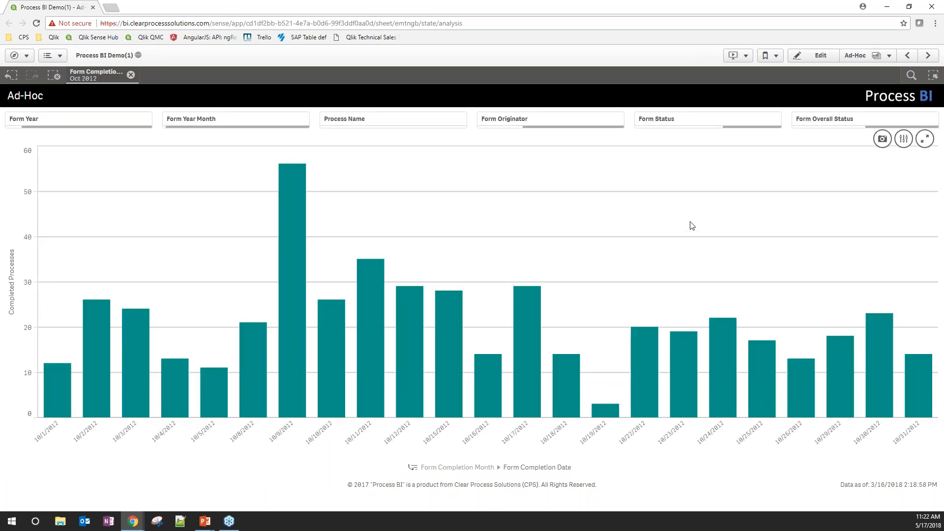
click(131, 75)
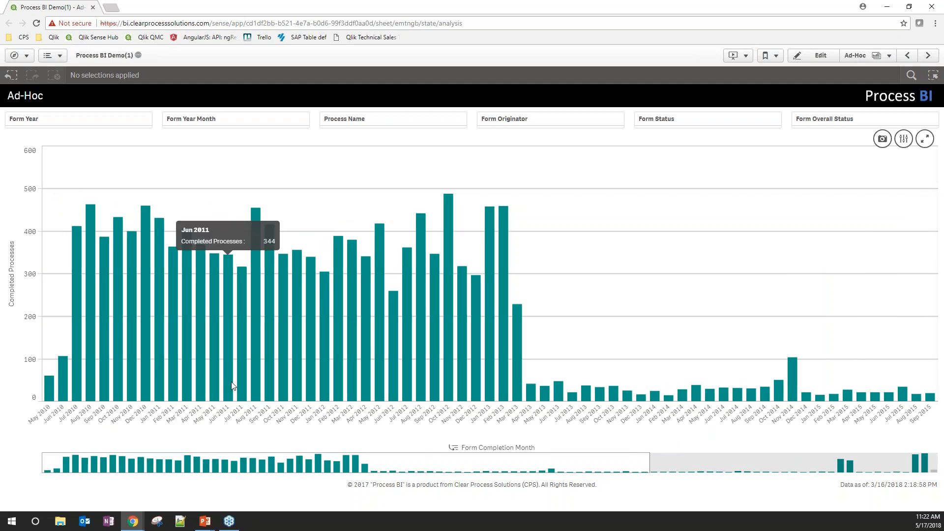
mouse_move(775, 146)
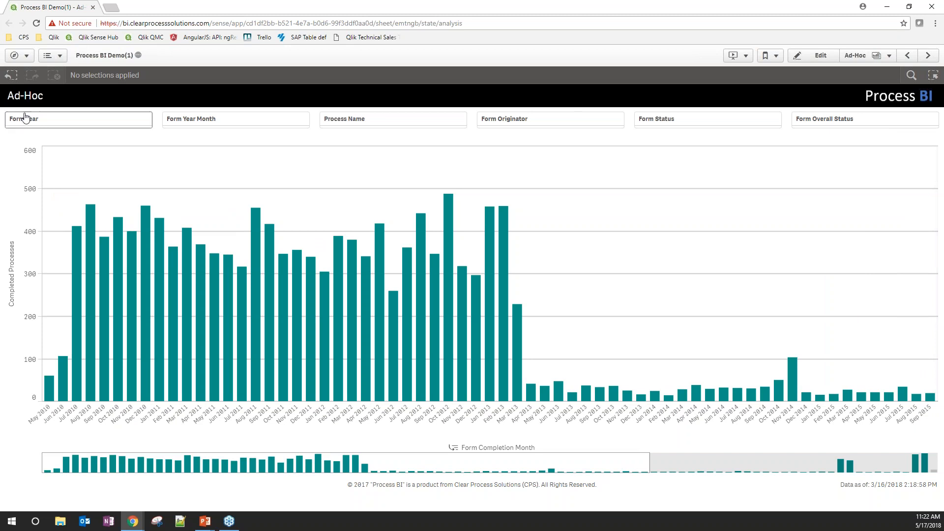
mouse_move(65, 120)
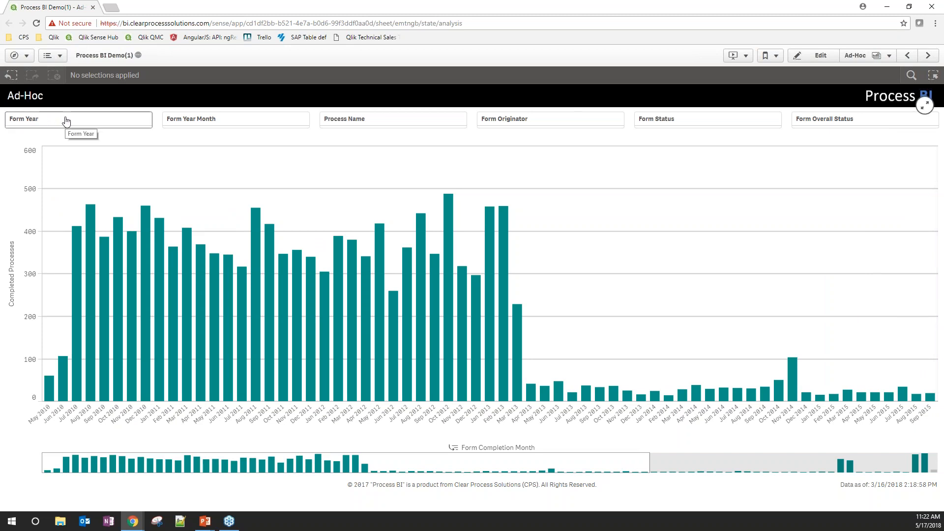
click(79, 119)
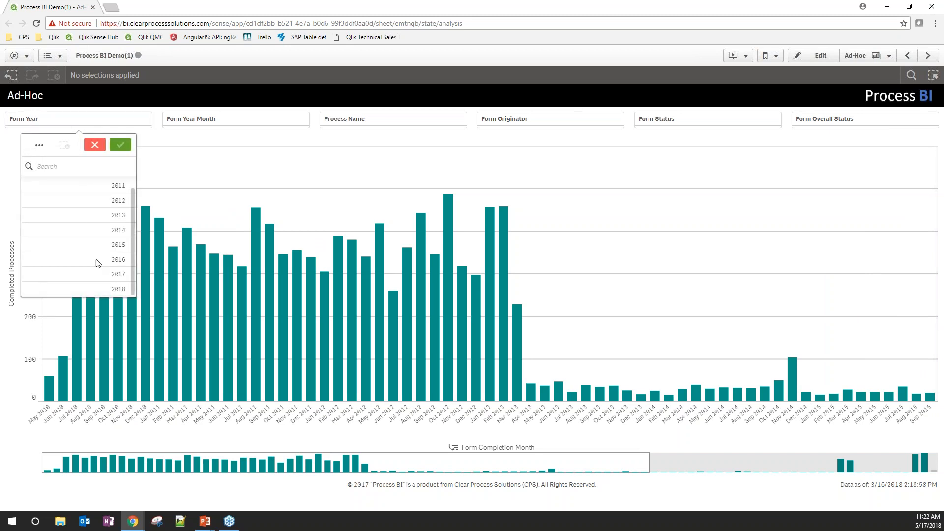
click(79, 245)
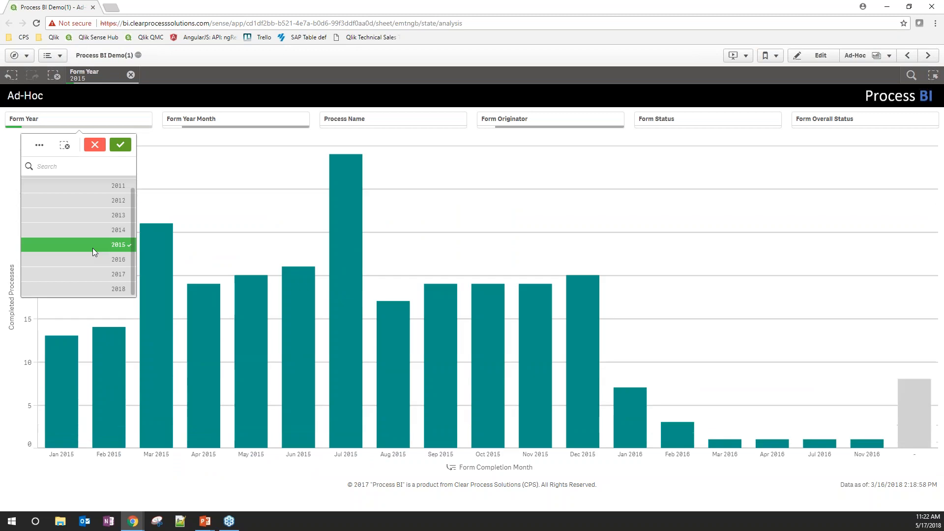
click(120, 144)
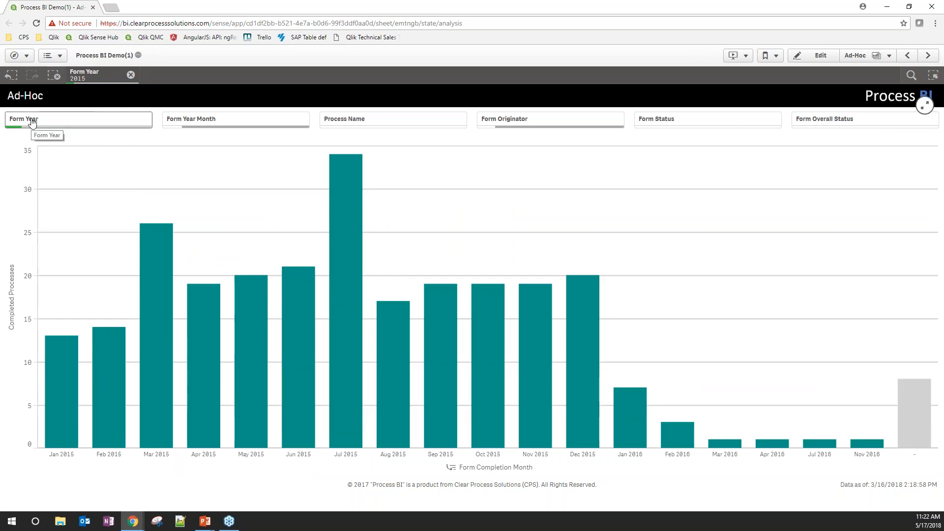
mouse_move(549, 514)
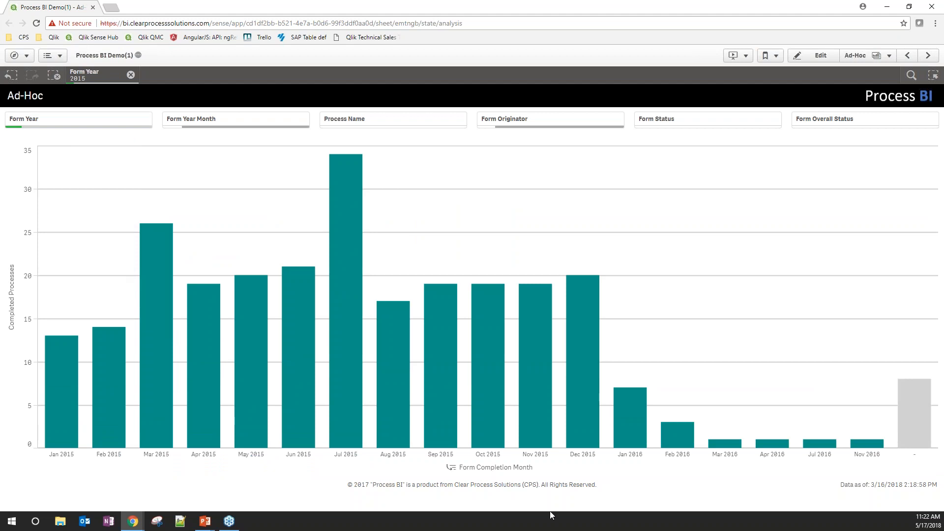
mouse_move(827, 460)
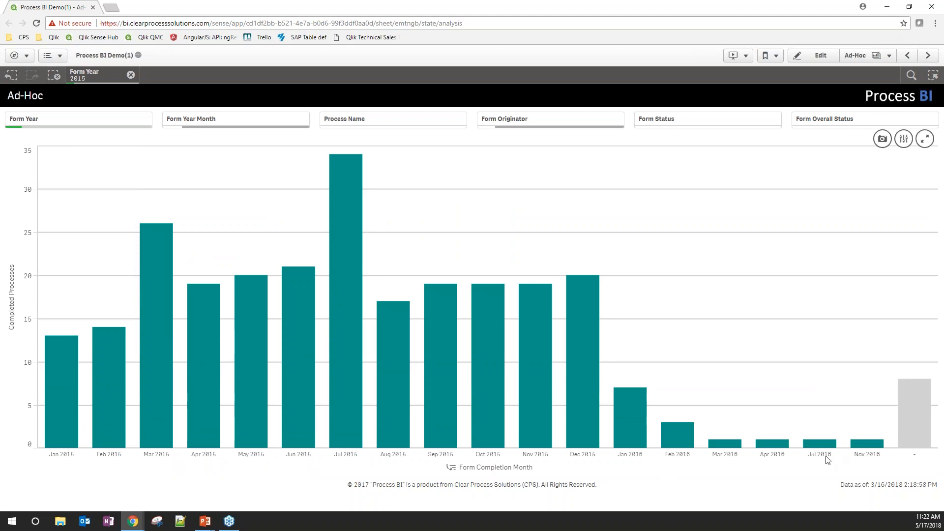
mouse_move(754, 459)
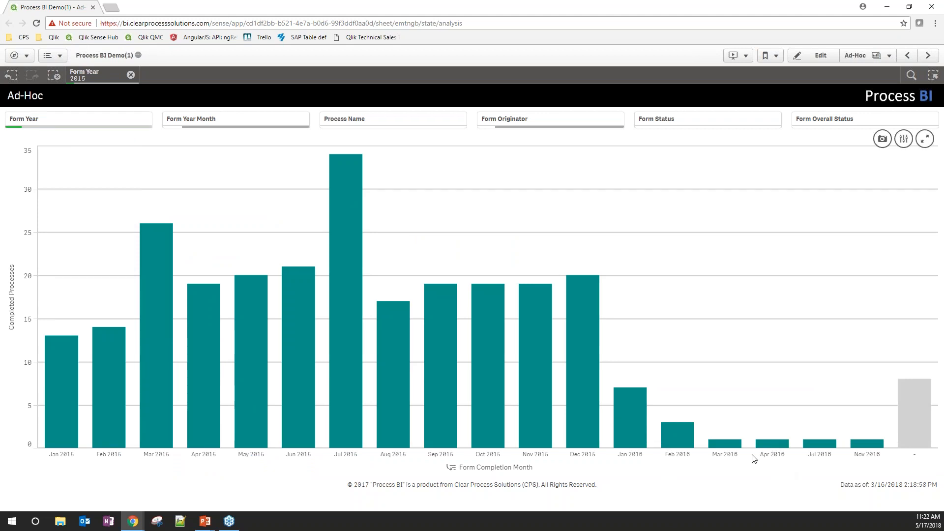
click(392, 119)
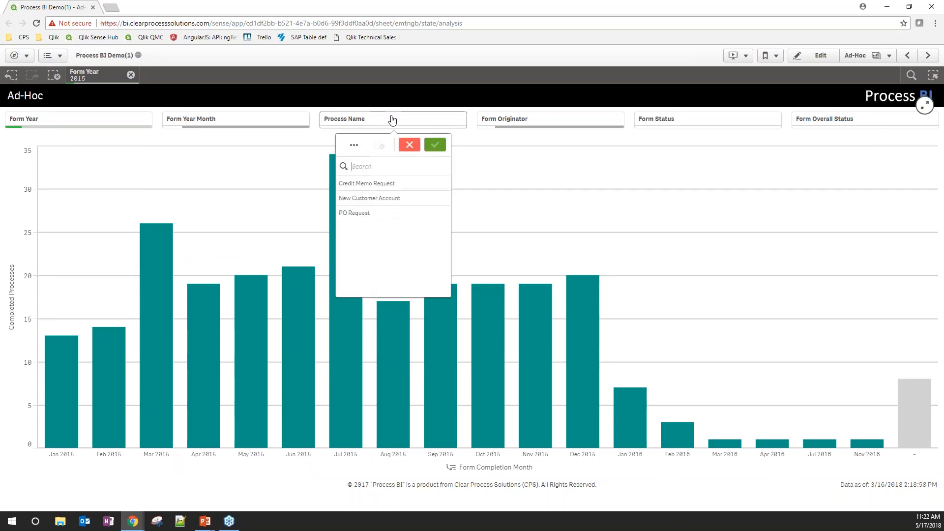
click(369, 197)
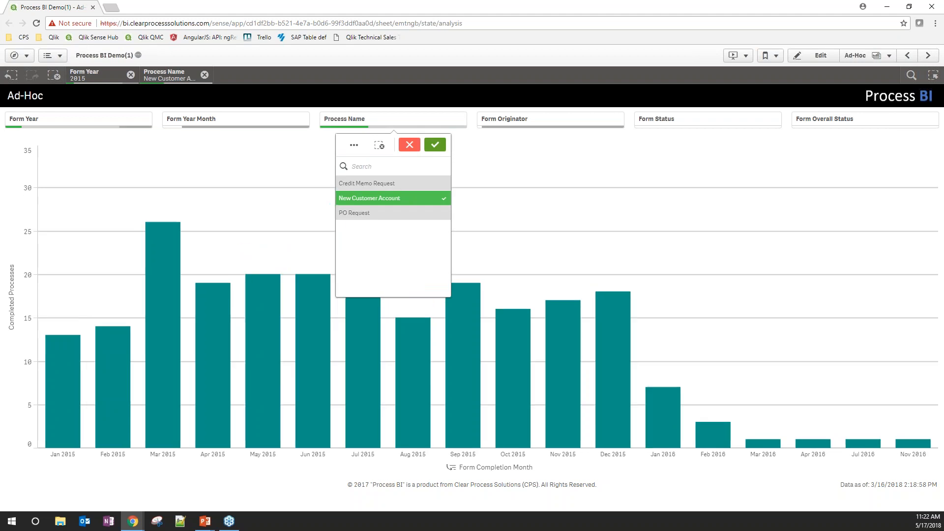
click(434, 145)
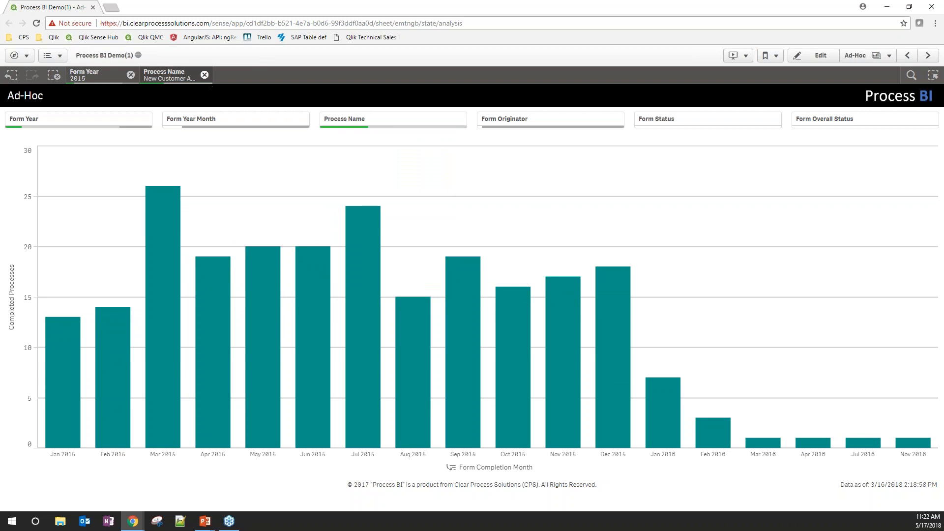
click(54, 75)
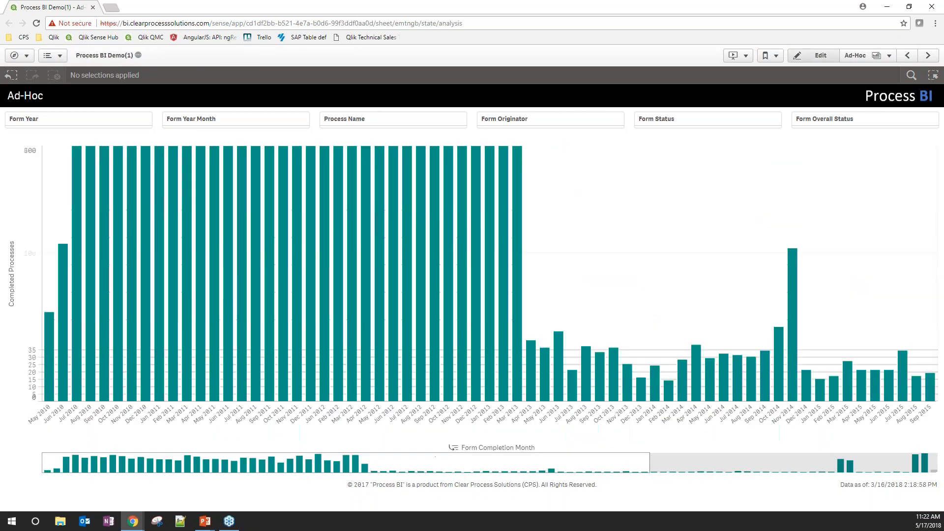
Delete the completed-processes bar chart from the Ad-Hoc sheet and leave edit mode.
click(812, 55)
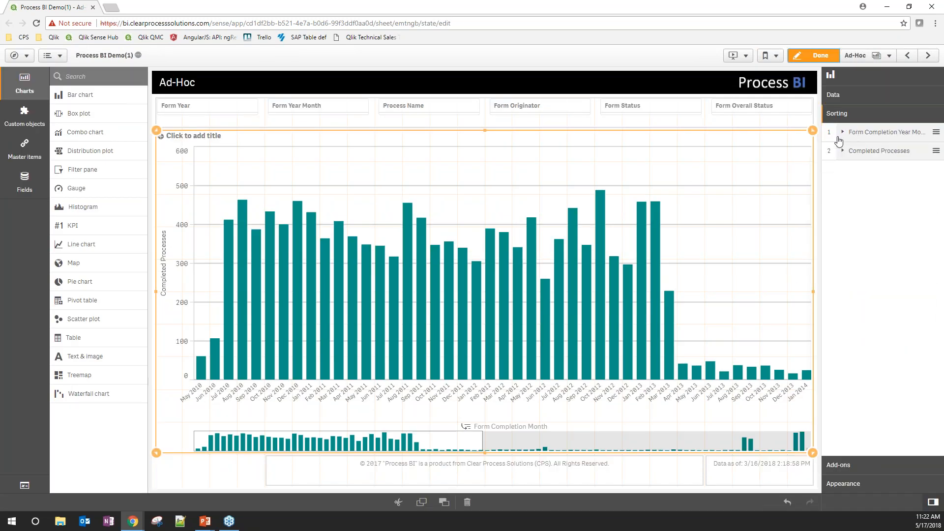
mouse_move(566, 208)
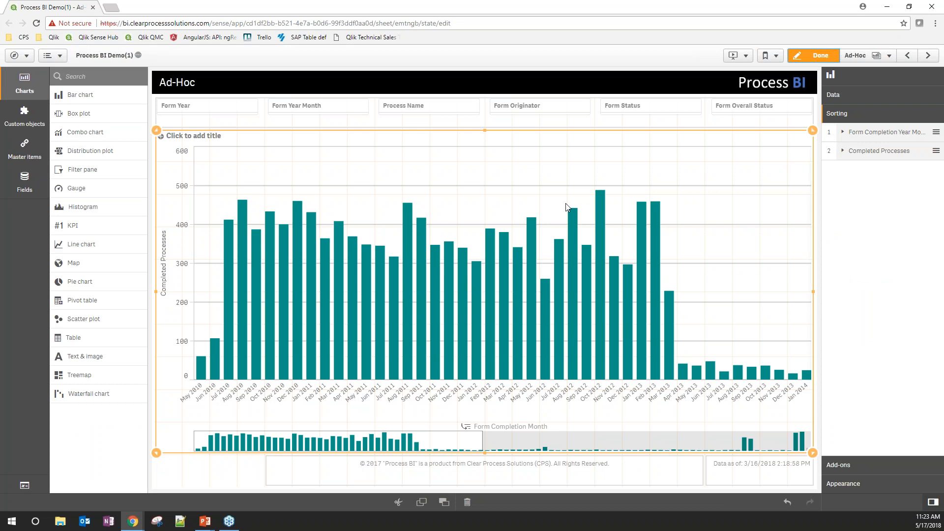
mouse_move(462, 237)
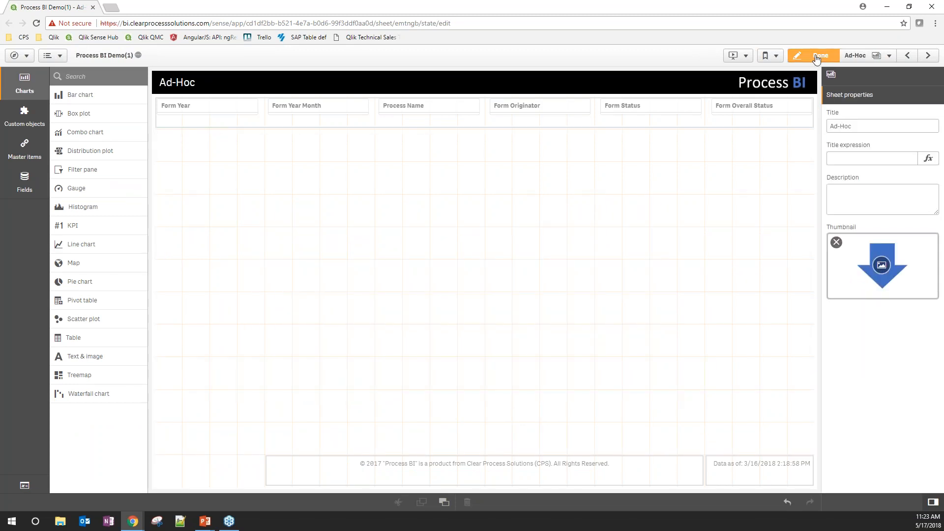
click(819, 55)
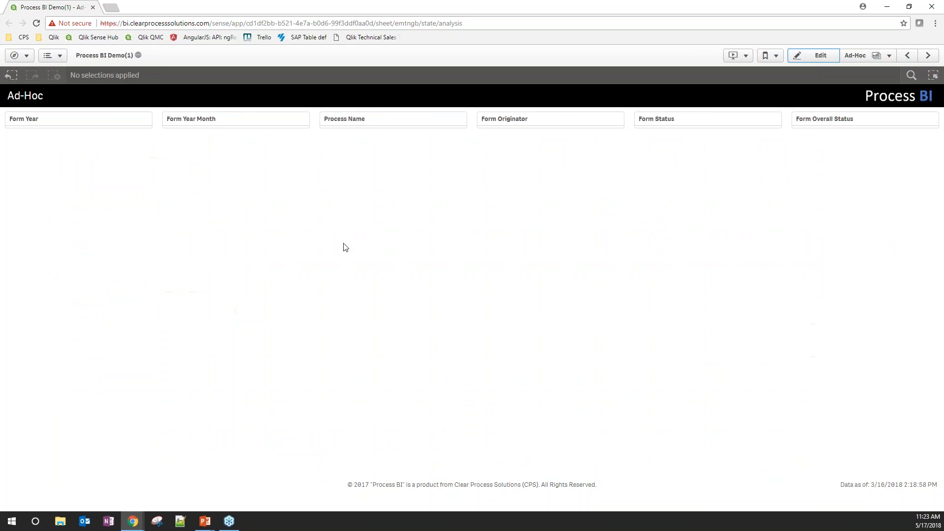